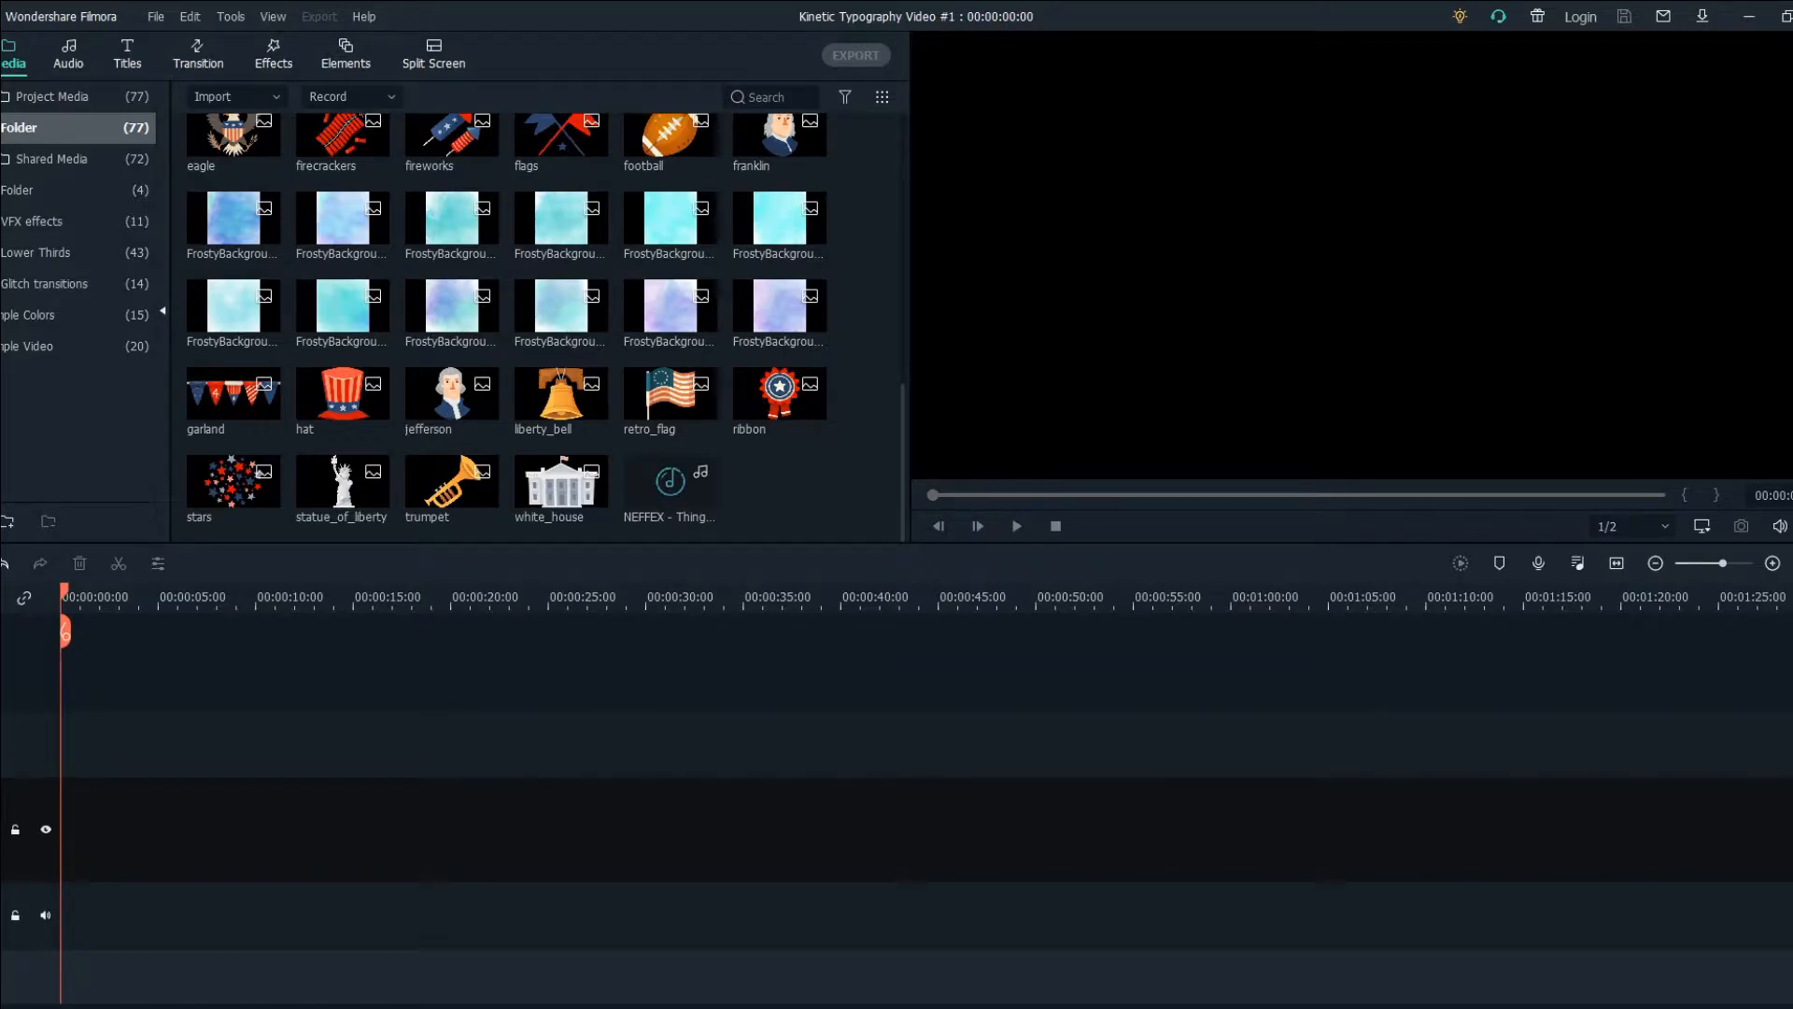
mouse_move(779, 394)
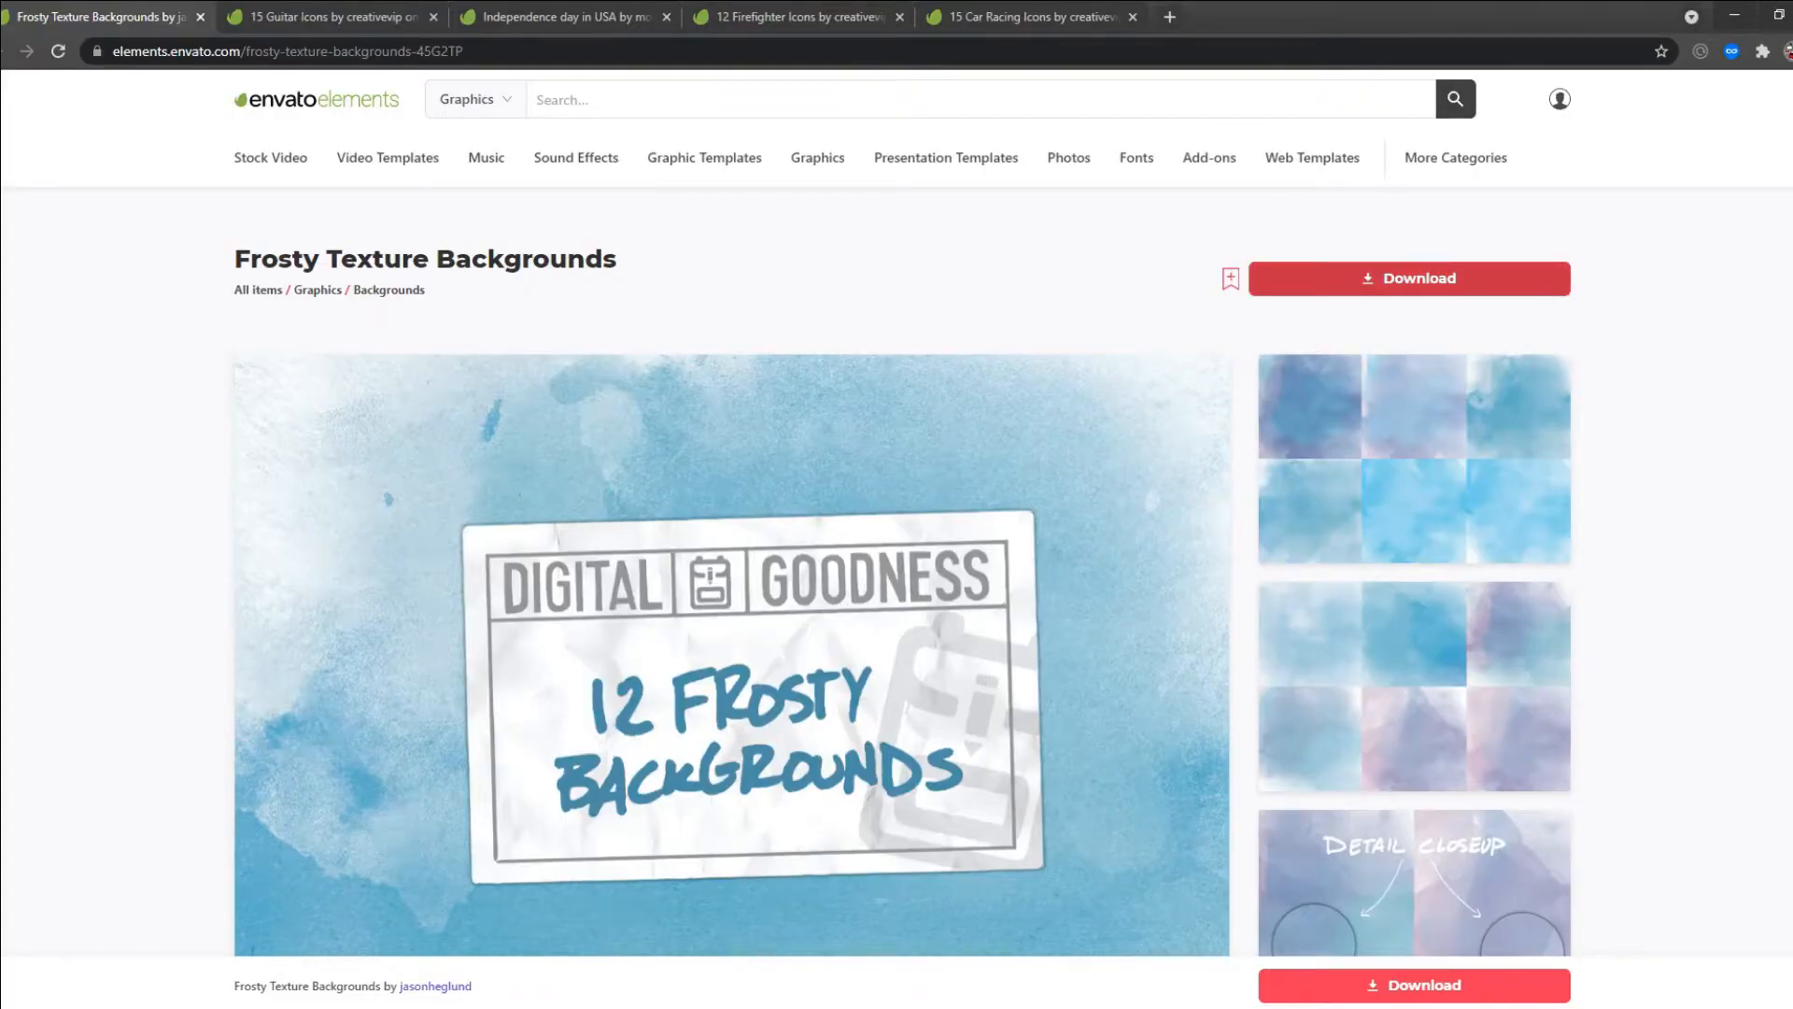
Scroll through the Frosty Texture Backgrounds previews and return to Filmora.
scroll("down", 3)
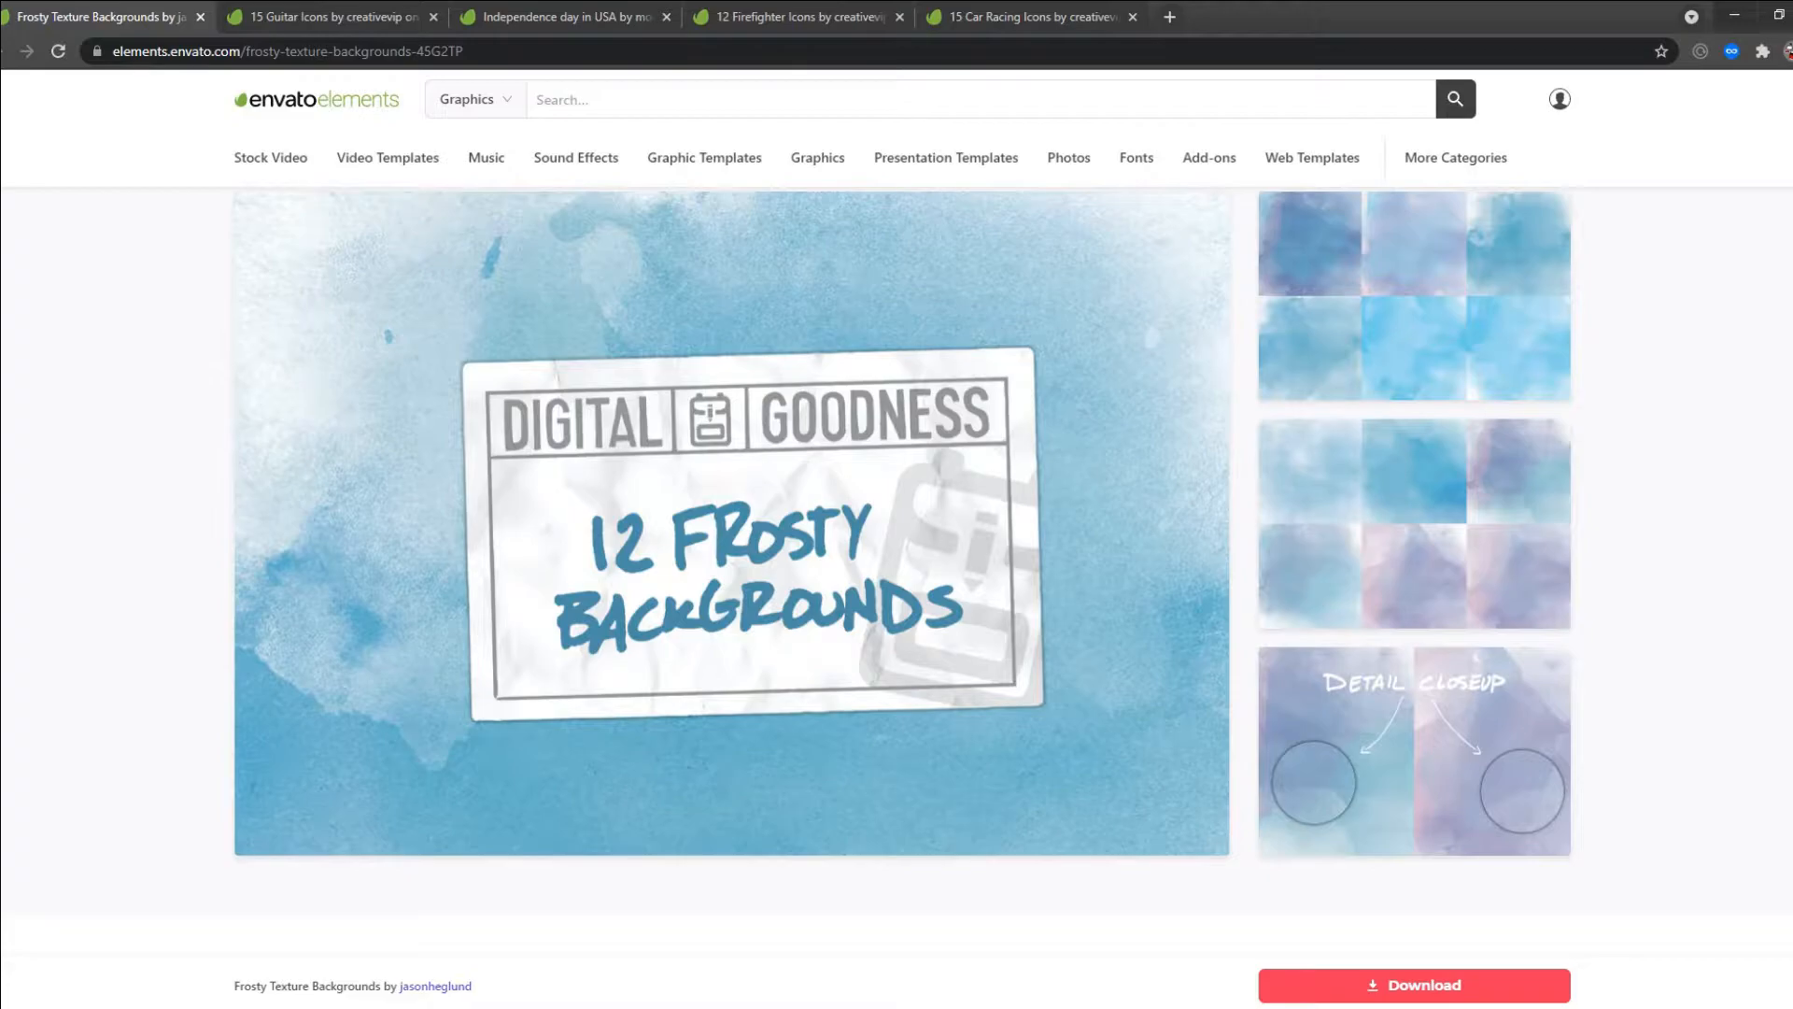
left_click(336, 17)
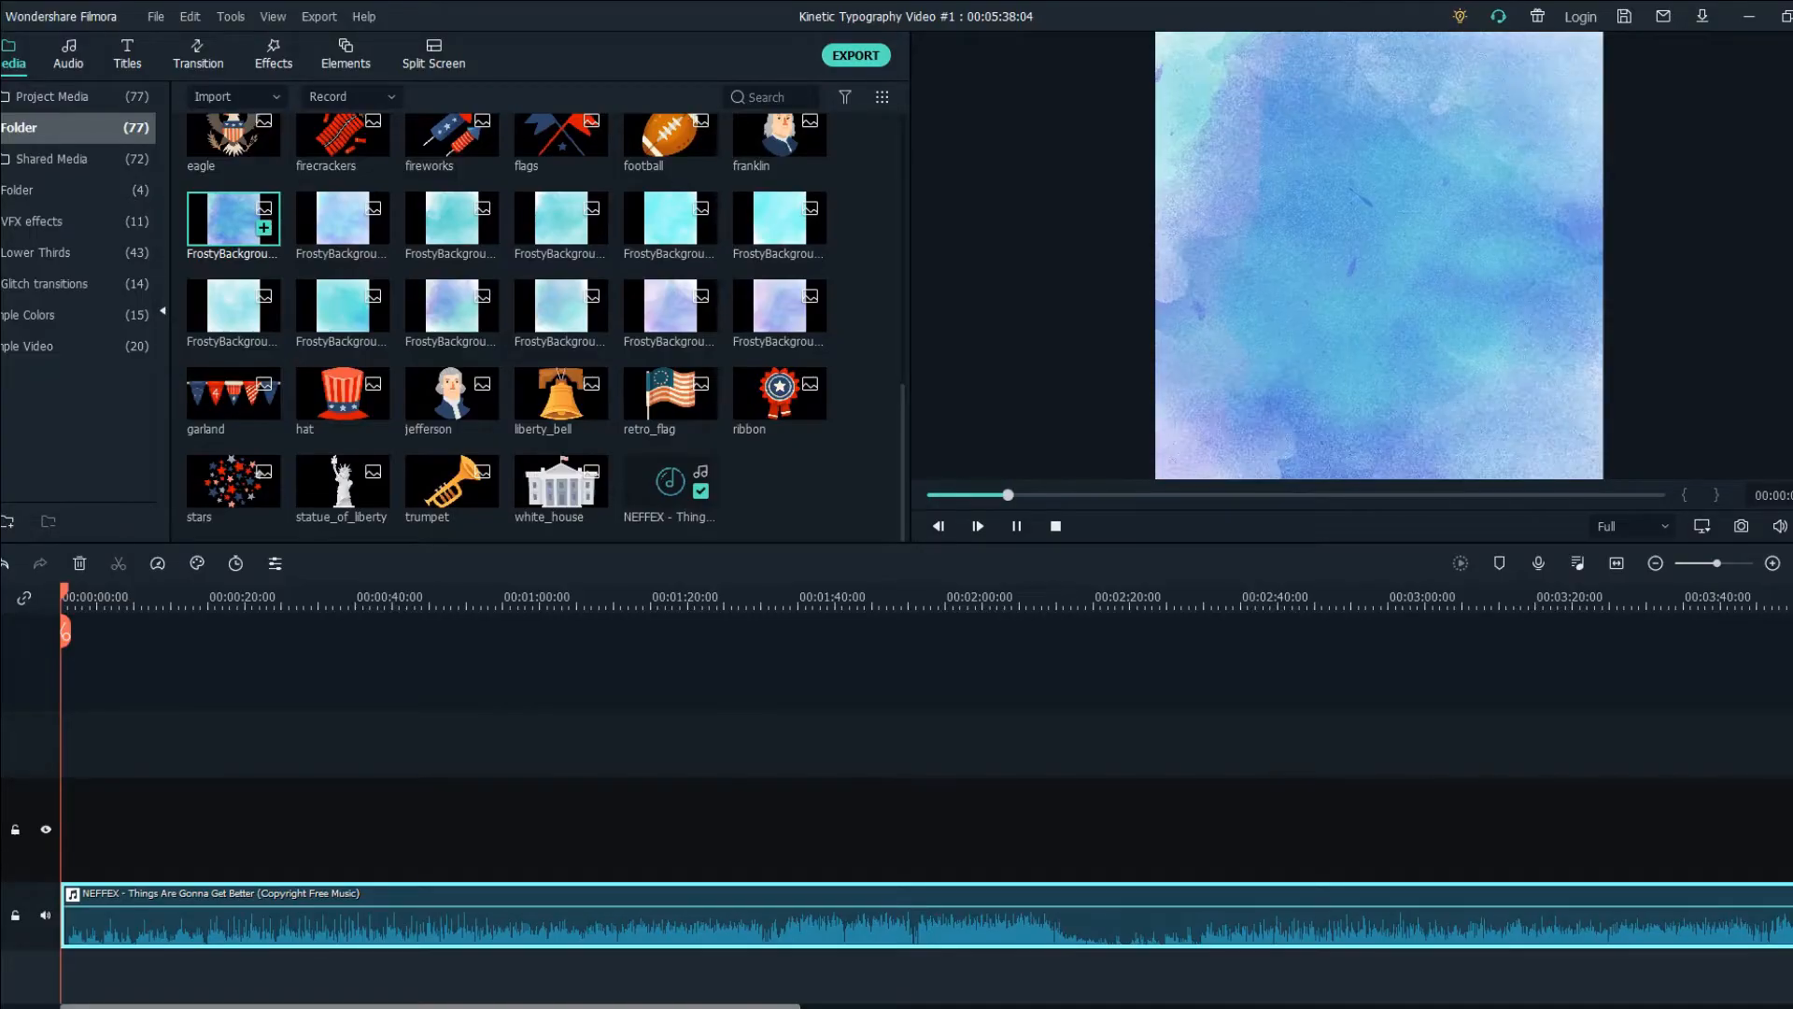
Place a FrostyBackground image on the video track, trim it to about 28 s, and Crop to Fit.
left_click_drag(232, 217, 81, 829)
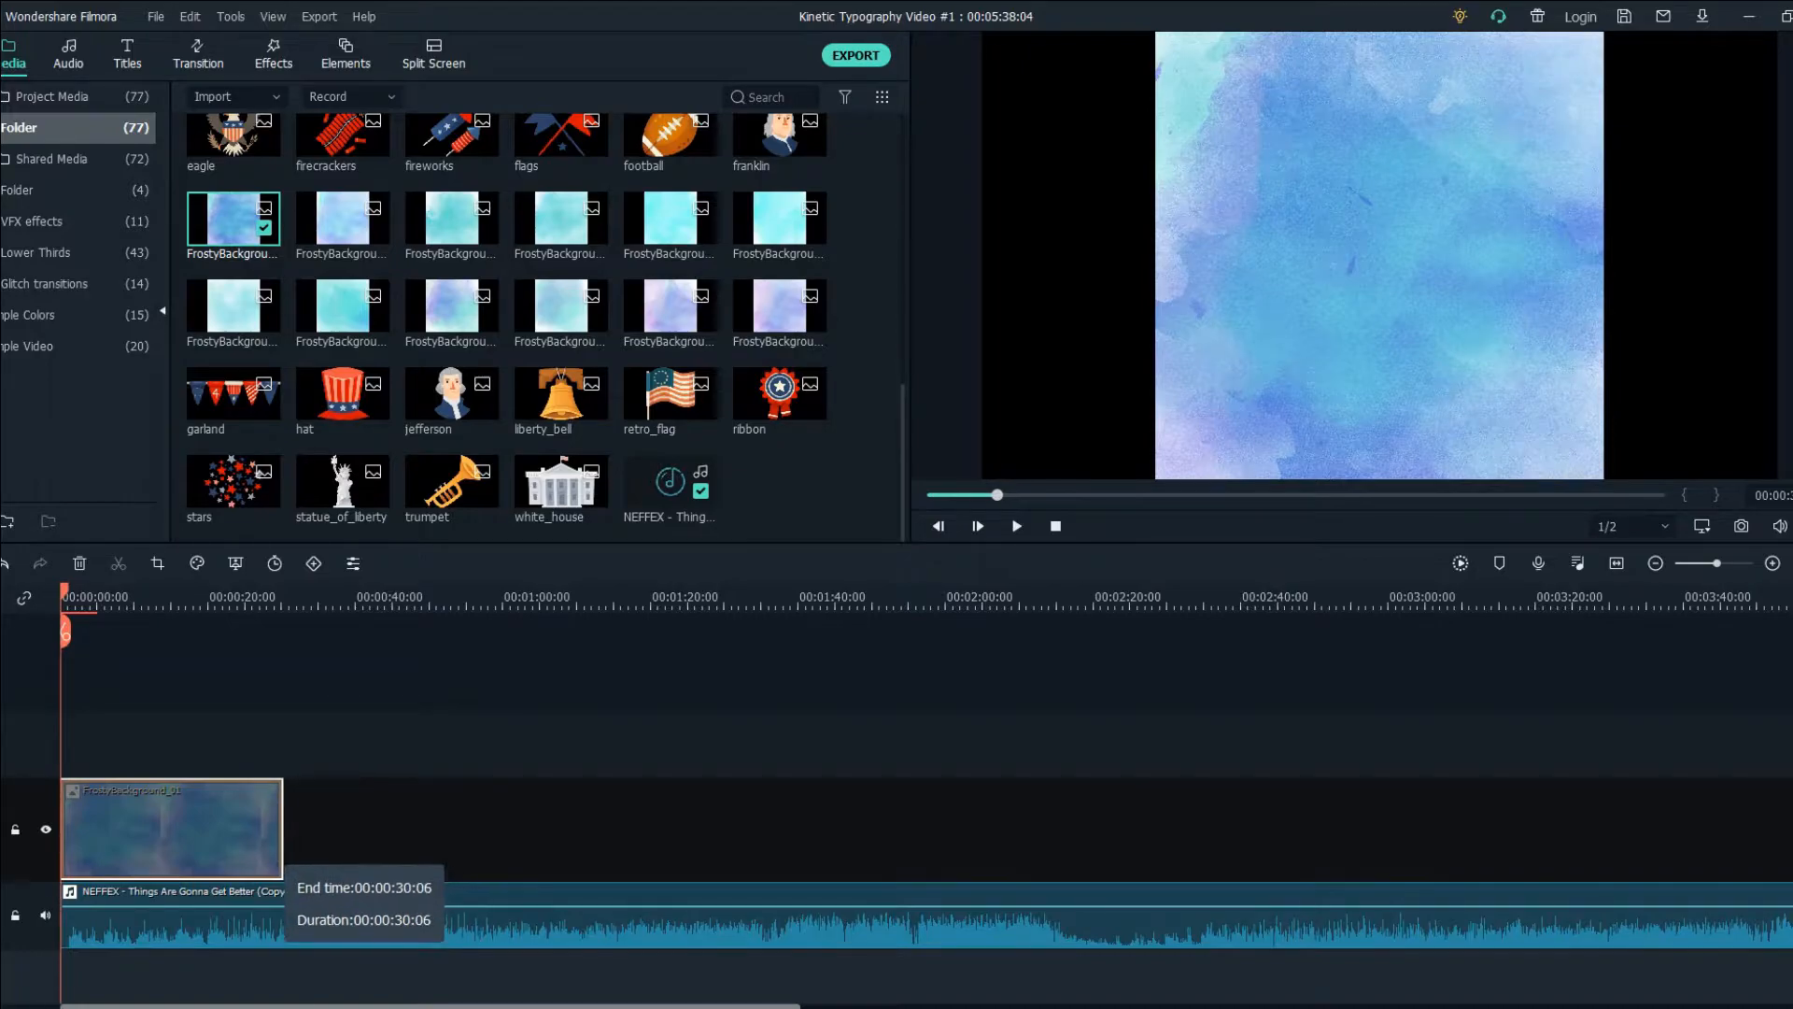
left_click_drag(282, 828, 275, 828)
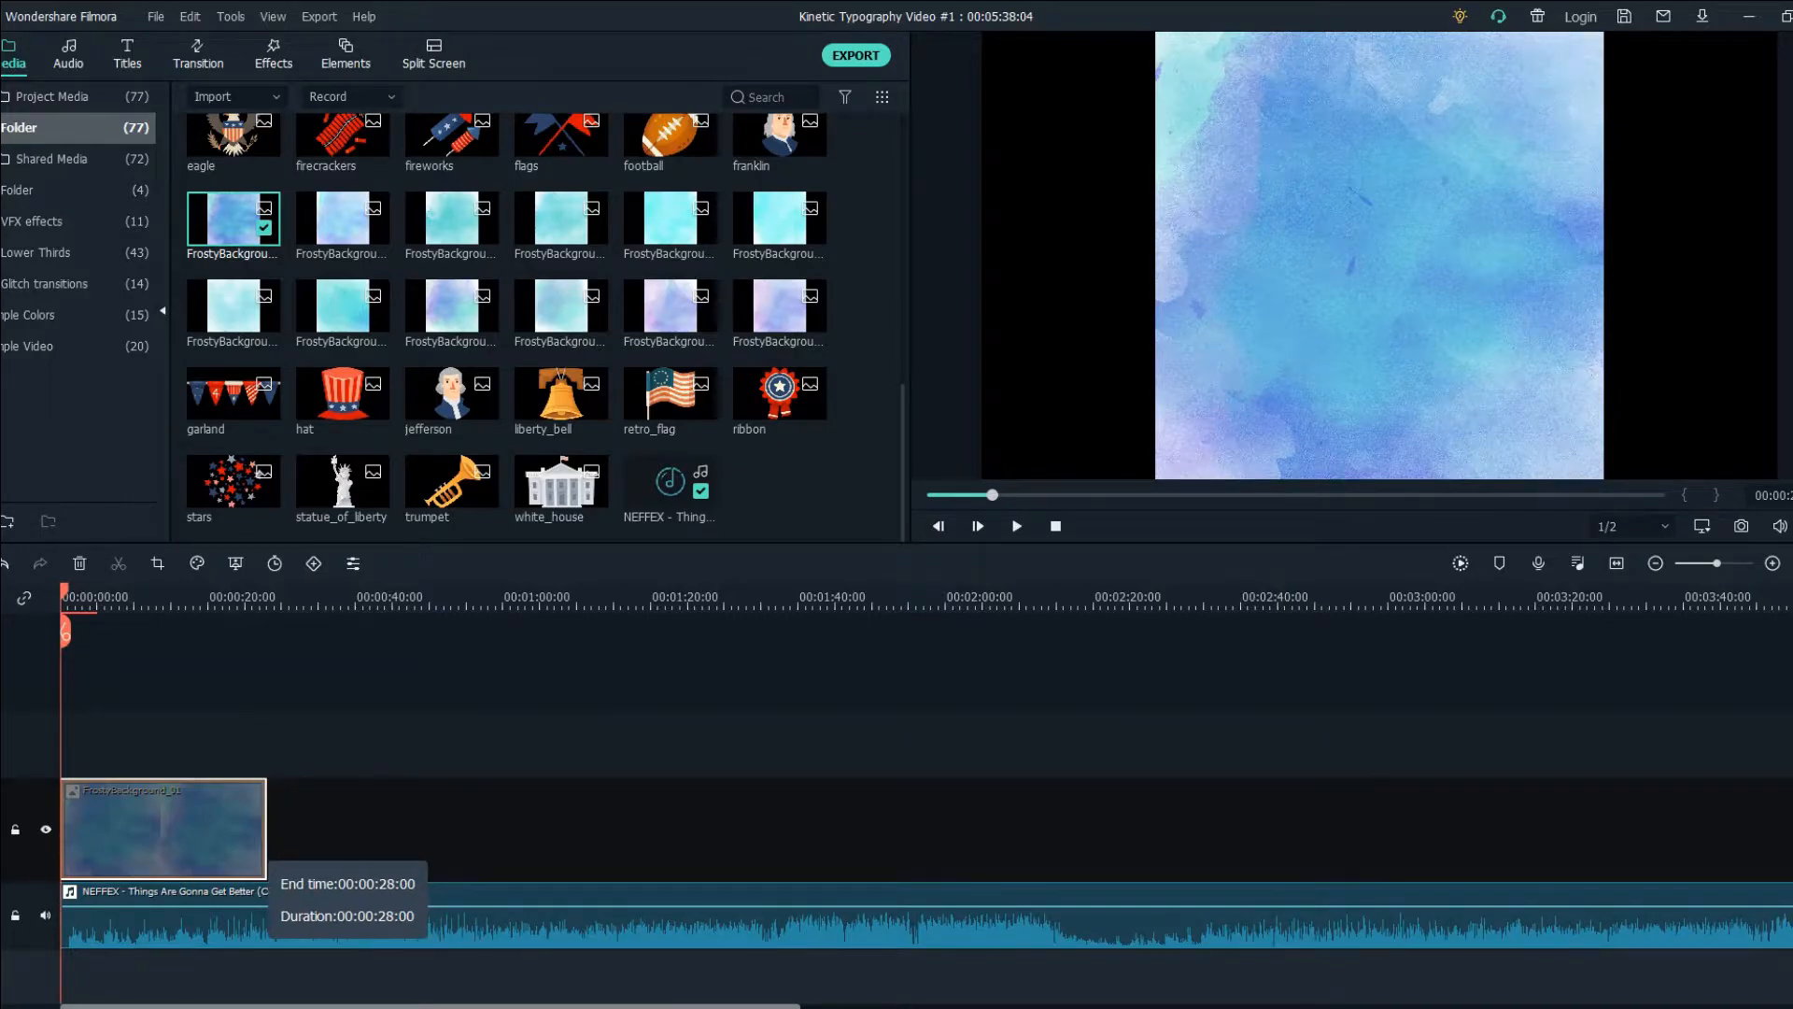
left_click_drag(265, 828, 284, 827)
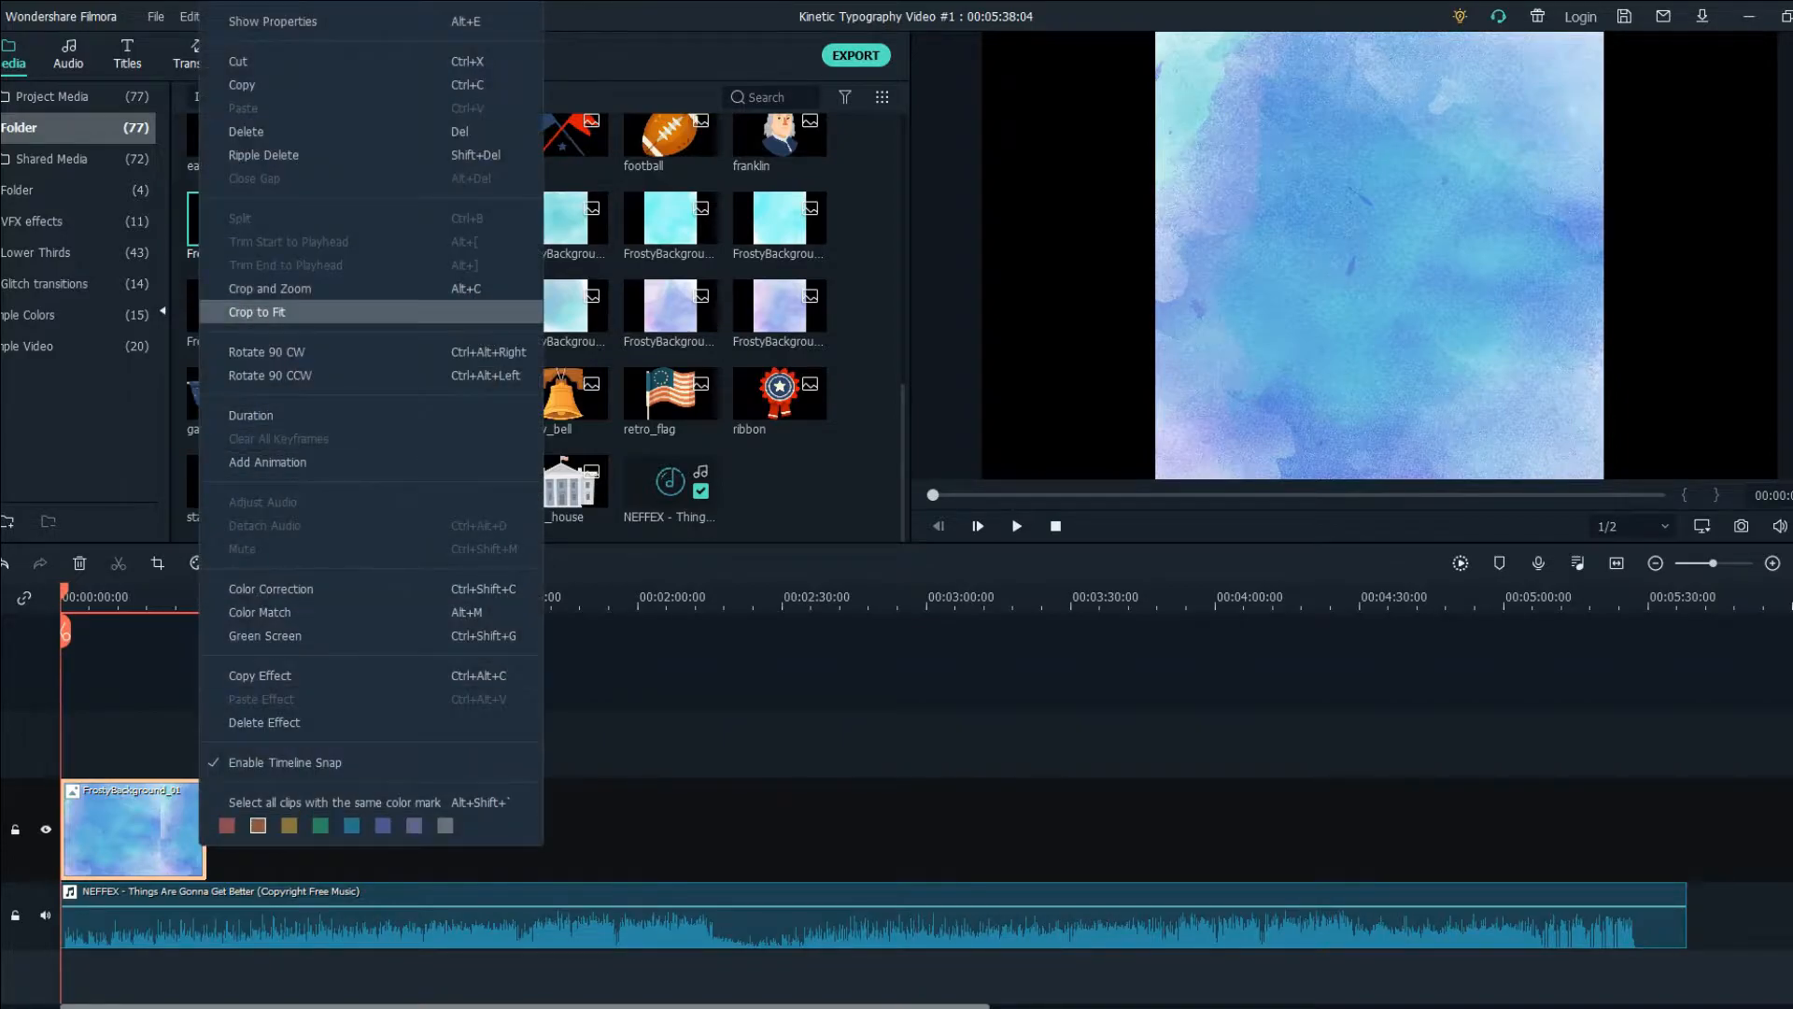
left_click(258, 312)
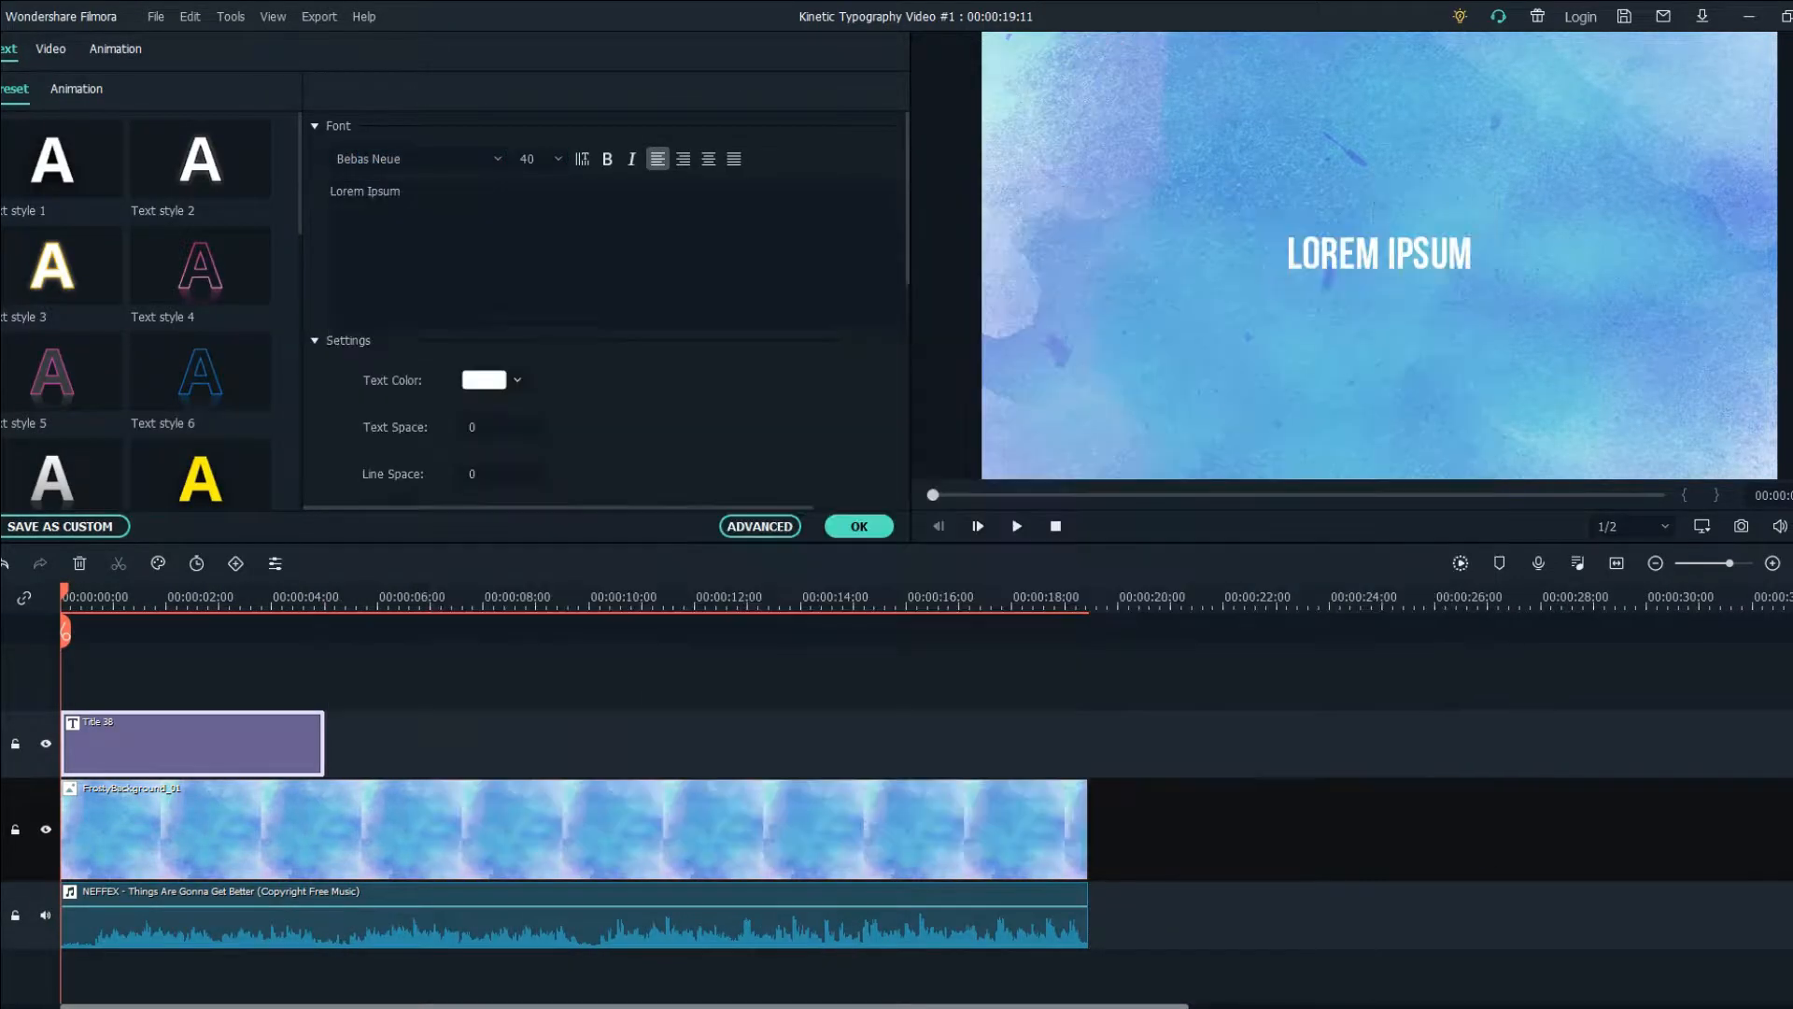
Confirm the Title 38 clip, then review the lyric text of each split title clip.
left_click(859, 527)
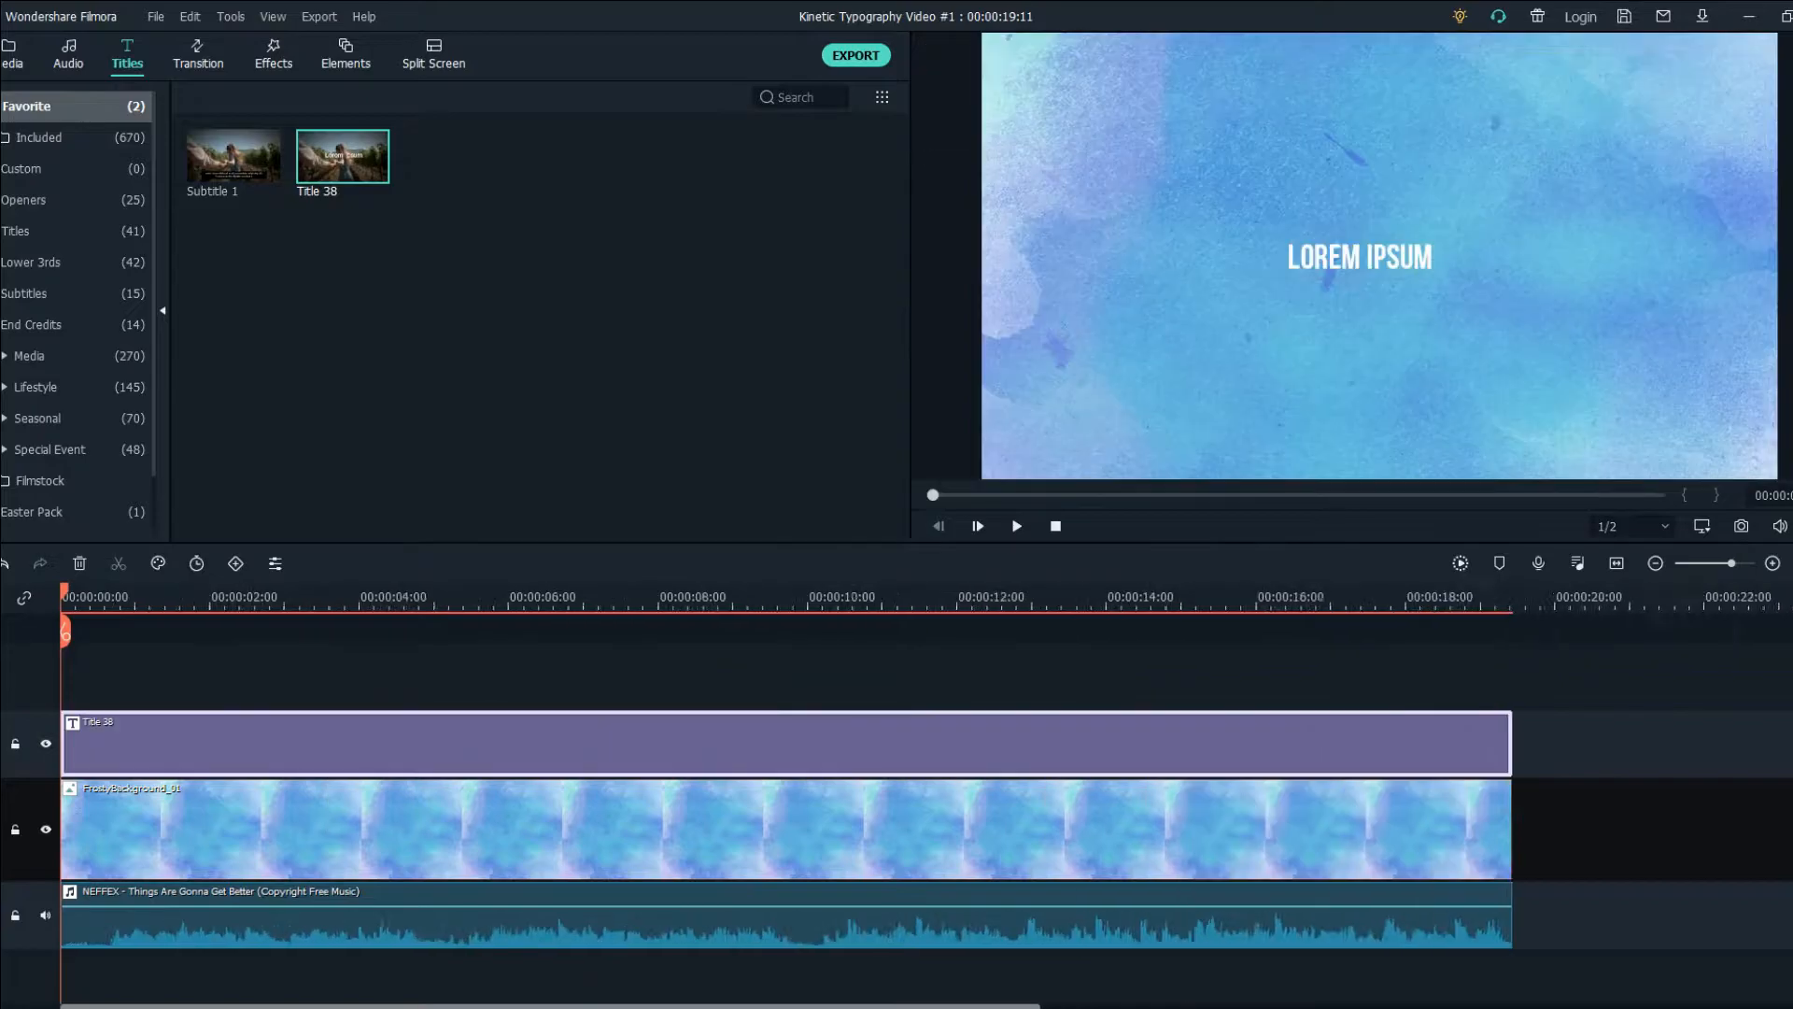
left_click(1017, 527)
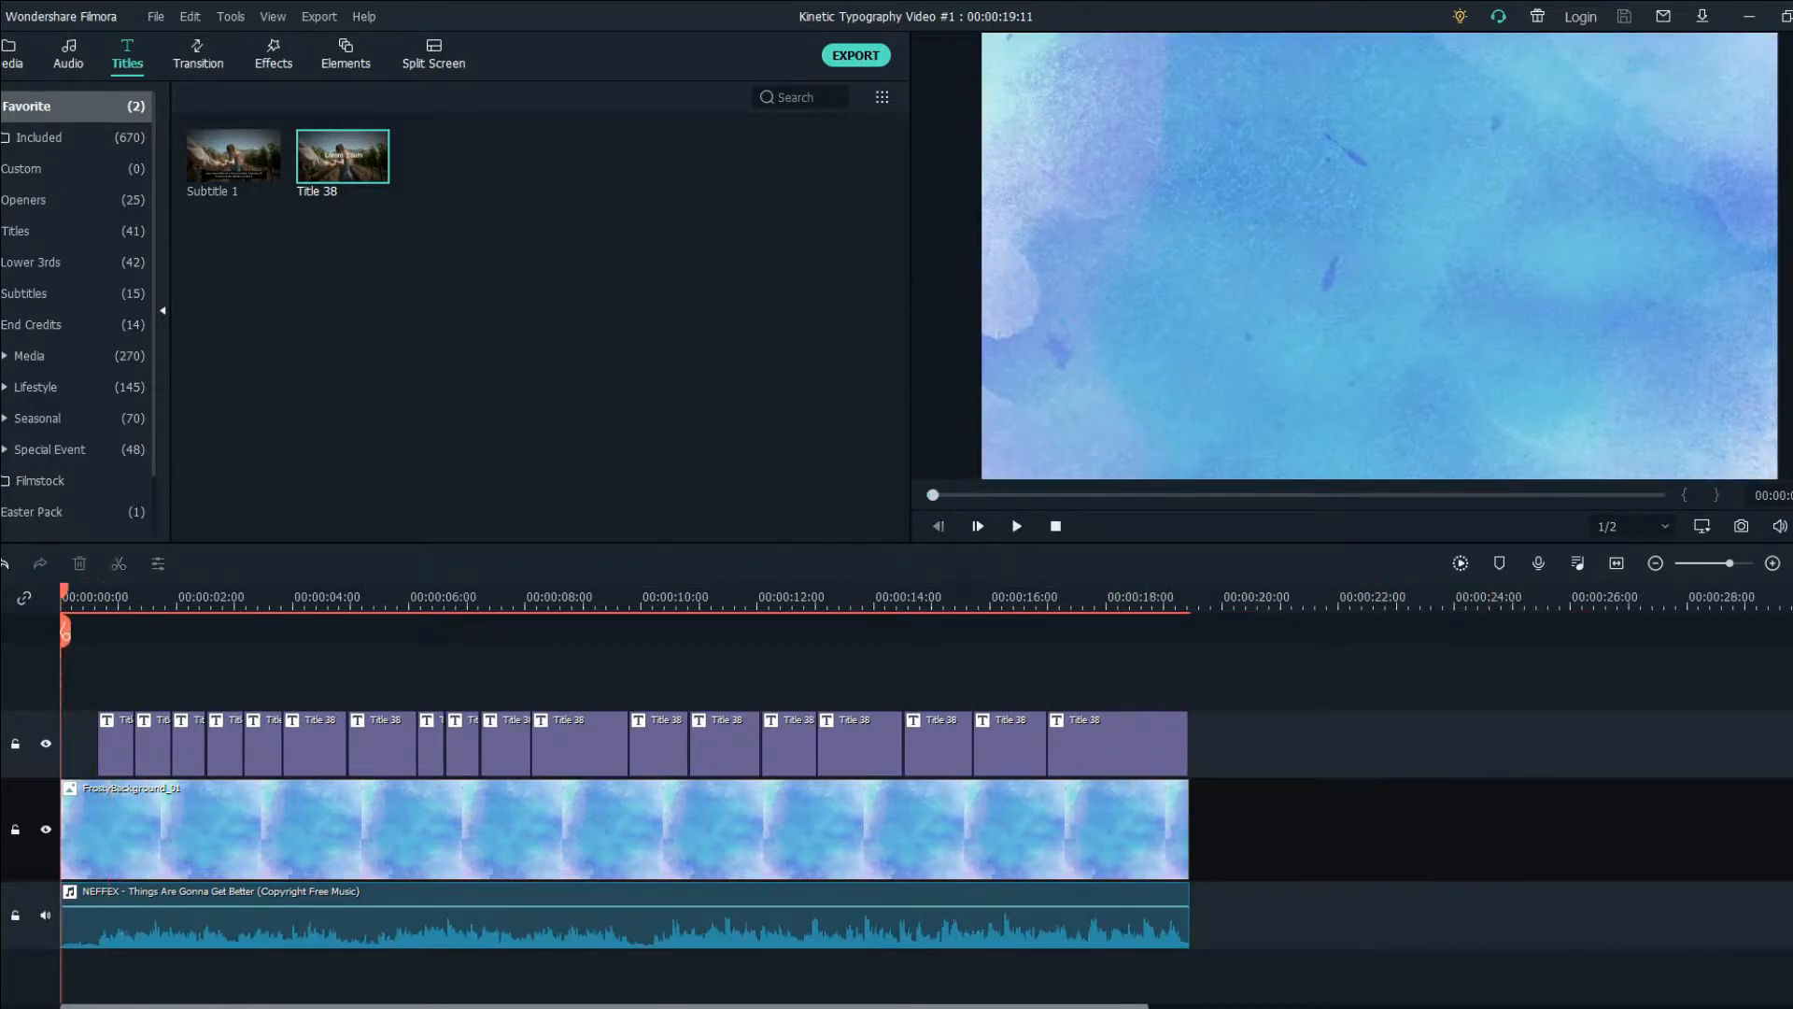
double_click(191, 744)
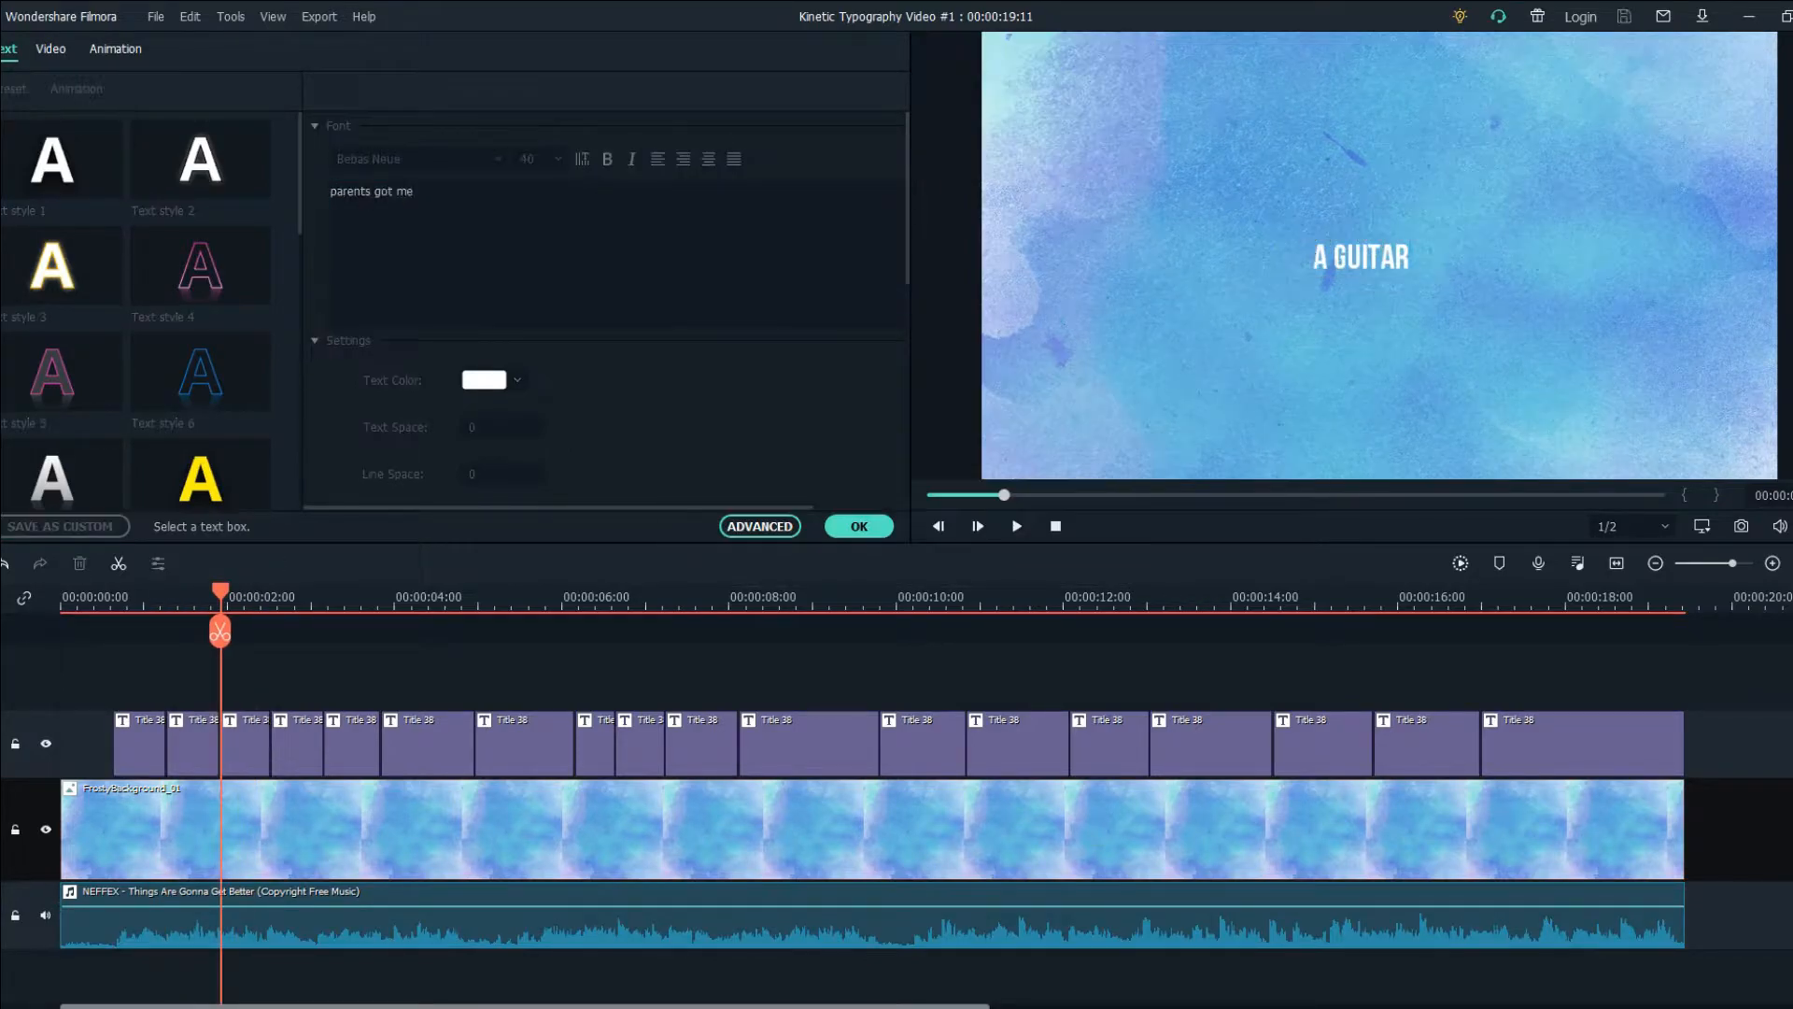
left_click(372, 612)
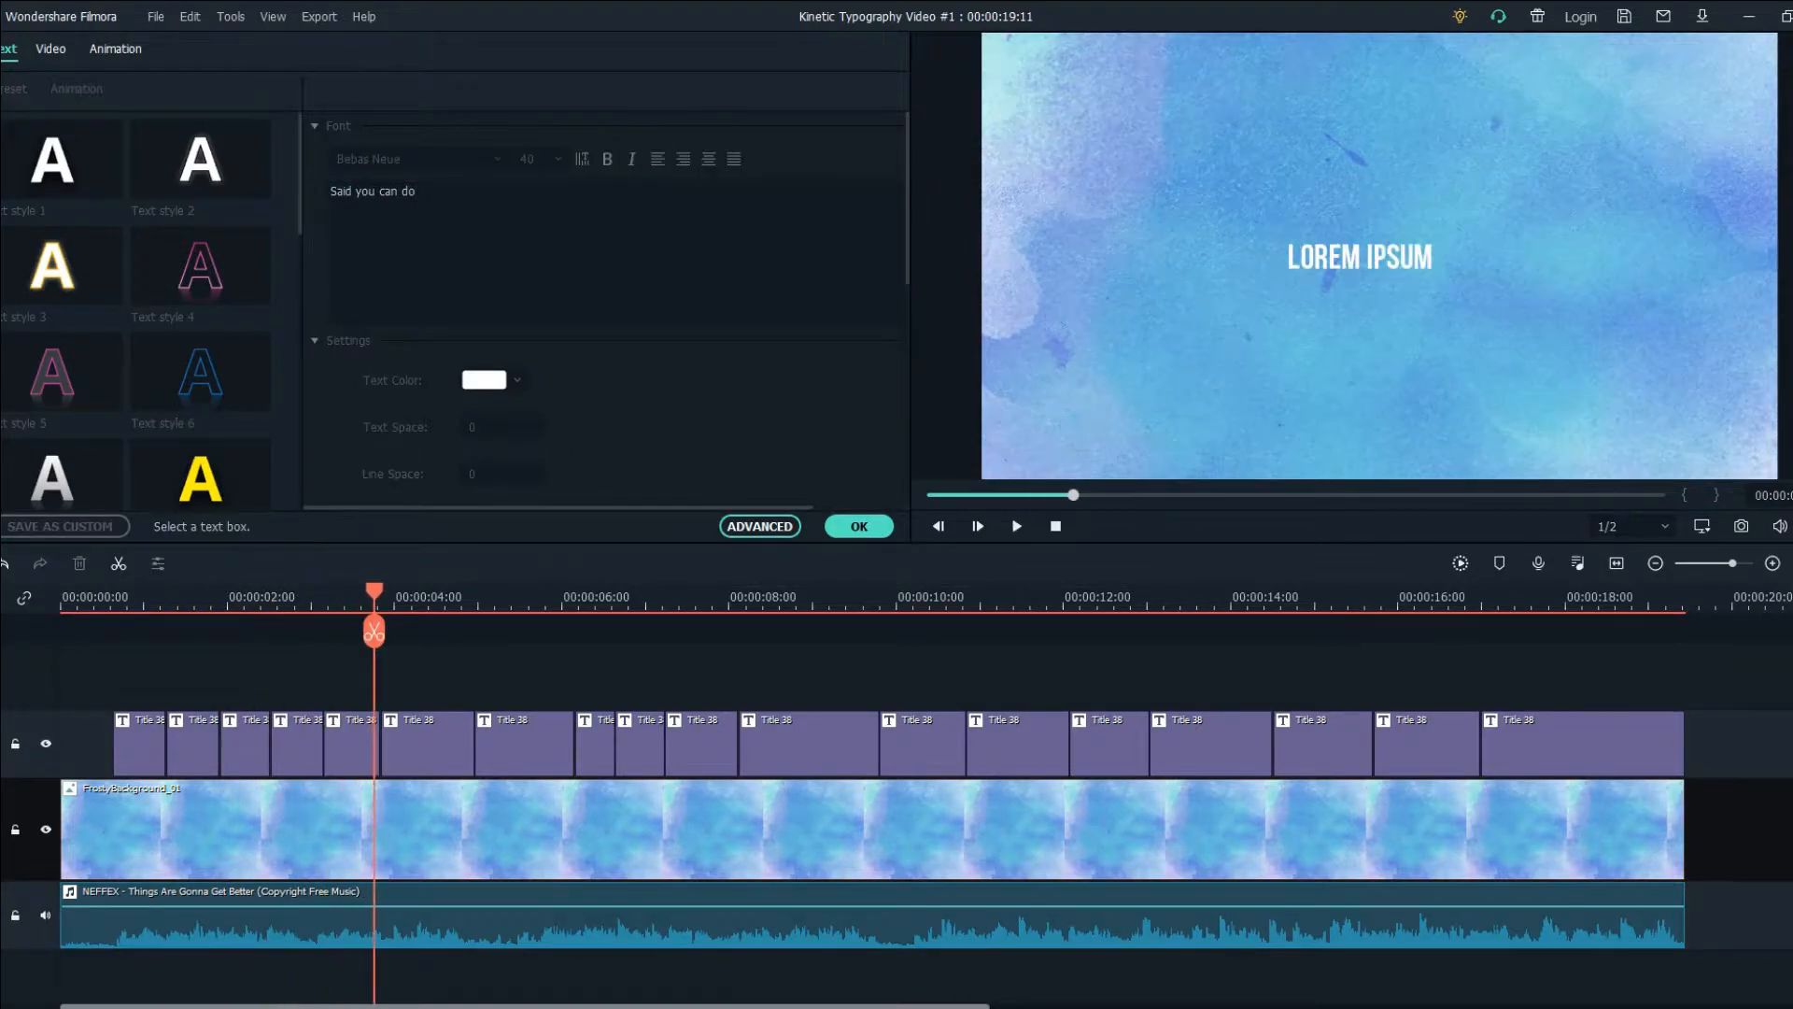
left_click(570, 609)
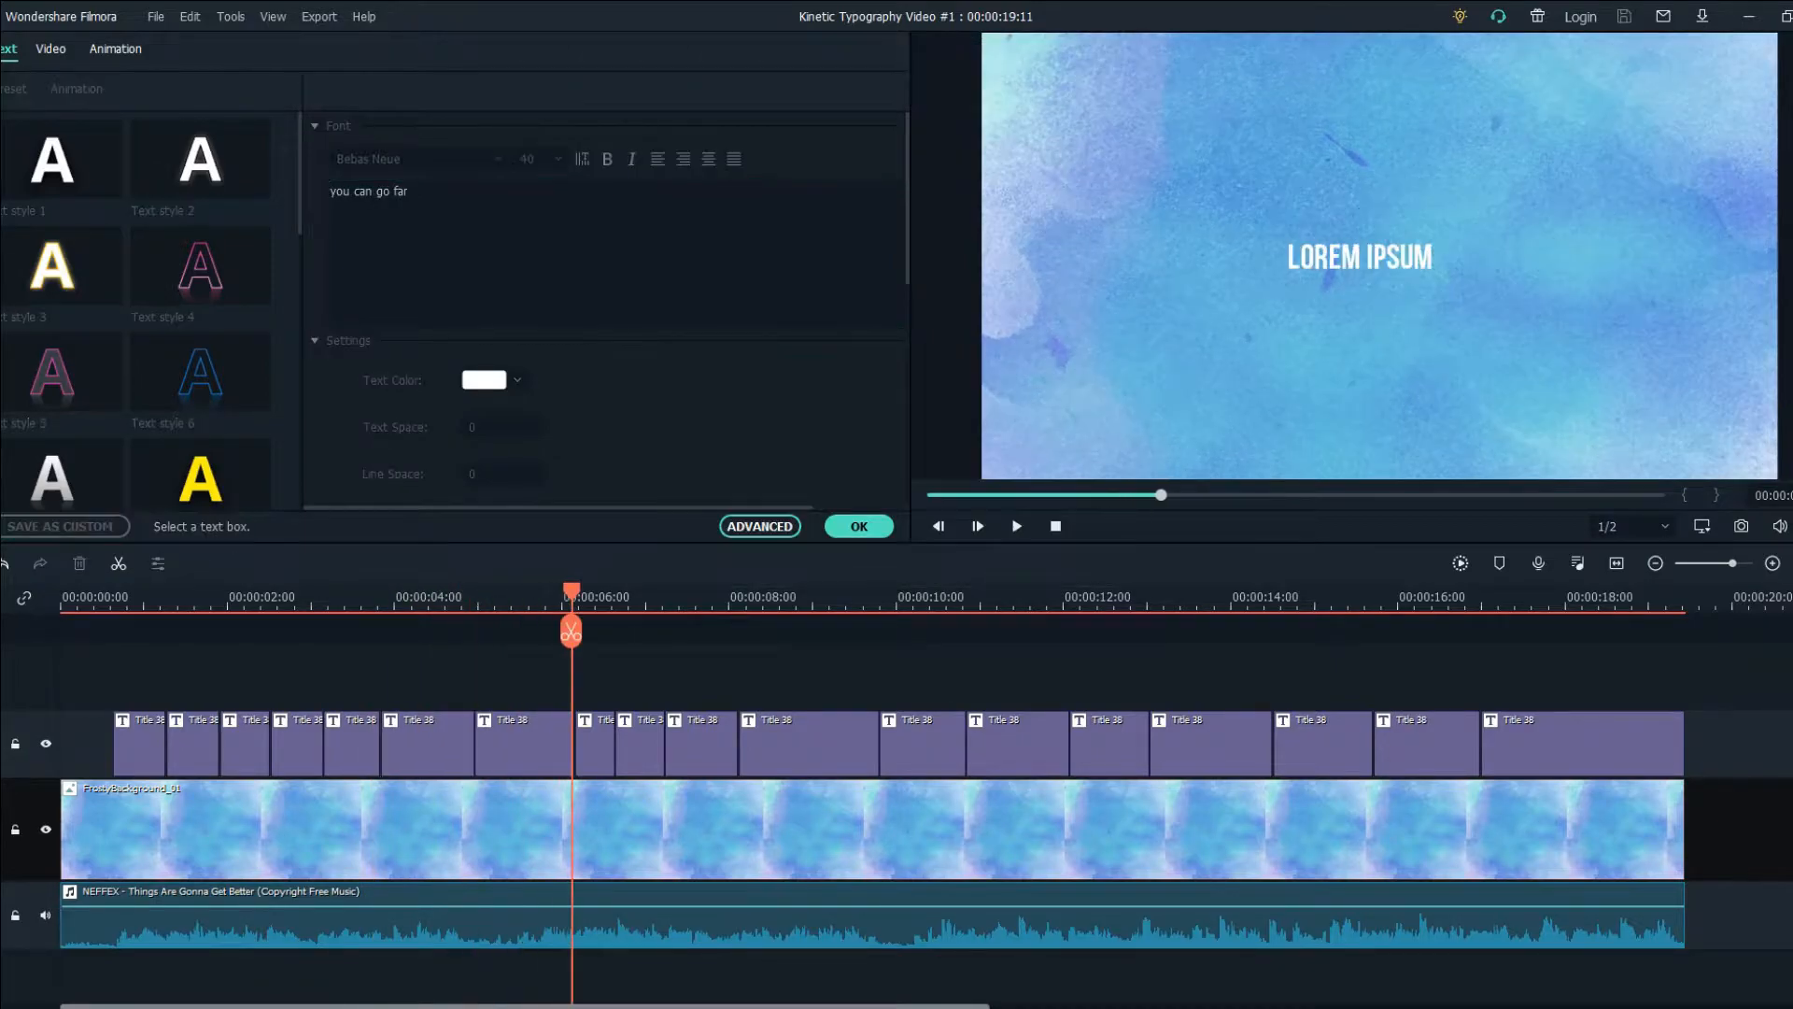
left_click(1016, 527)
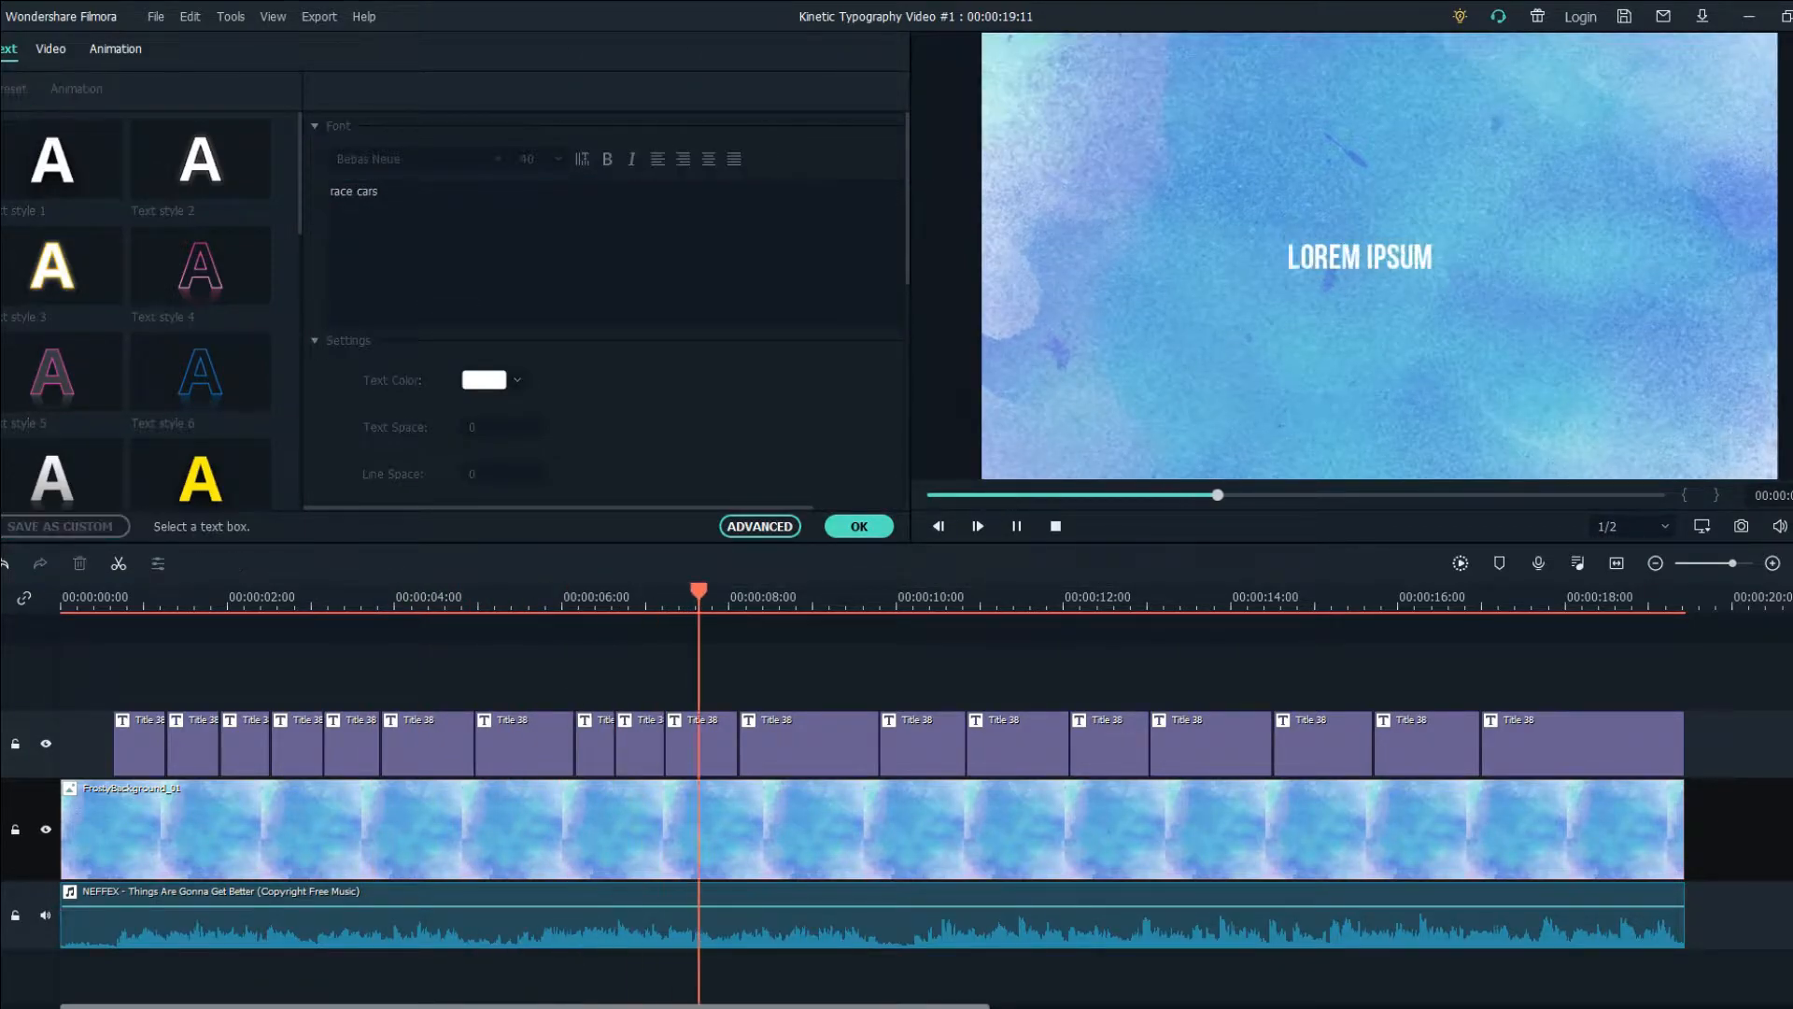
left_click(809, 744)
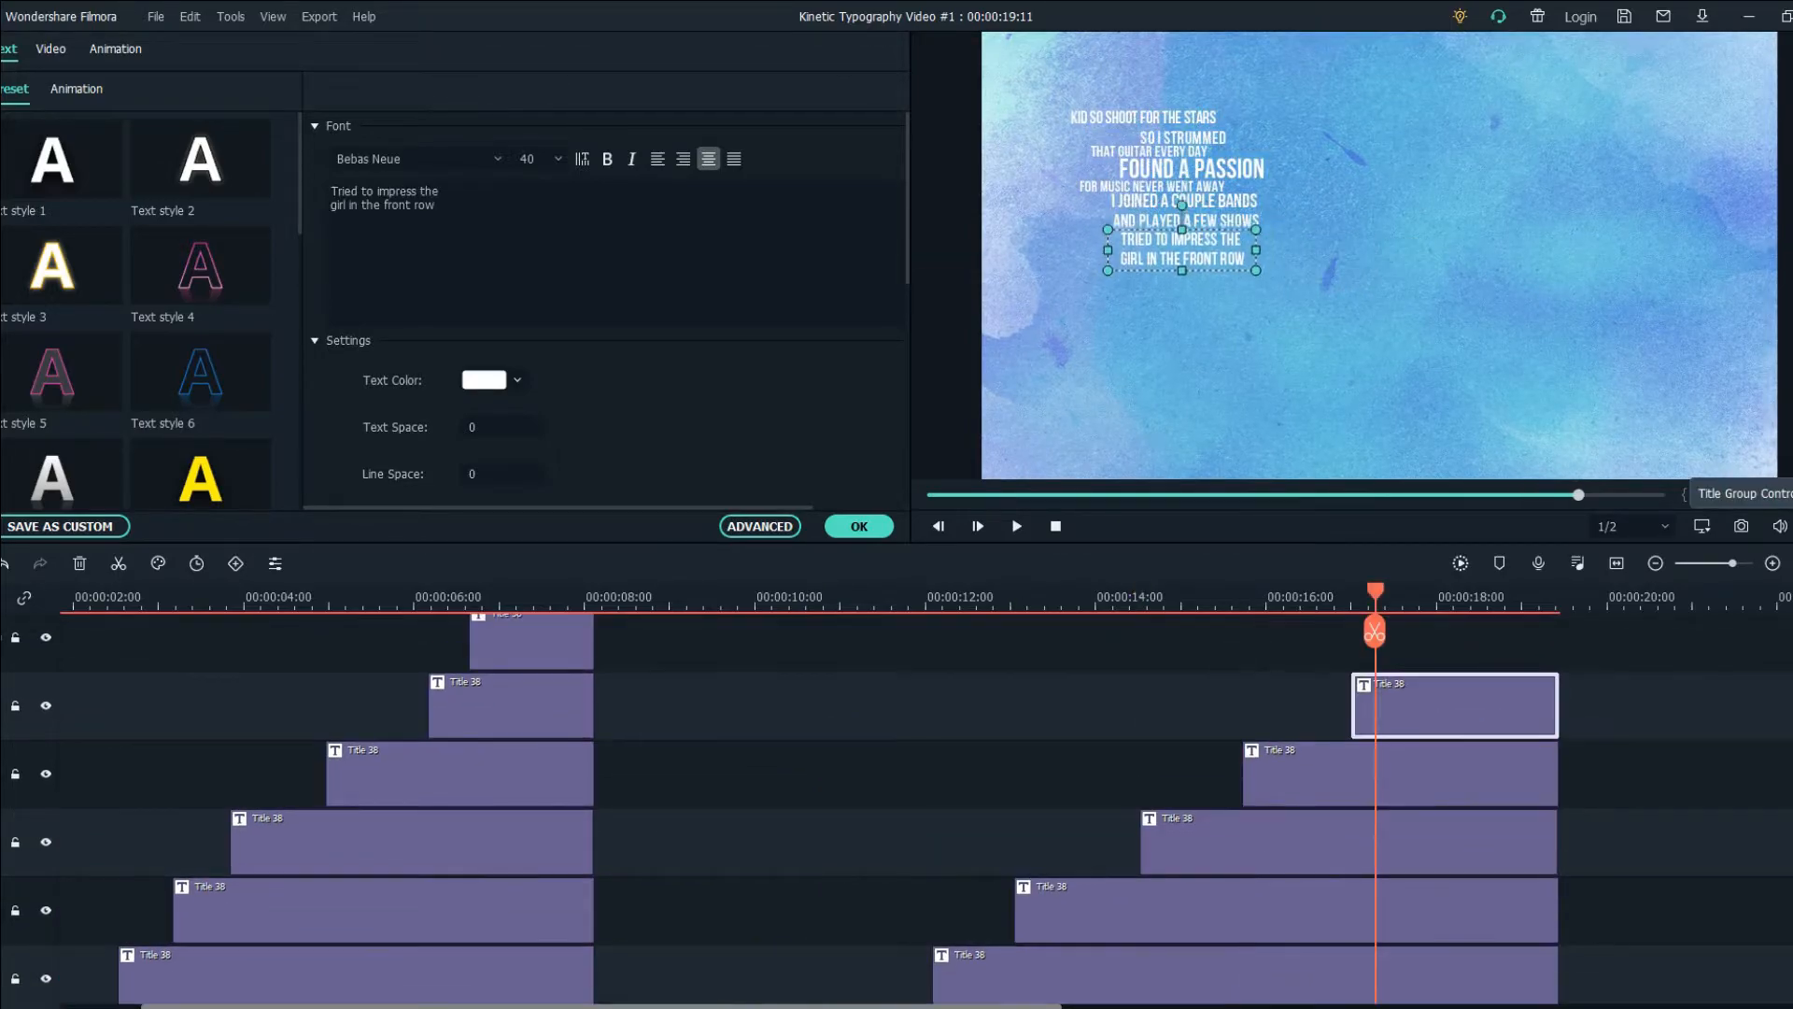
Confirm the front-row lyric title and select the 'Growing up' title clip.
left_click(859, 526)
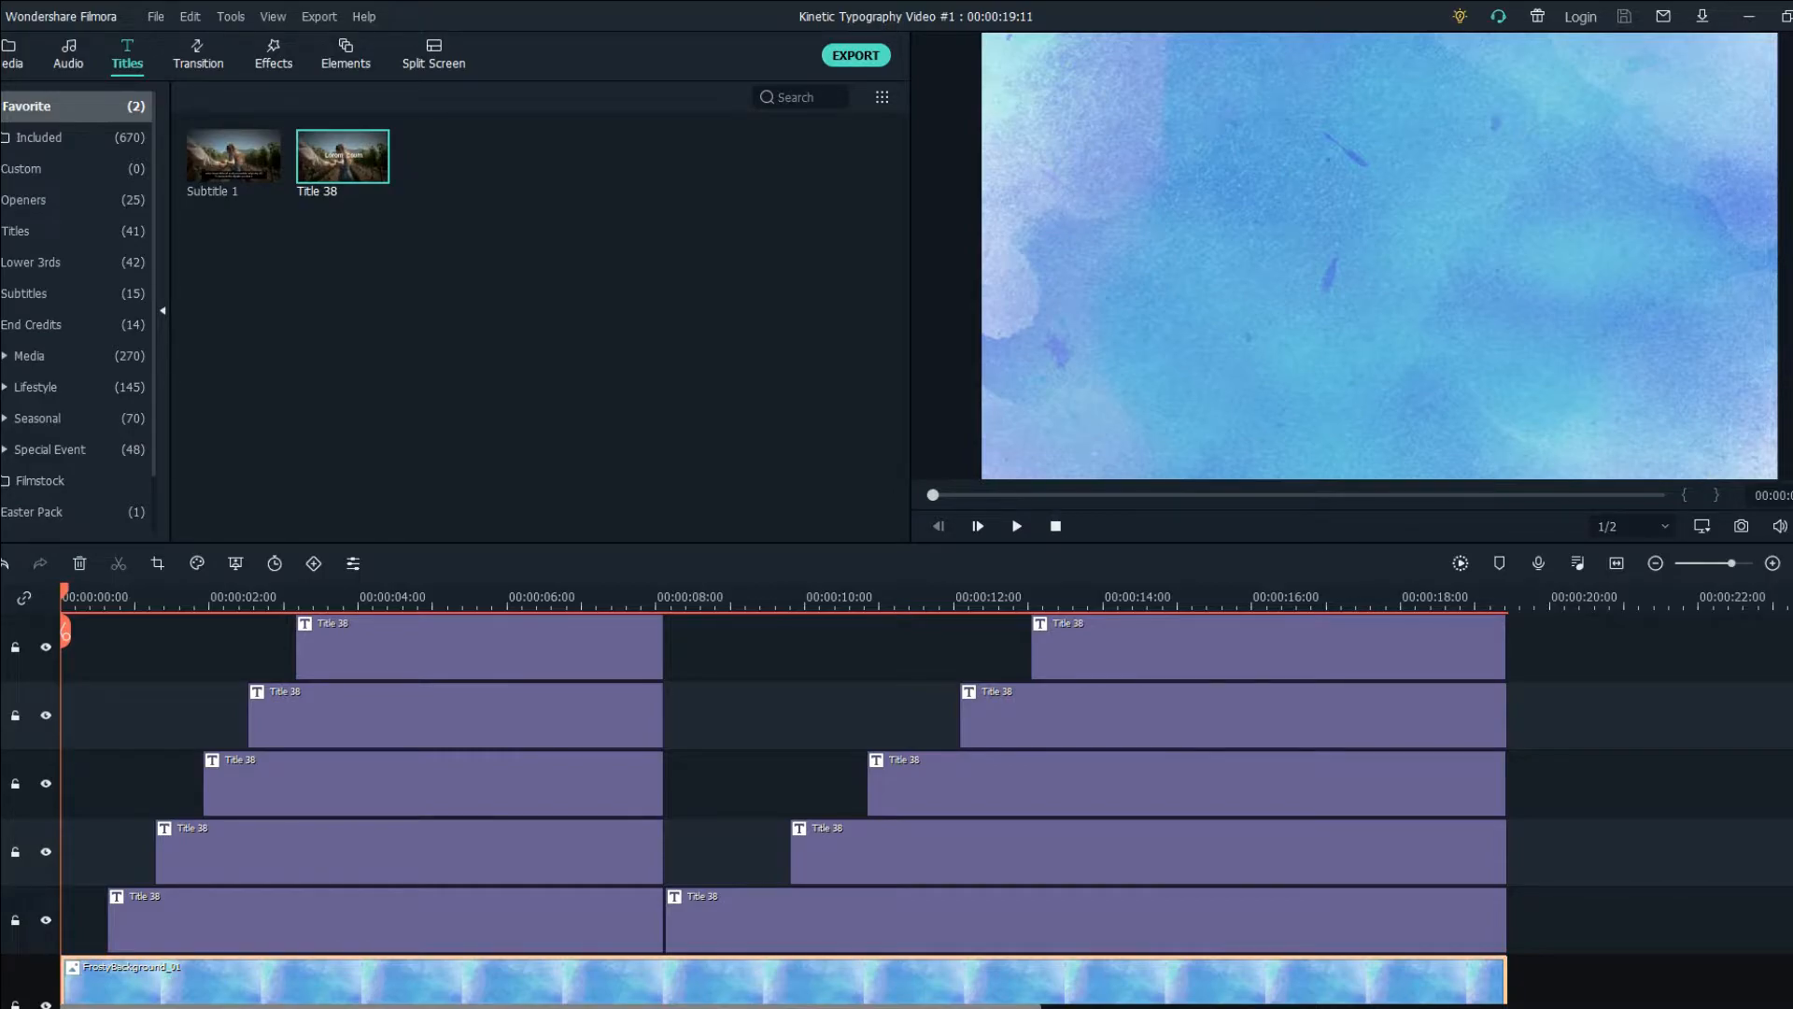
left_click(628, 596)
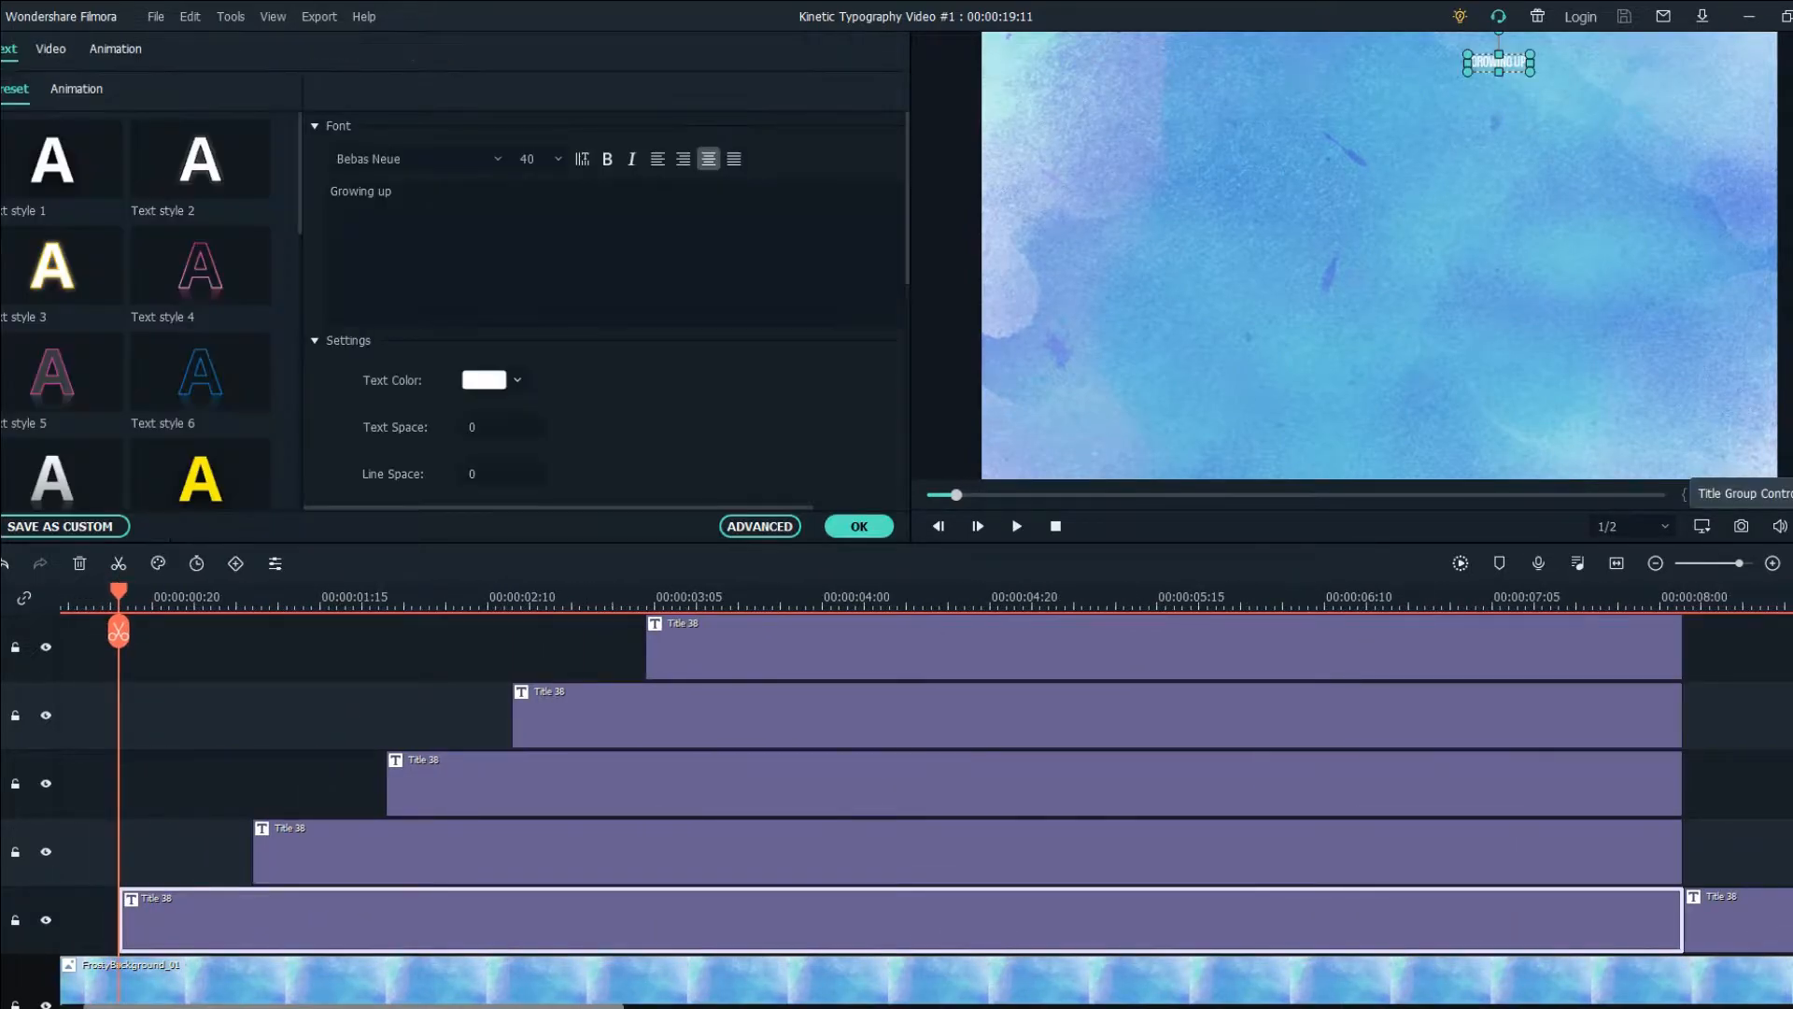
Give 'Growing up' custom Scale keyframes from about 143% to 100 at the clip start and confirm.
left_click(115, 49)
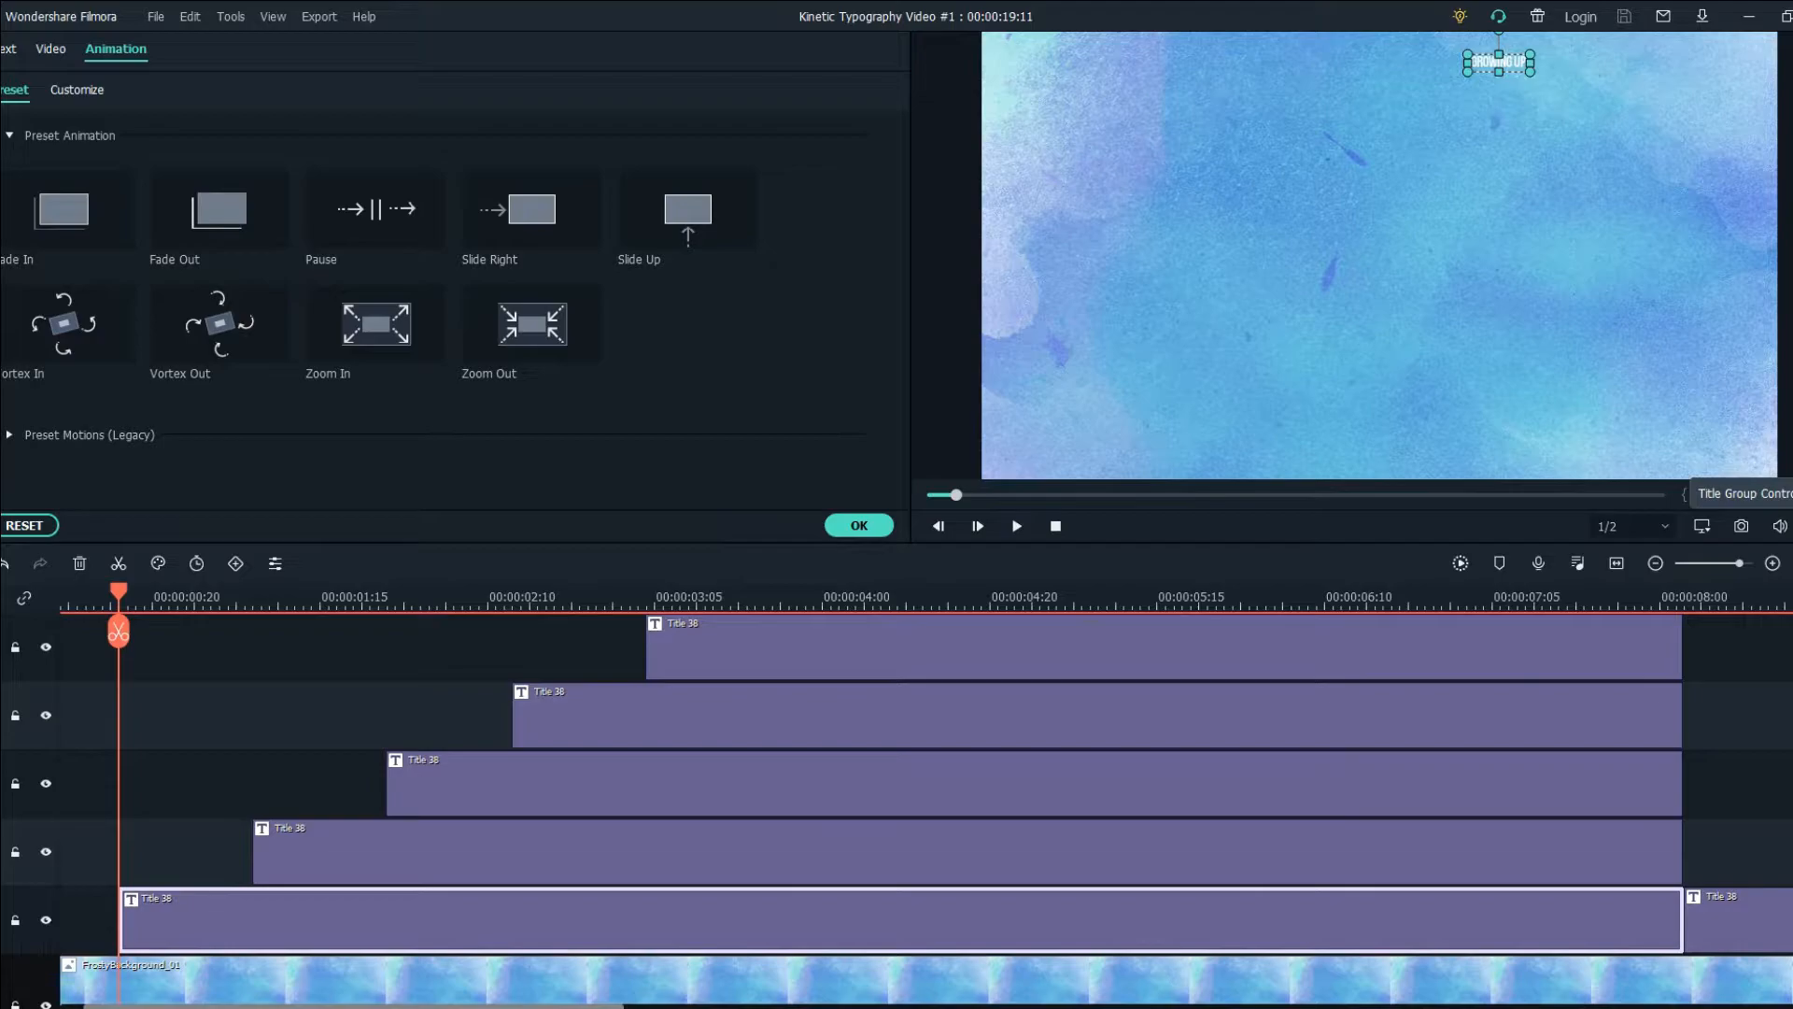
left_click(78, 90)
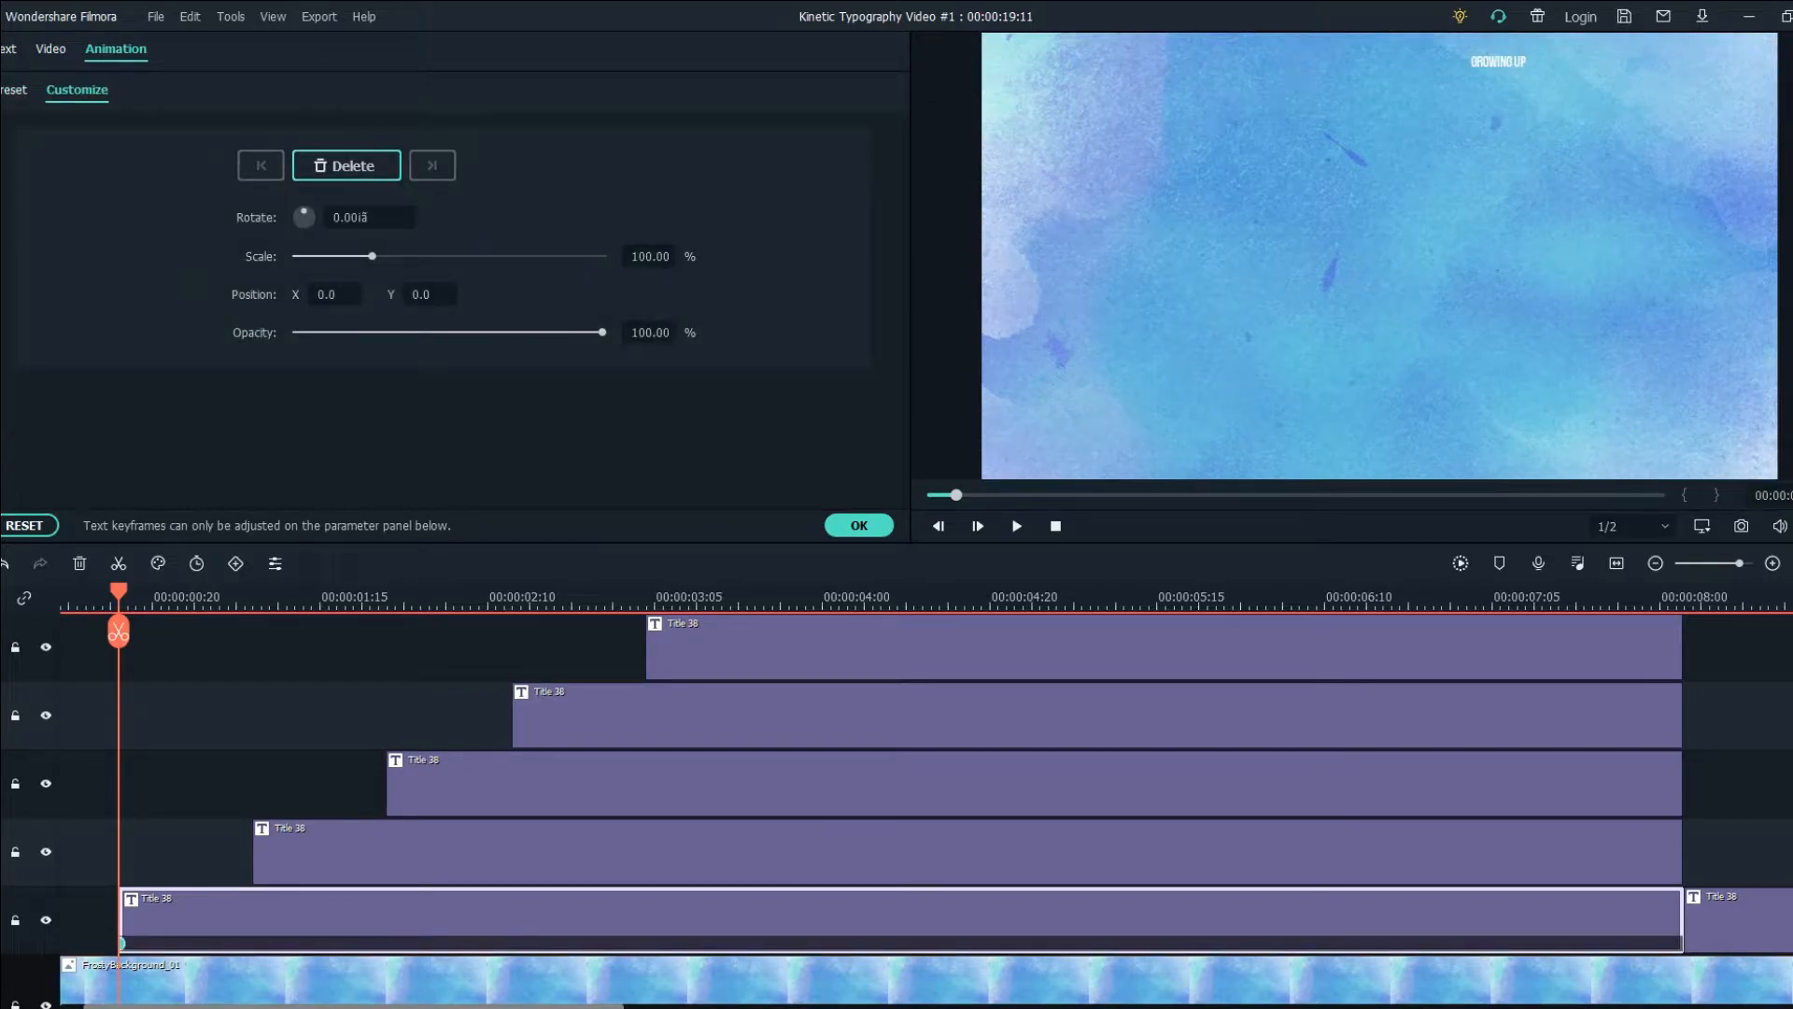
left_click_drag(370, 255, 476, 256)
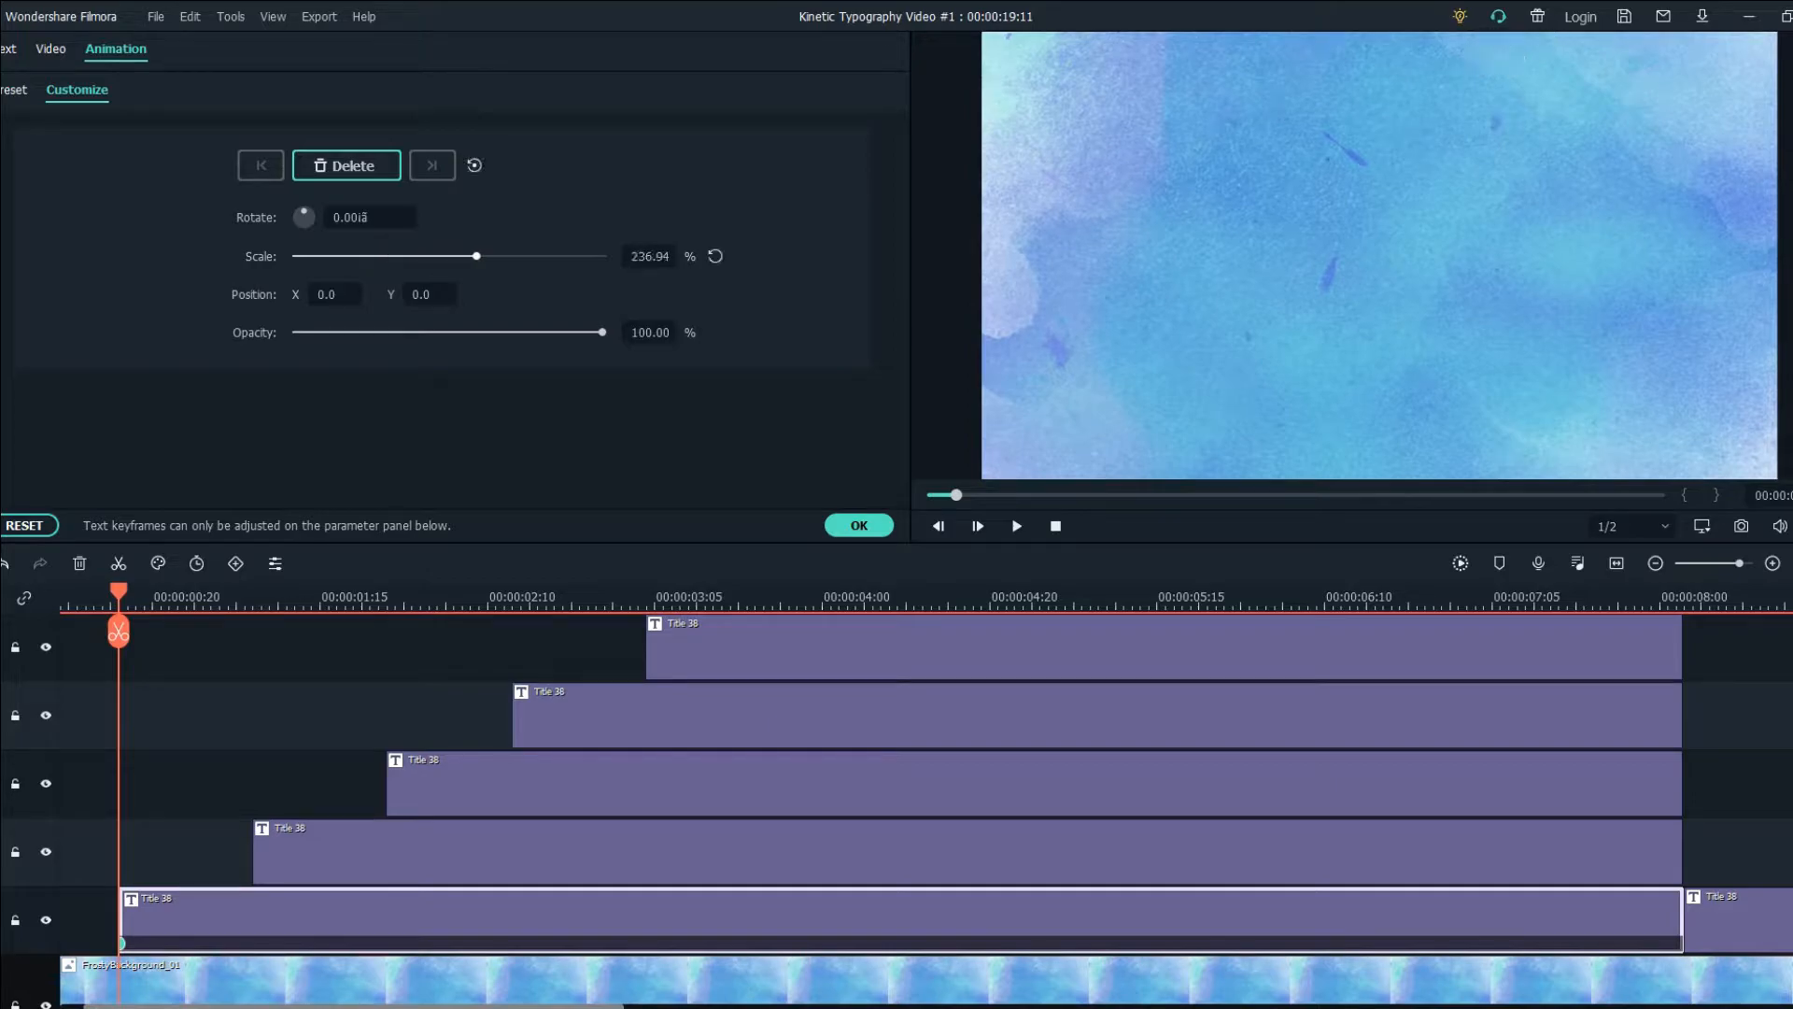
left_click_drag(476, 256, 400, 256)
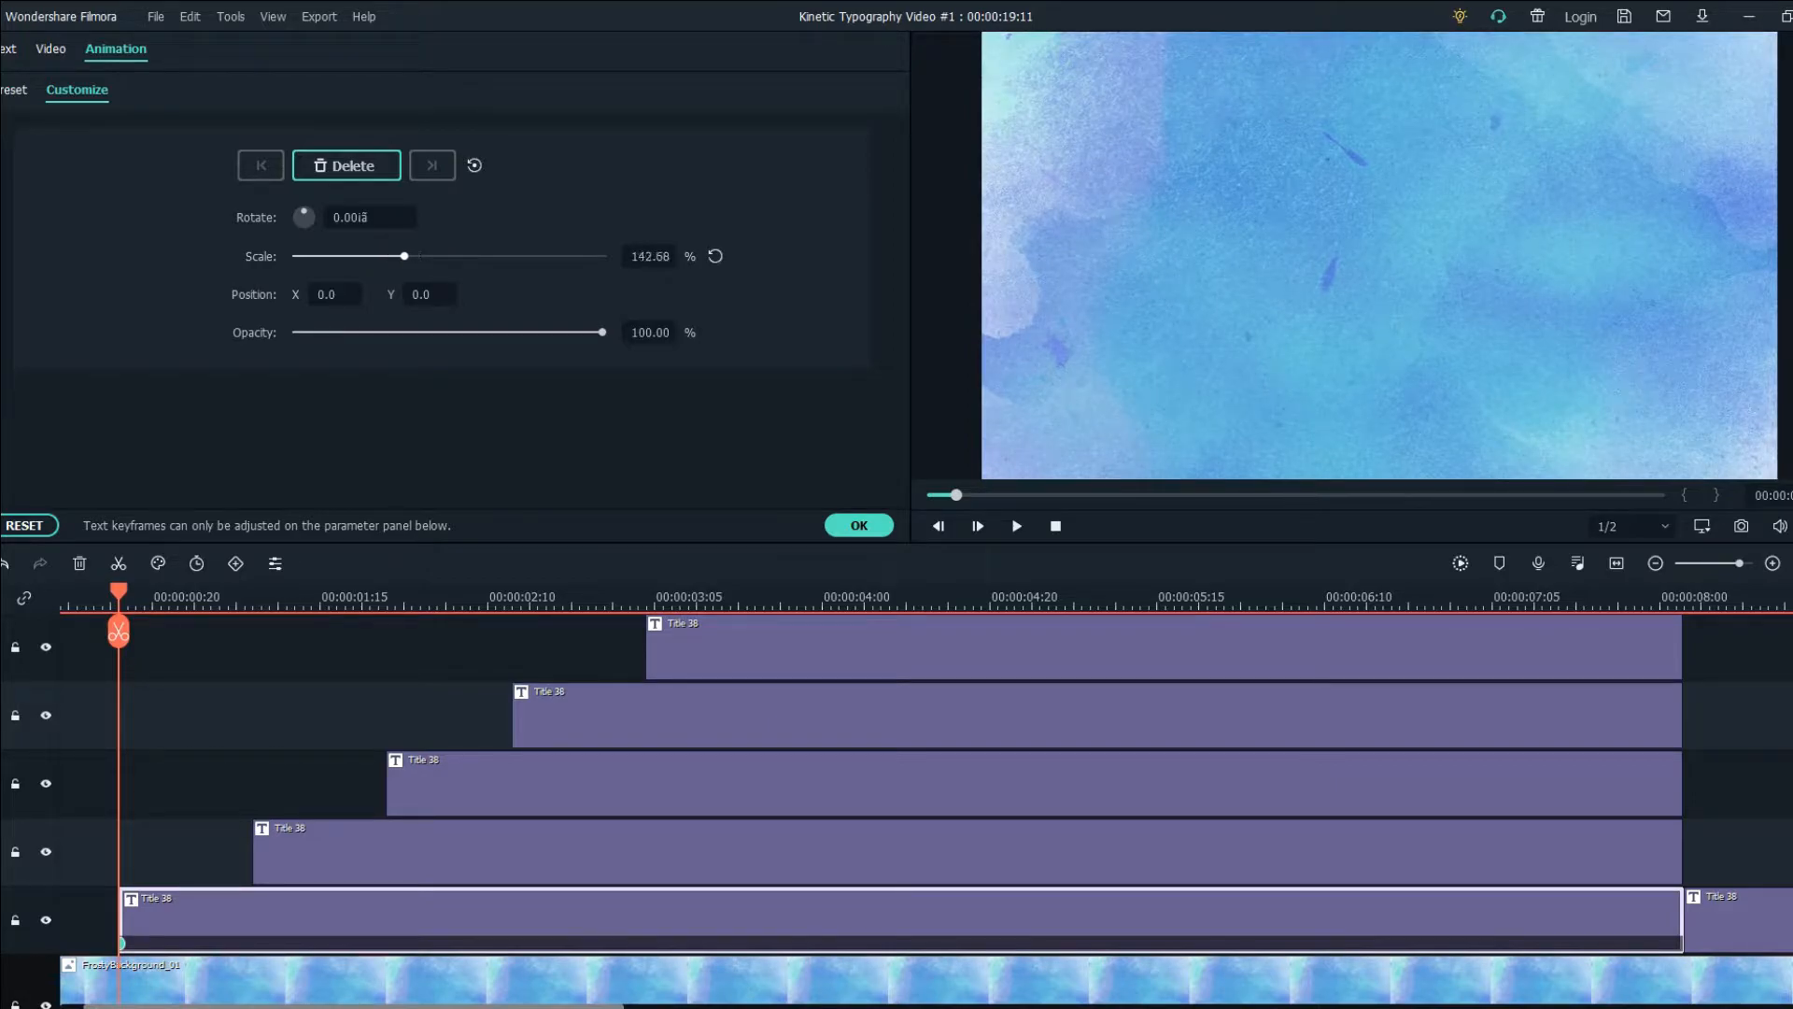
left_click_drag(404, 256, 393, 256)
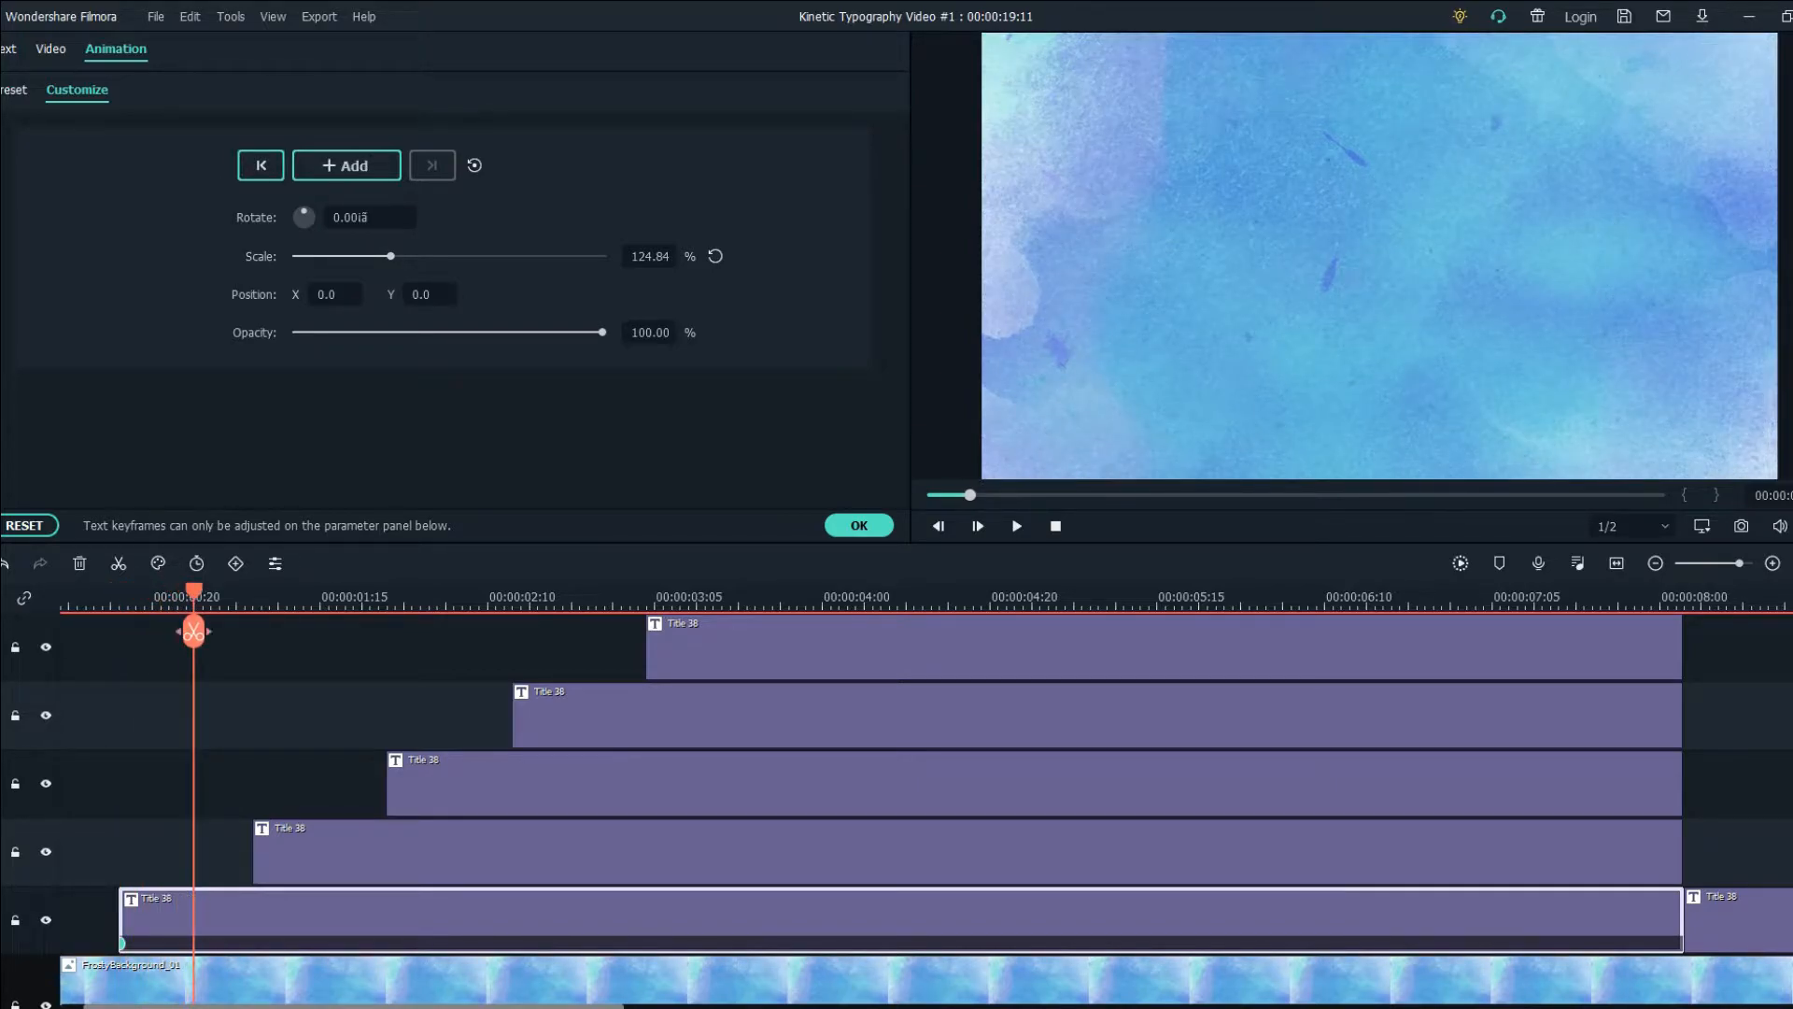
type("100")
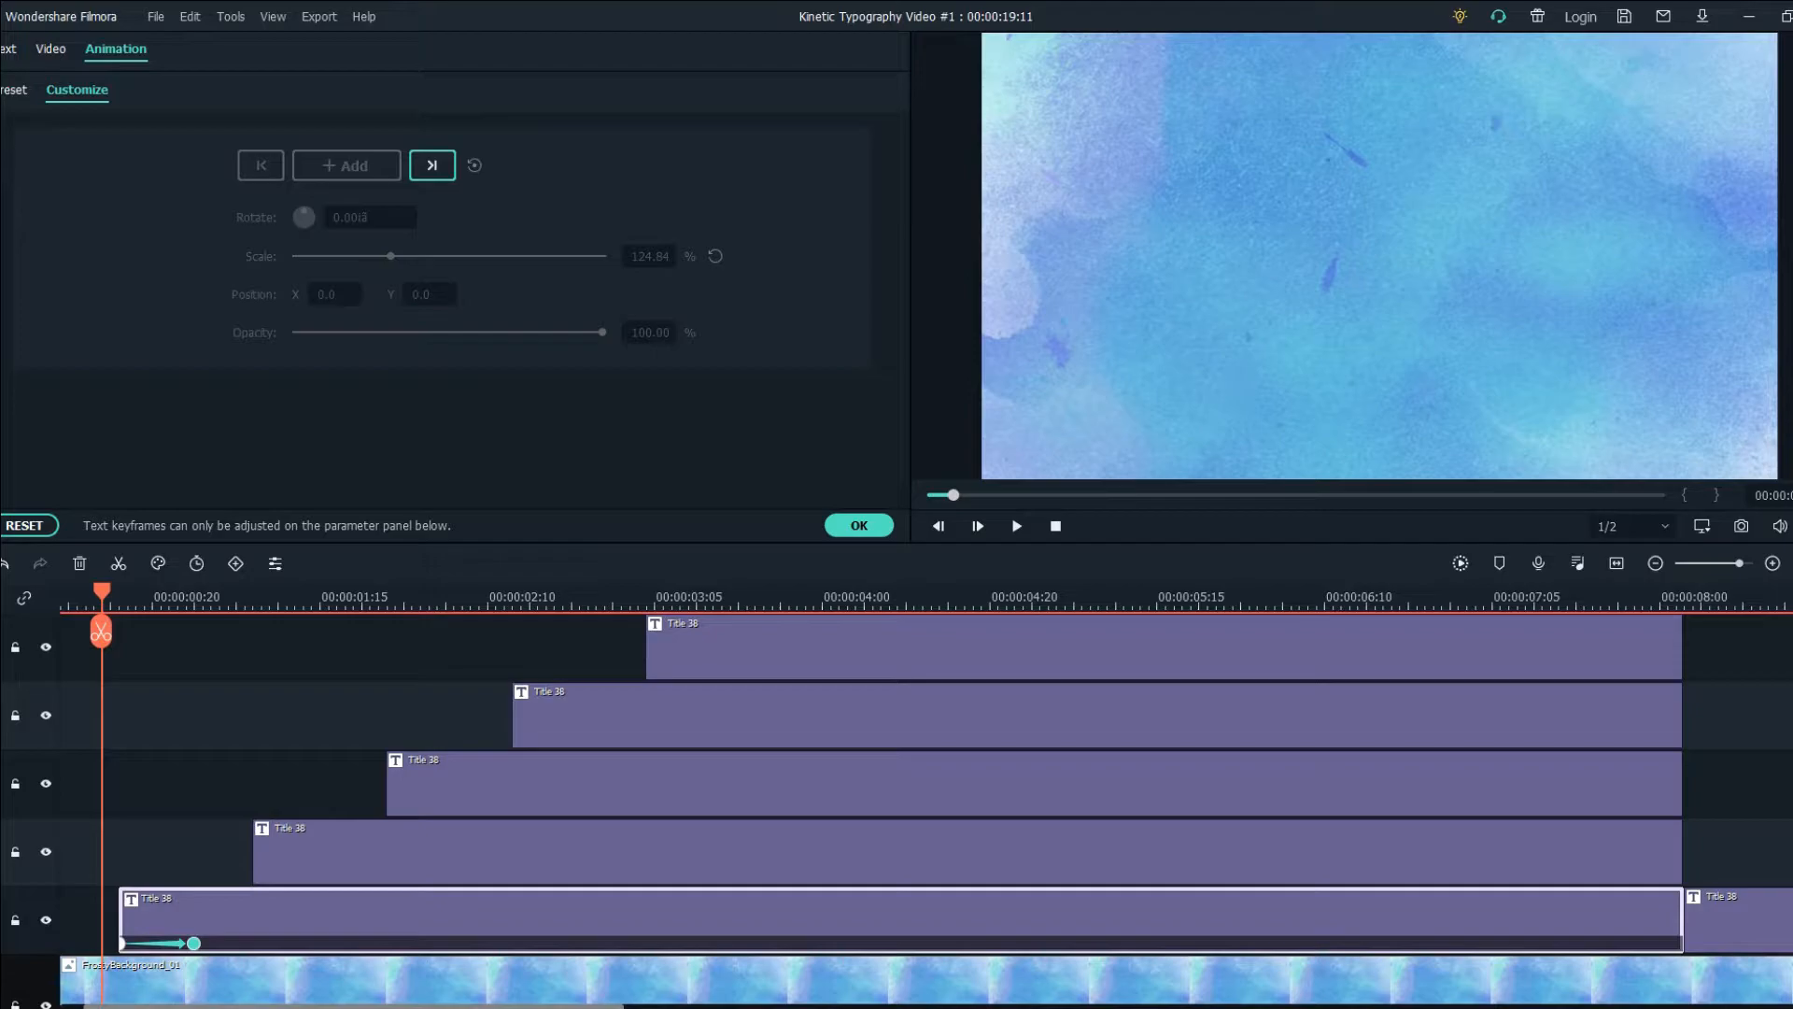
left_click(127, 54)
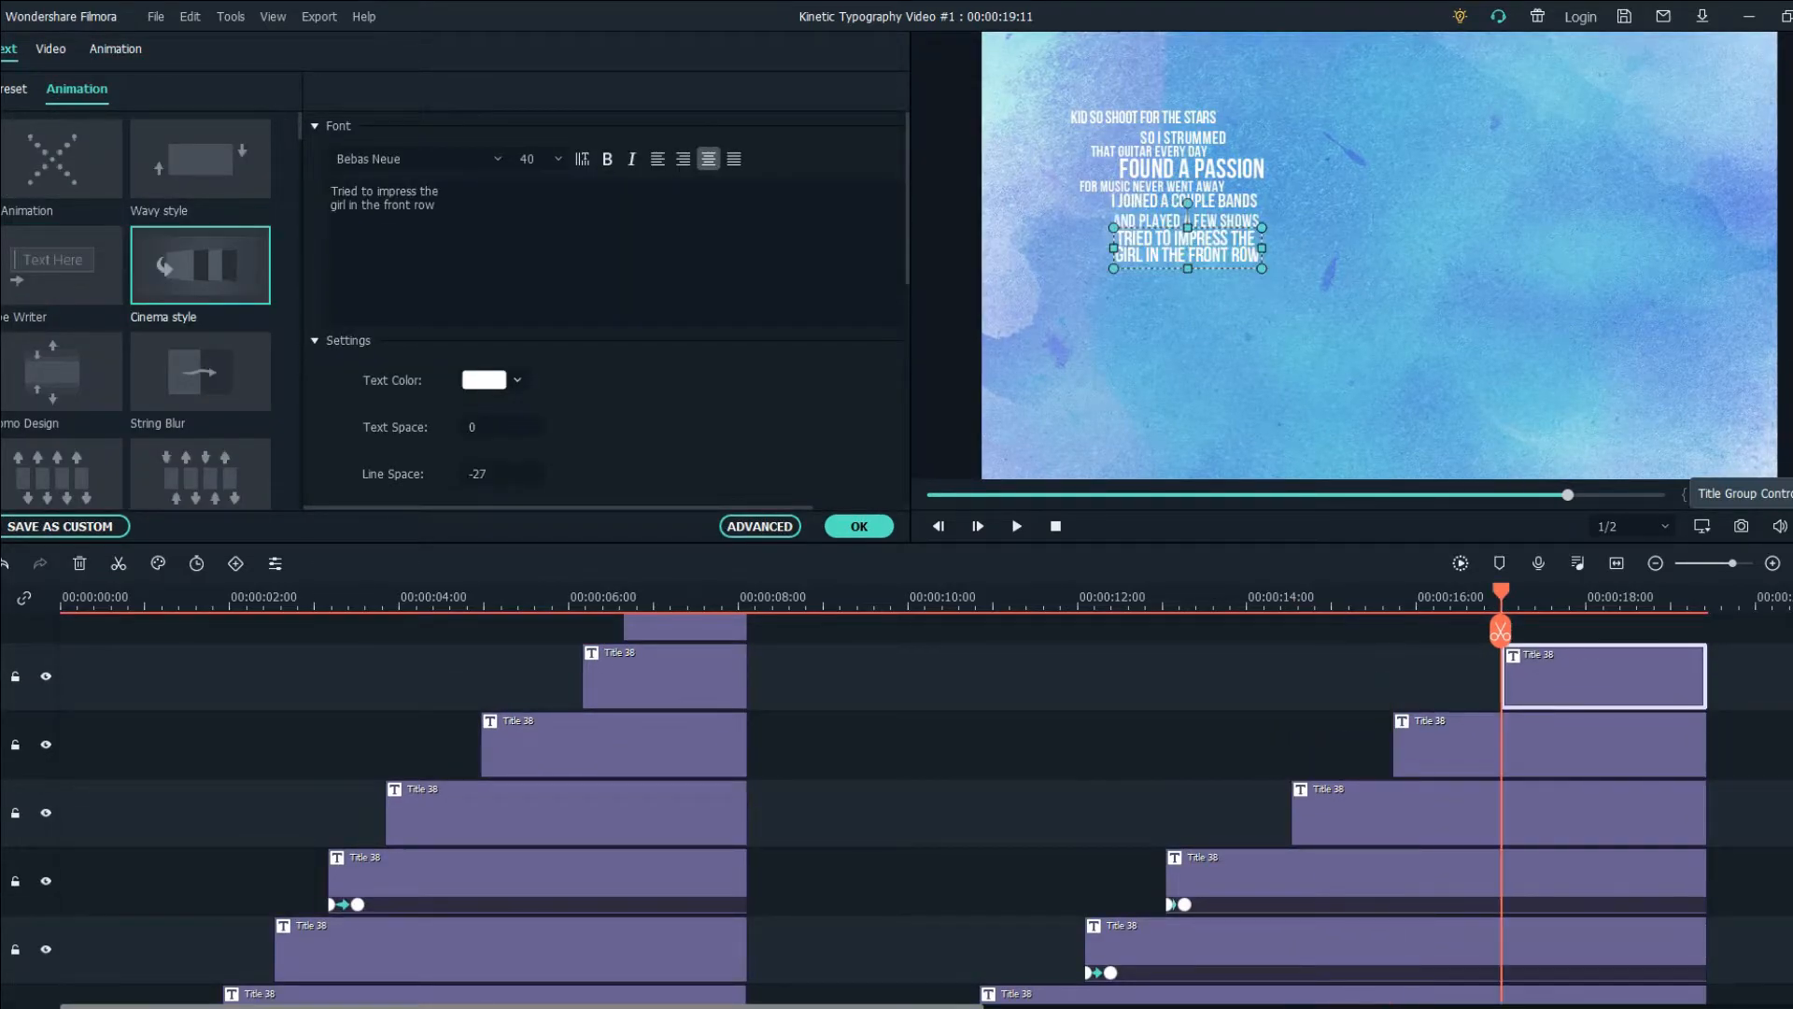
Confirm the scale keyframe edits on the last lyric title.
left_click(200, 370)
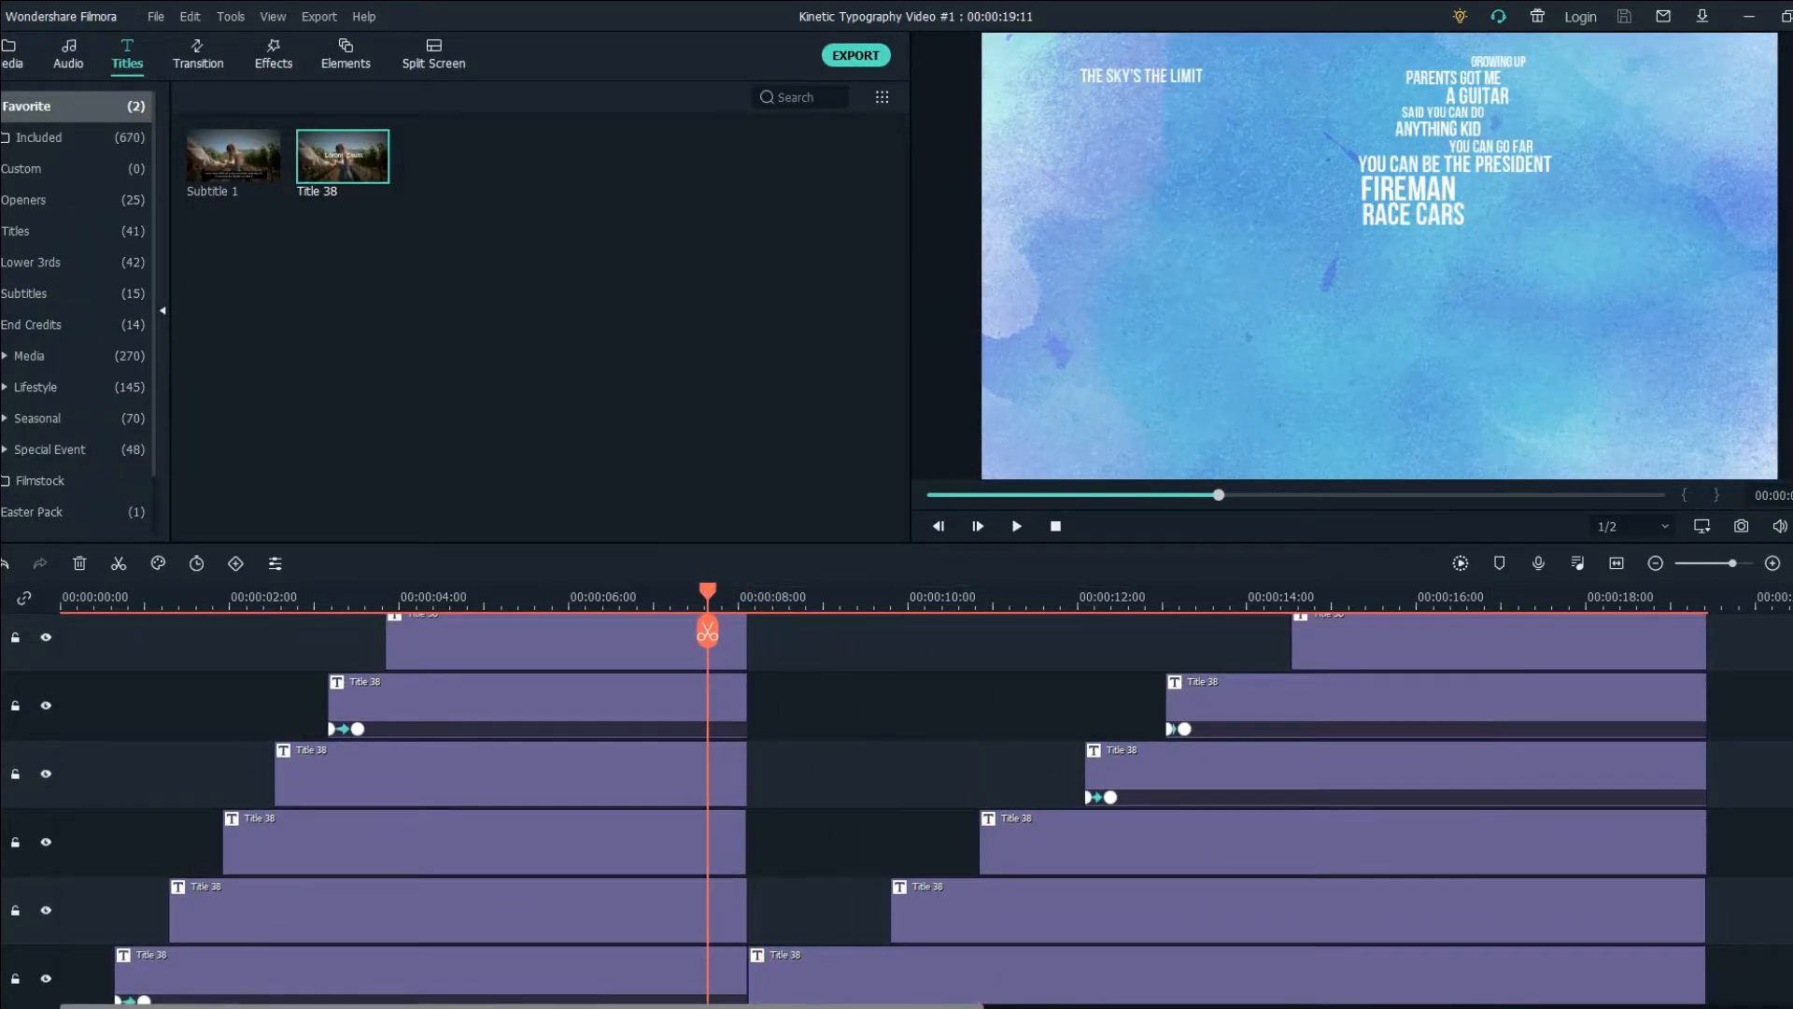
From the Media tab, place the guitar icon above the titles and confirm the edited lyric title.
left_click(12, 58)
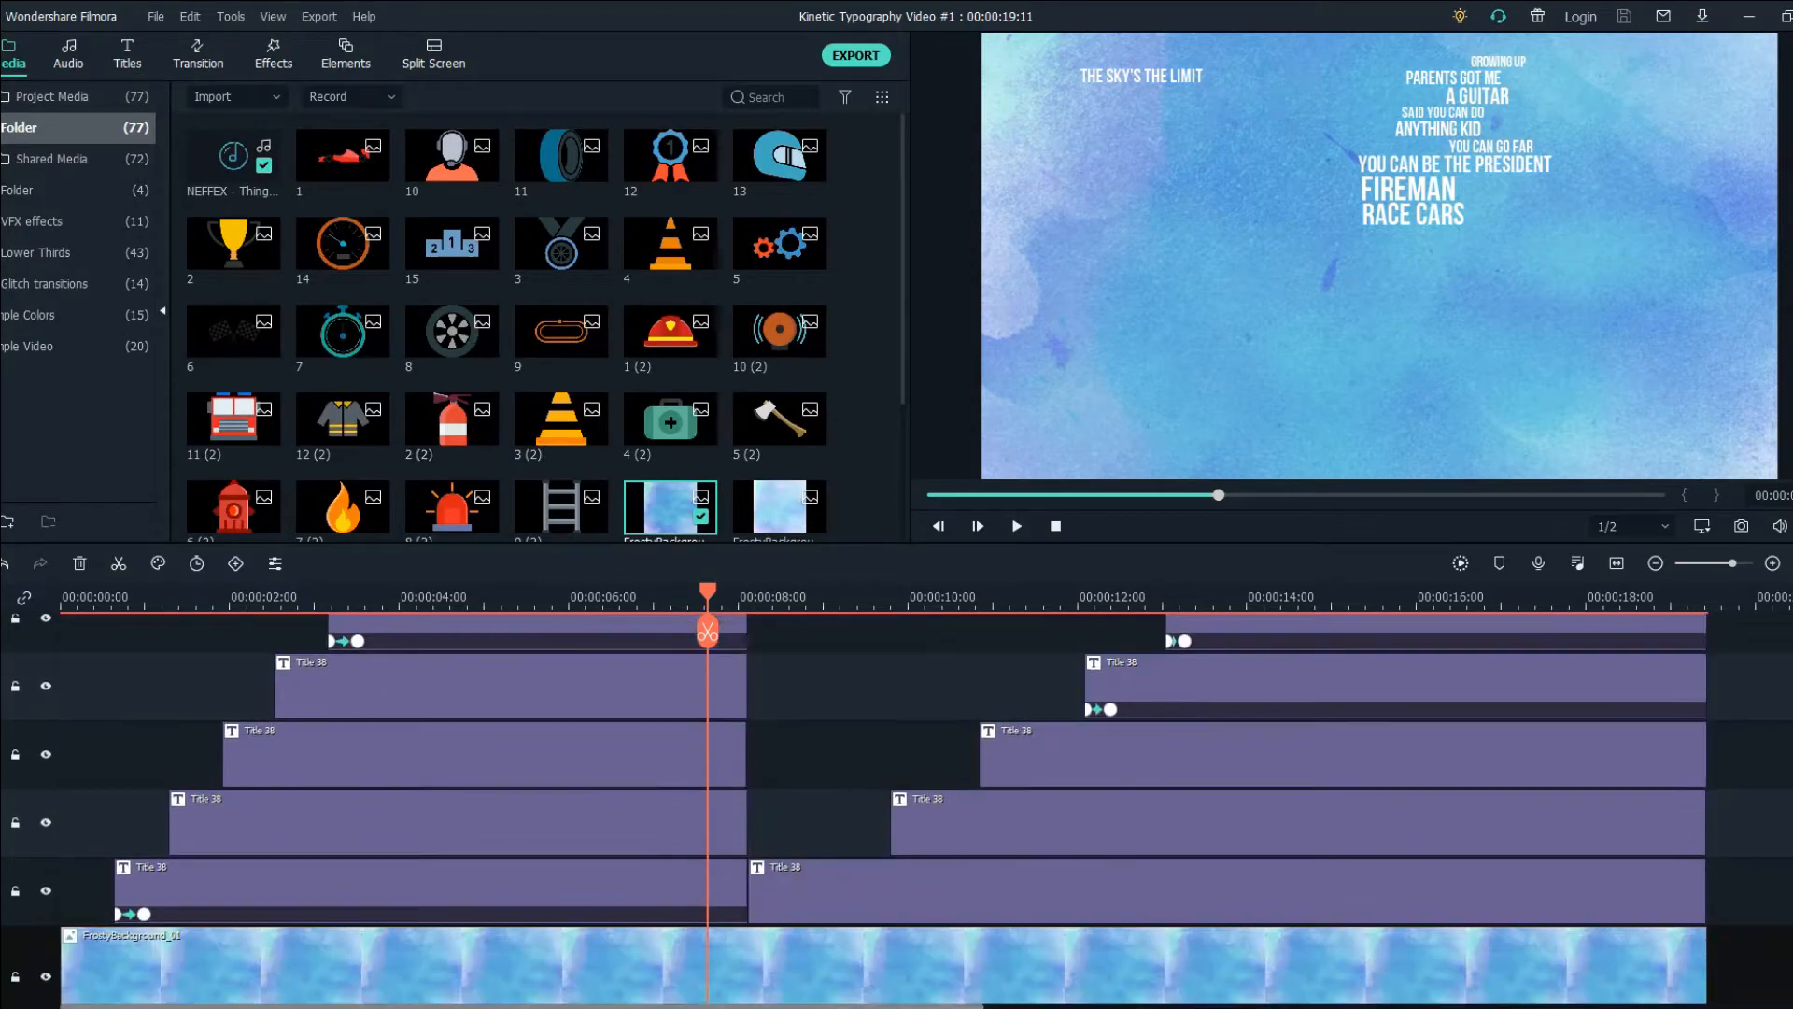
left_click(185, 598)
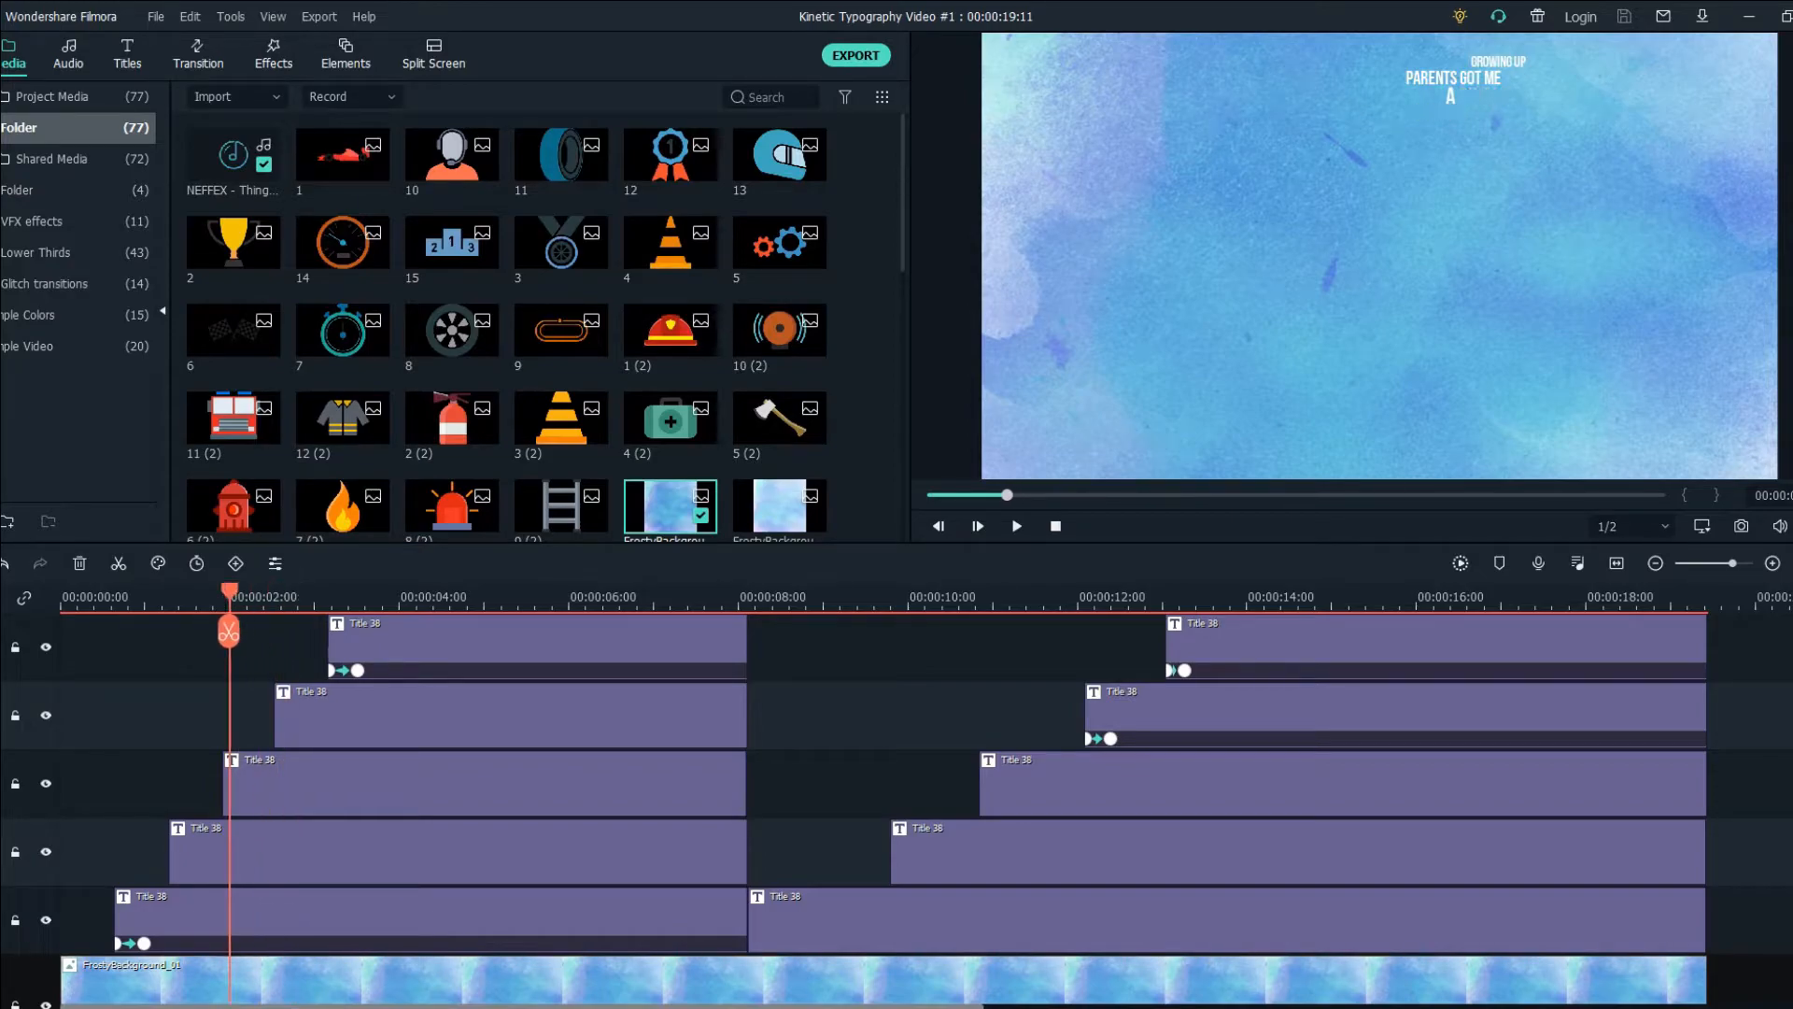
scroll("down", 3)
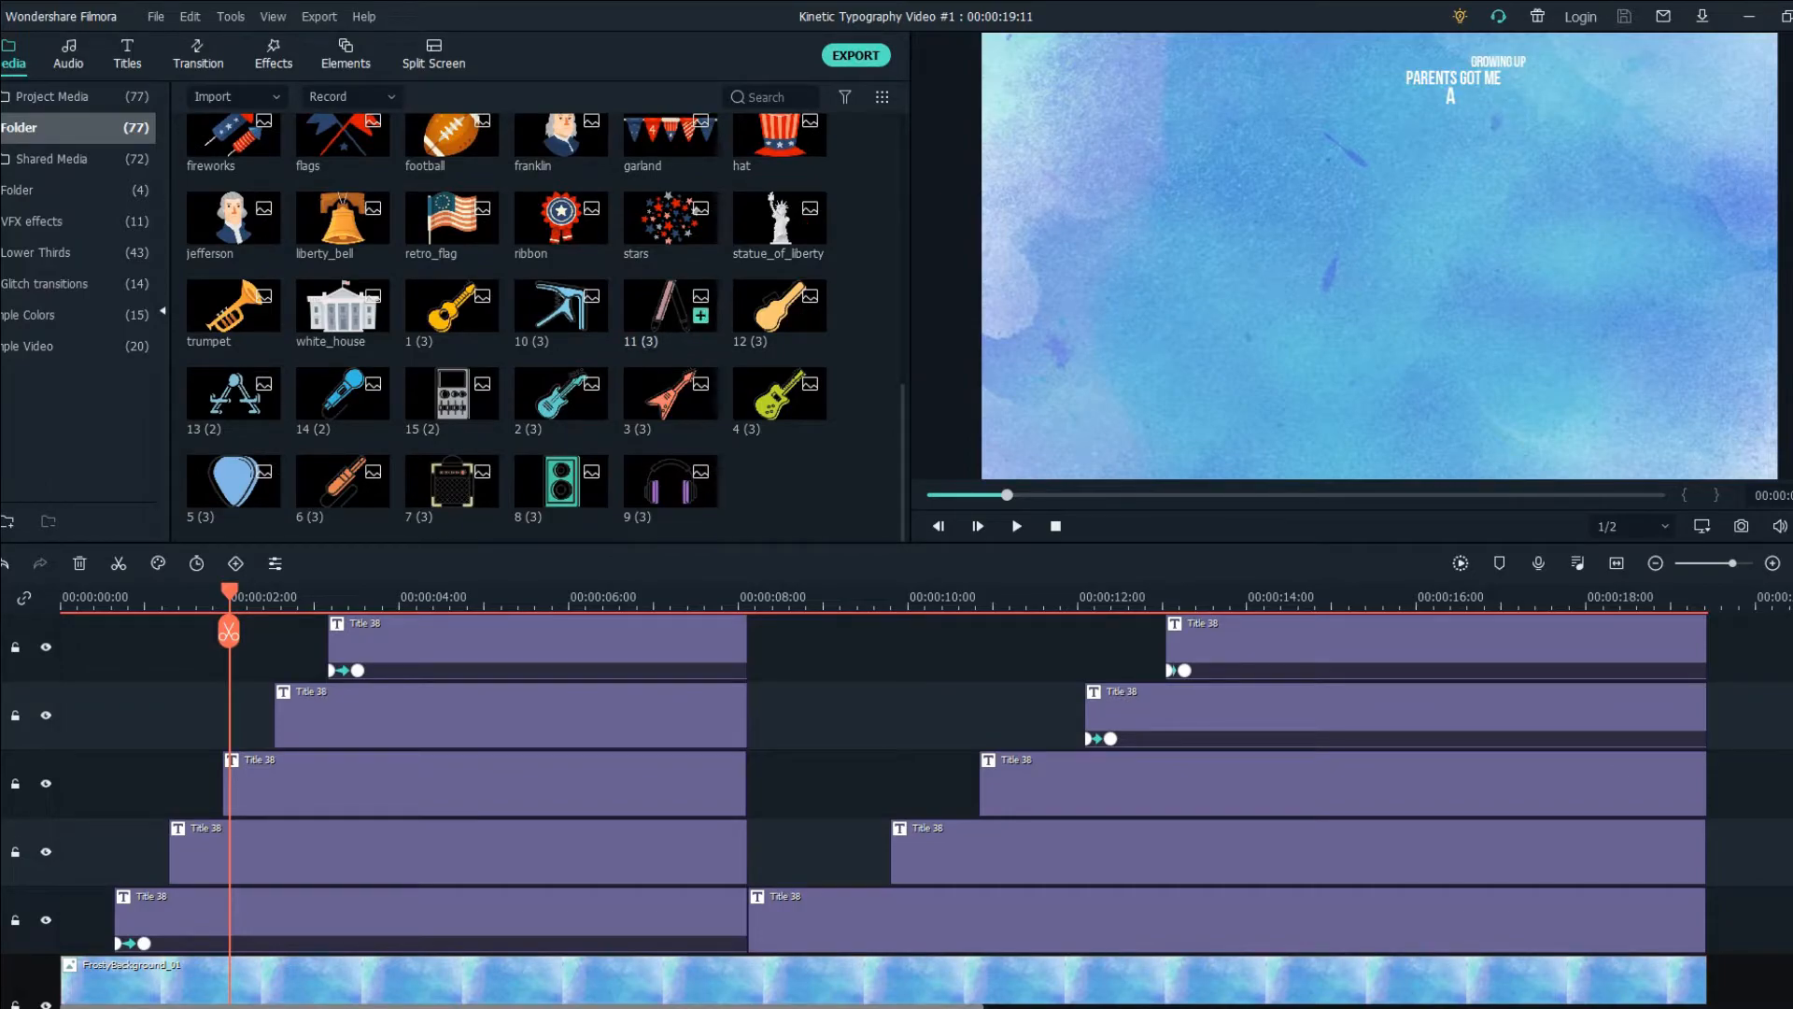
mouse_move(669, 395)
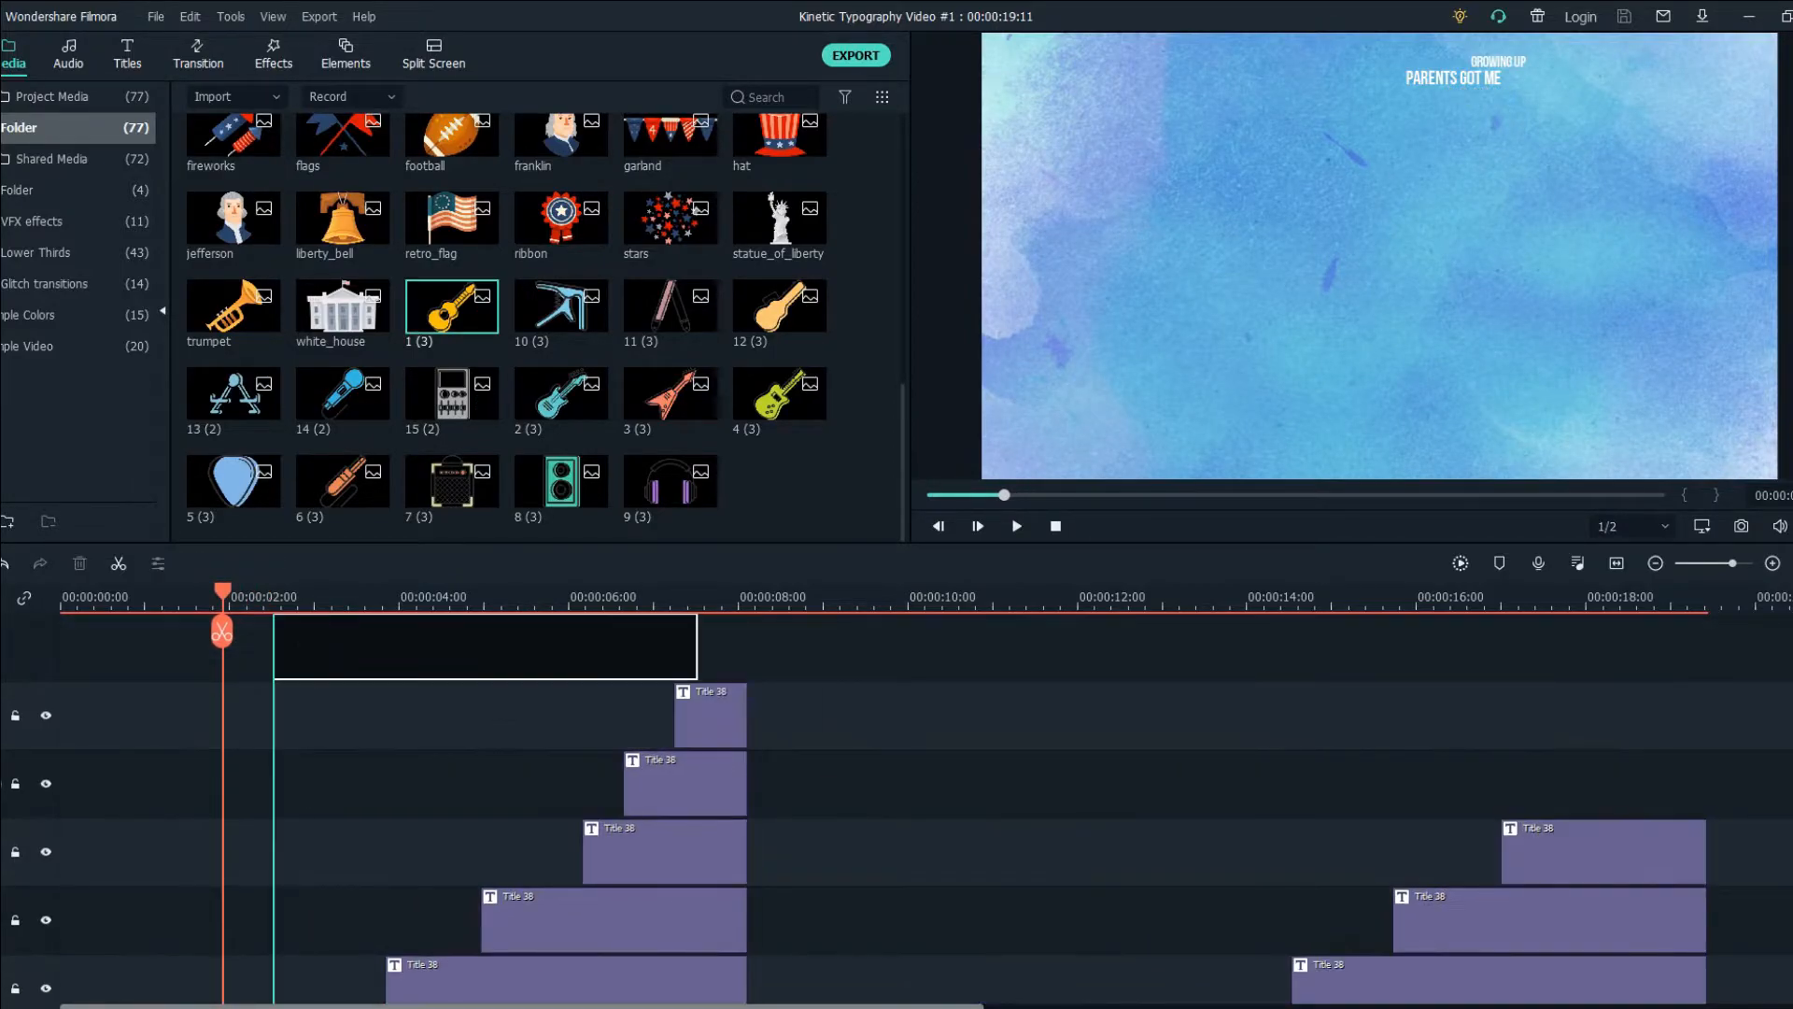
left_click_drag(450, 304, 435, 716)
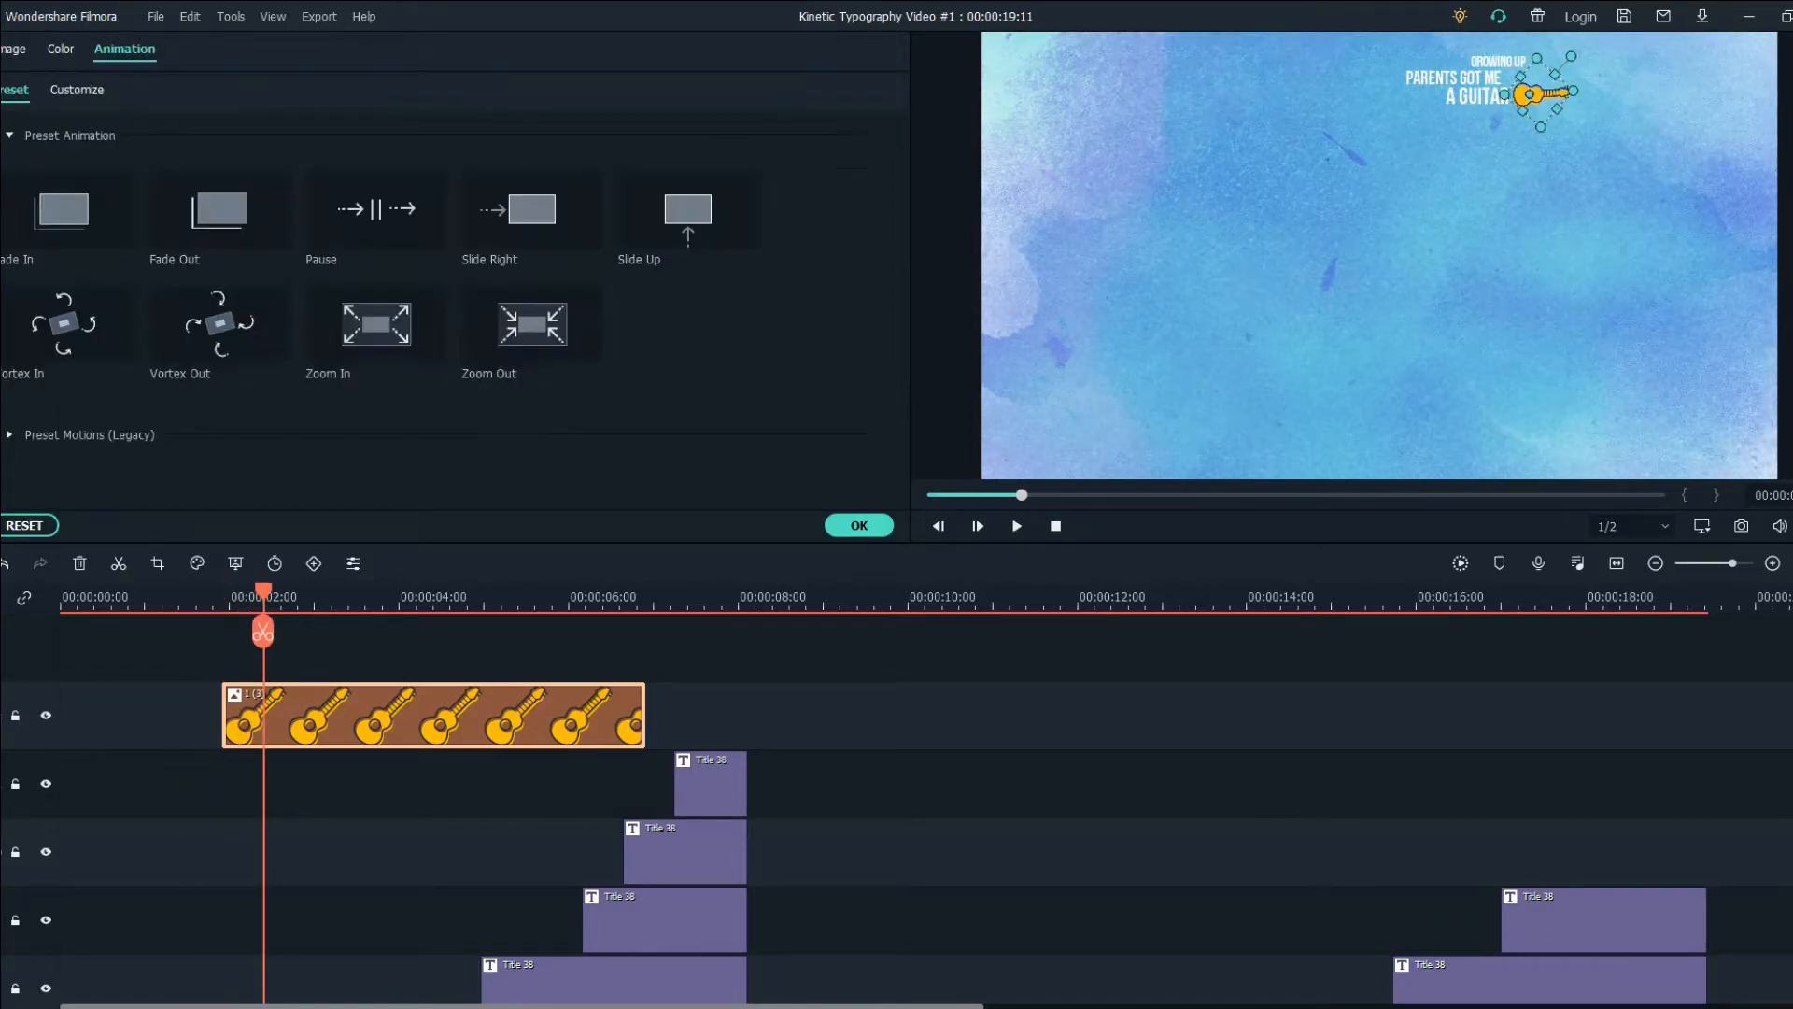
left_click(1017, 526)
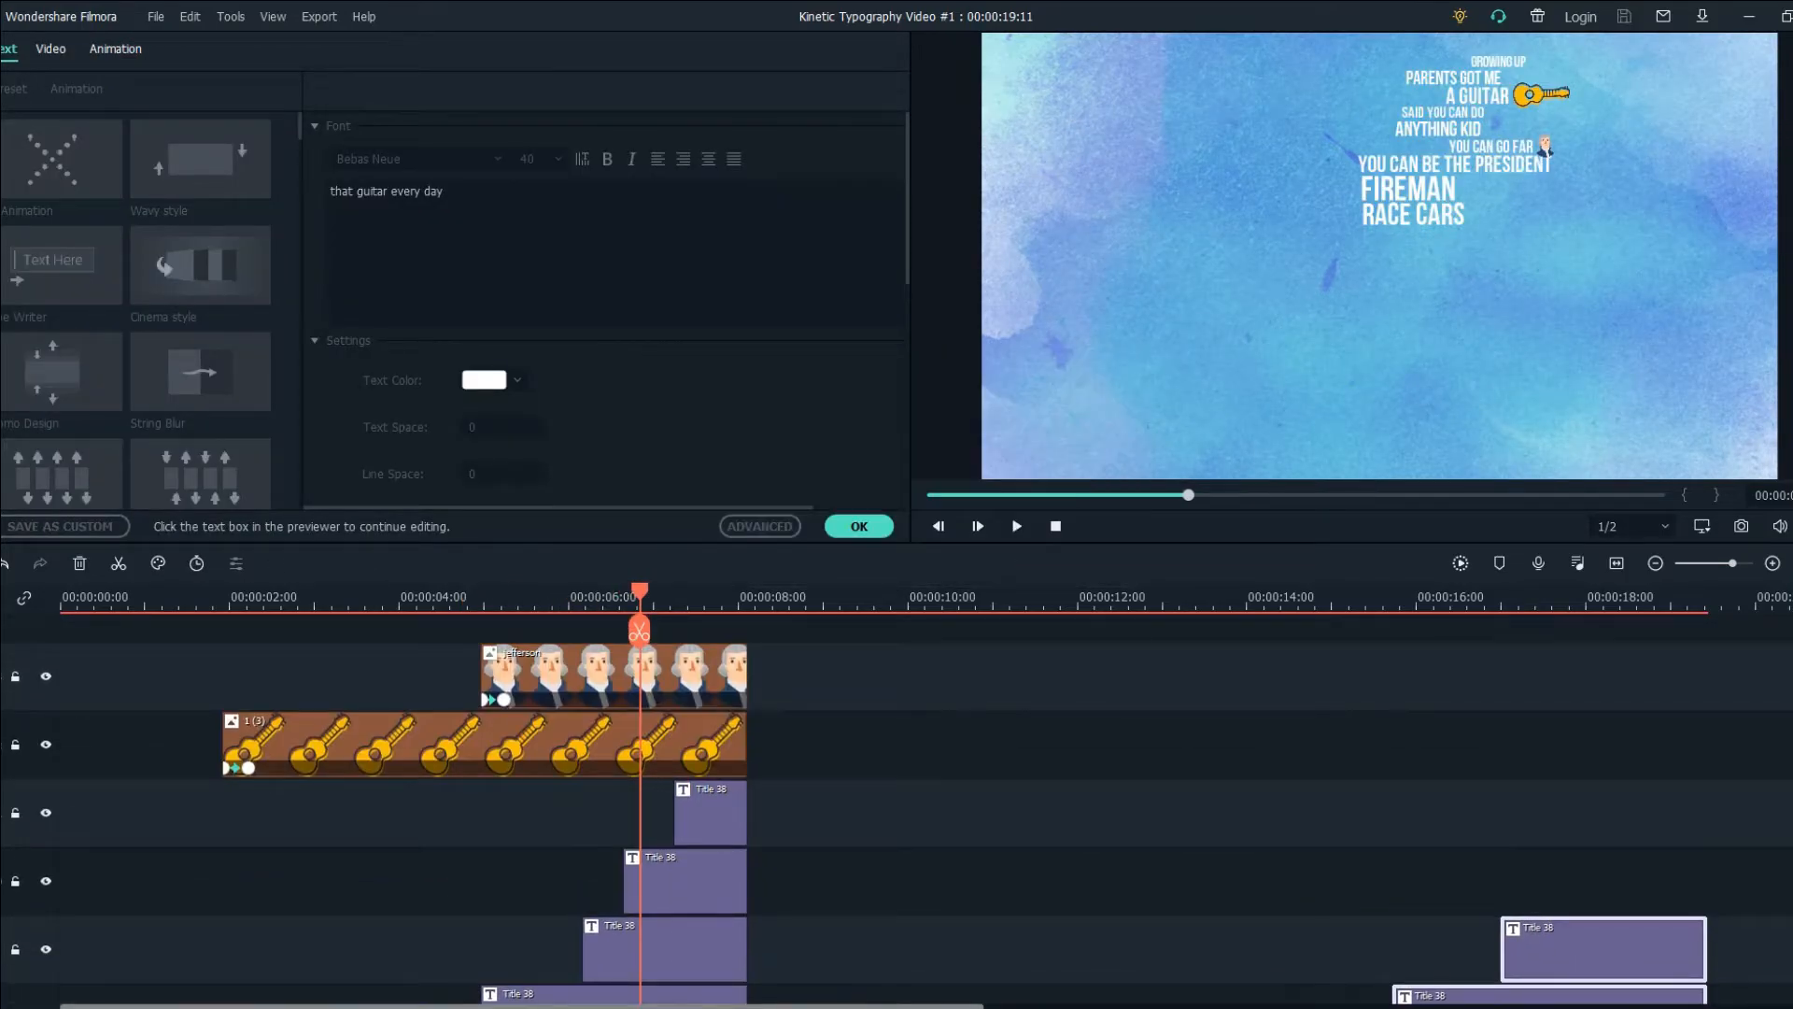
left_click(859, 527)
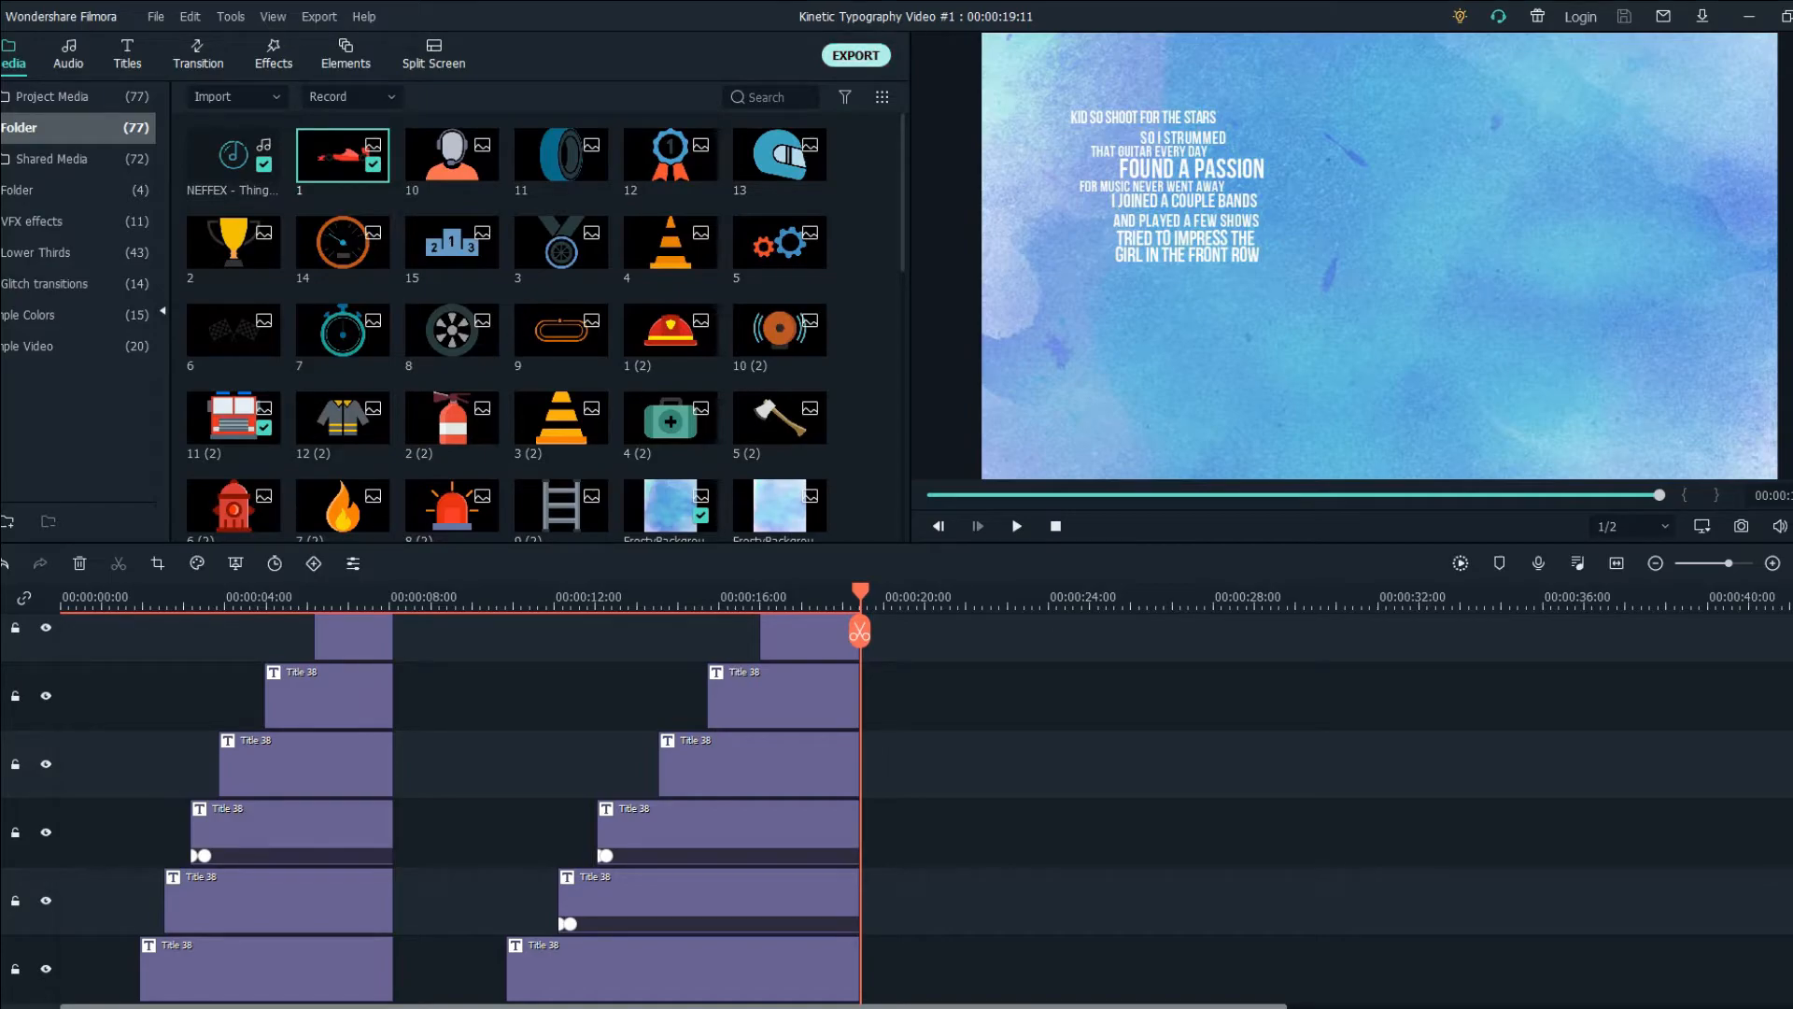
Export the video as 'Kinetic Typography Tut.mp4' with the frame rate set to 60 fps.
left_click(855, 54)
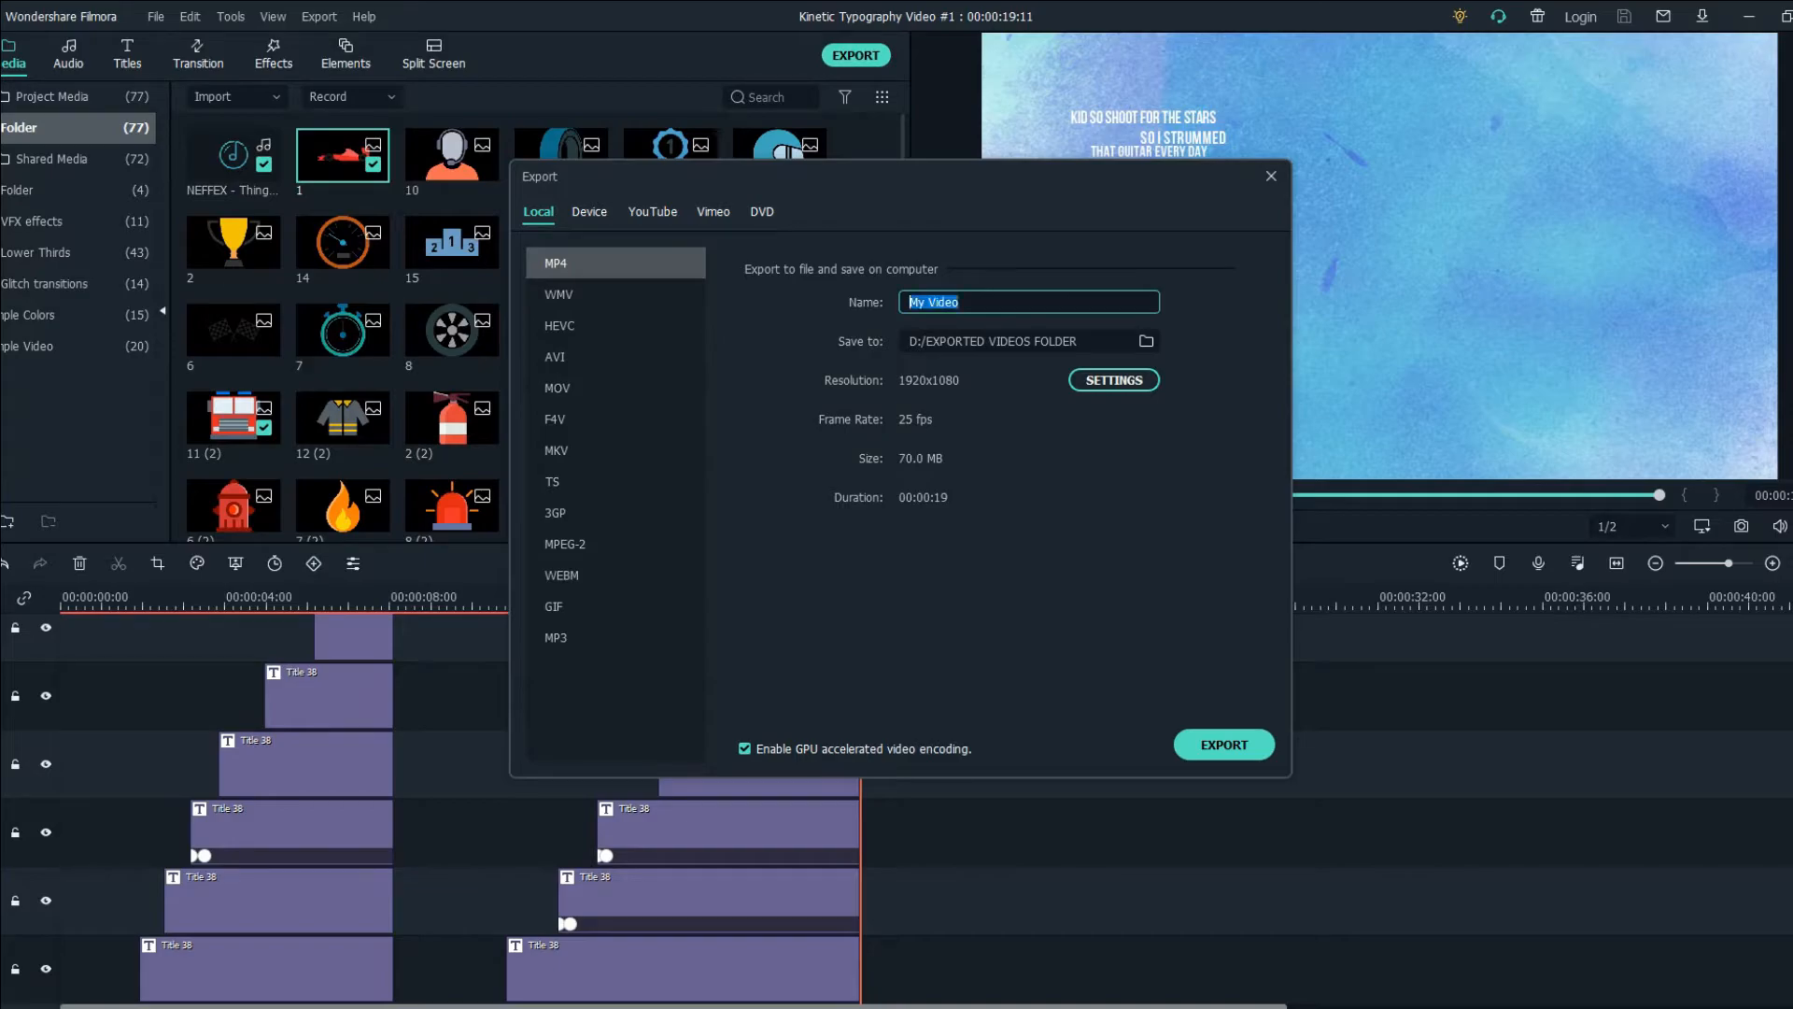
type("Kinetic Typography Tut")
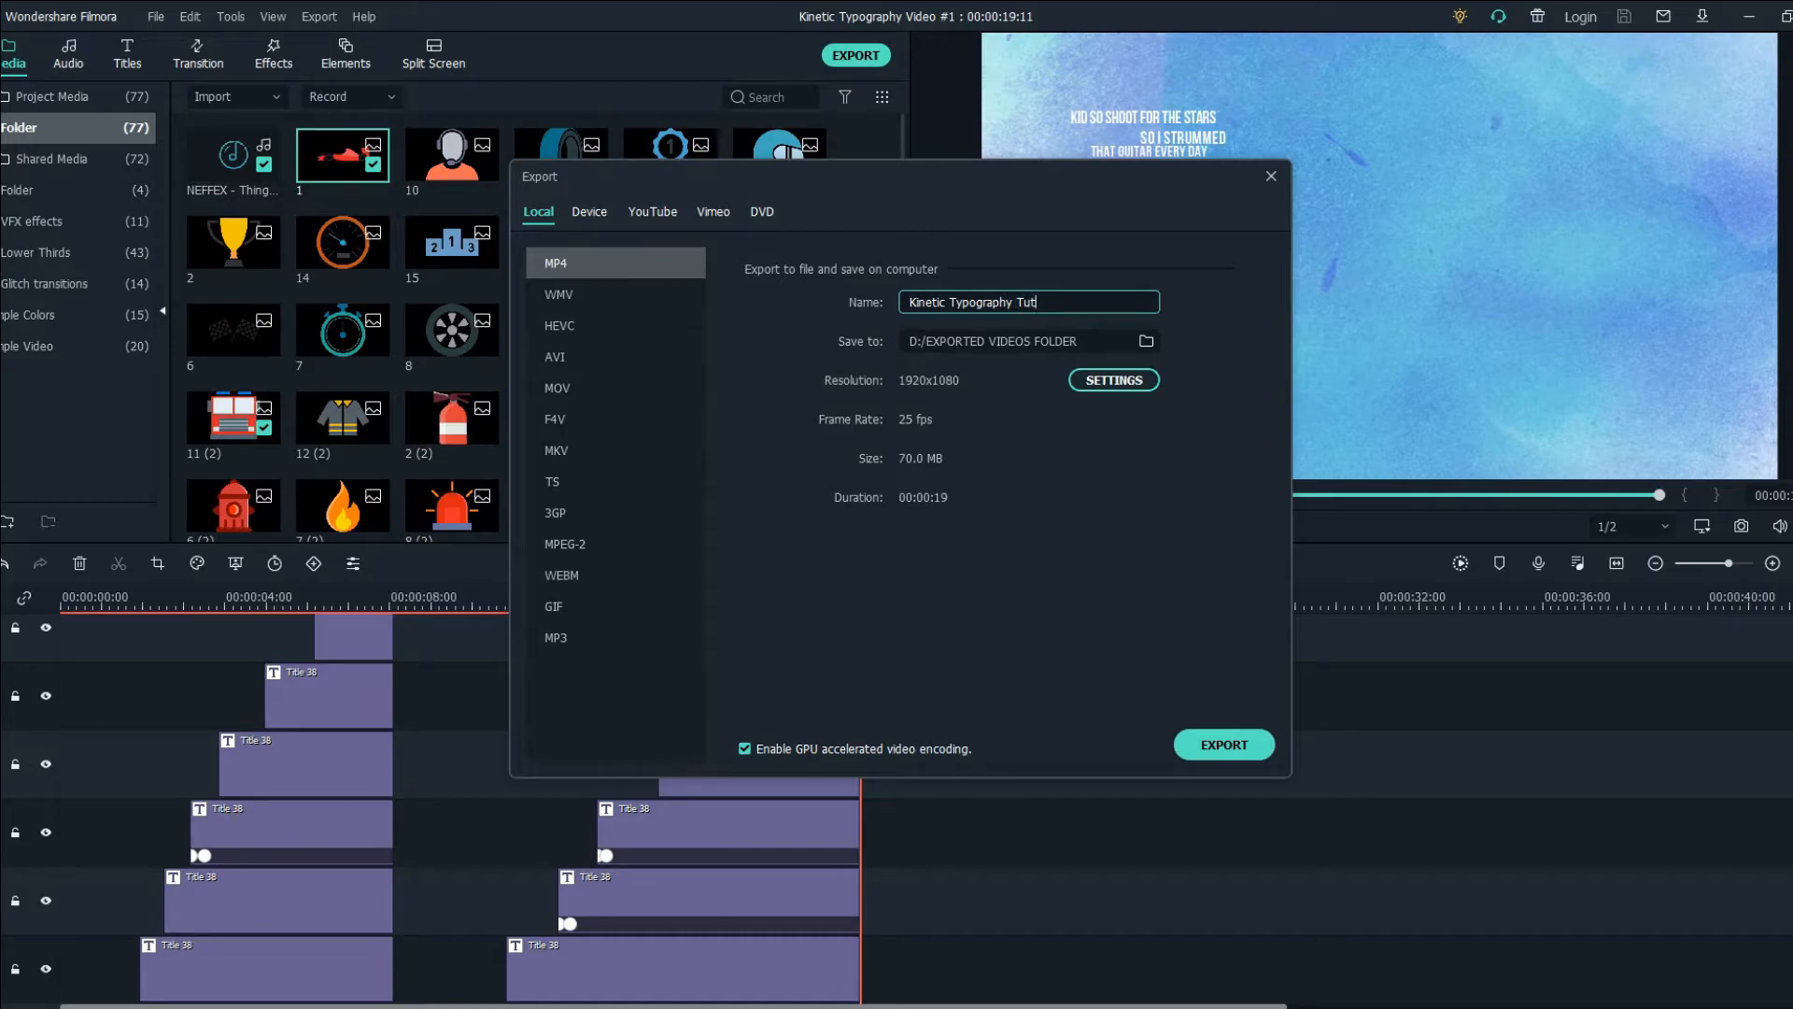
left_click(1114, 381)
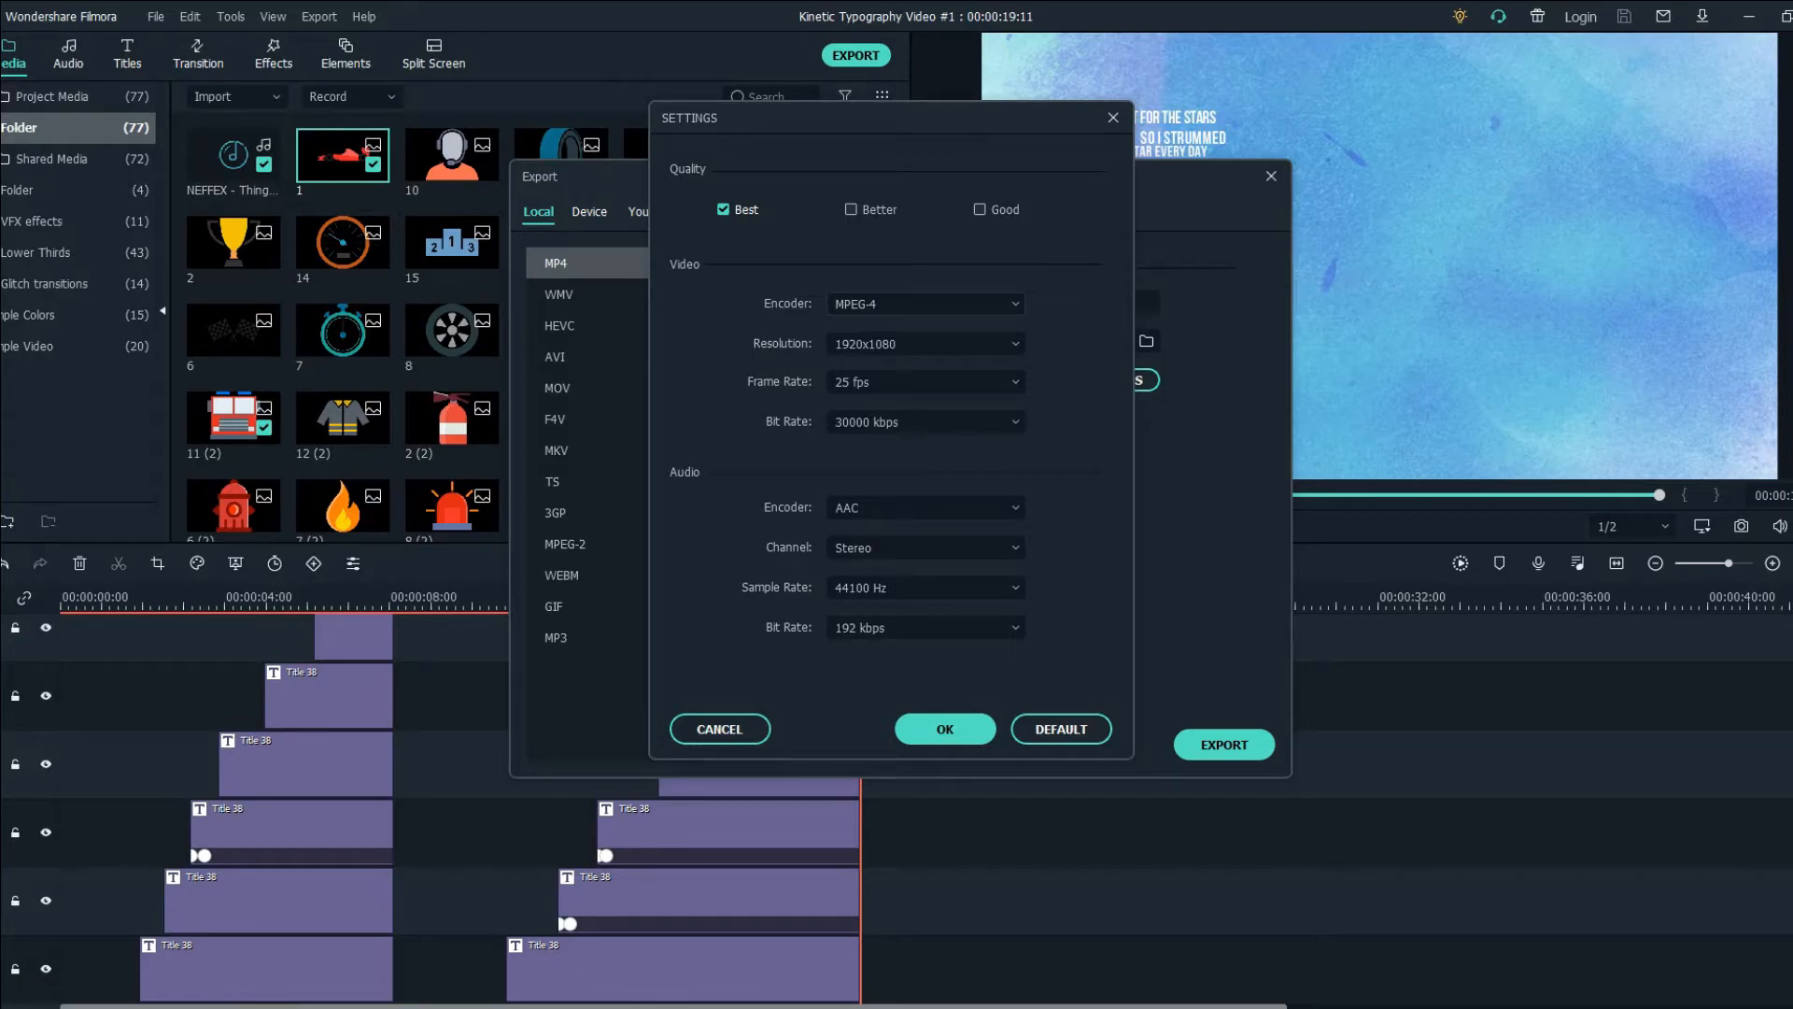
left_click(925, 381)
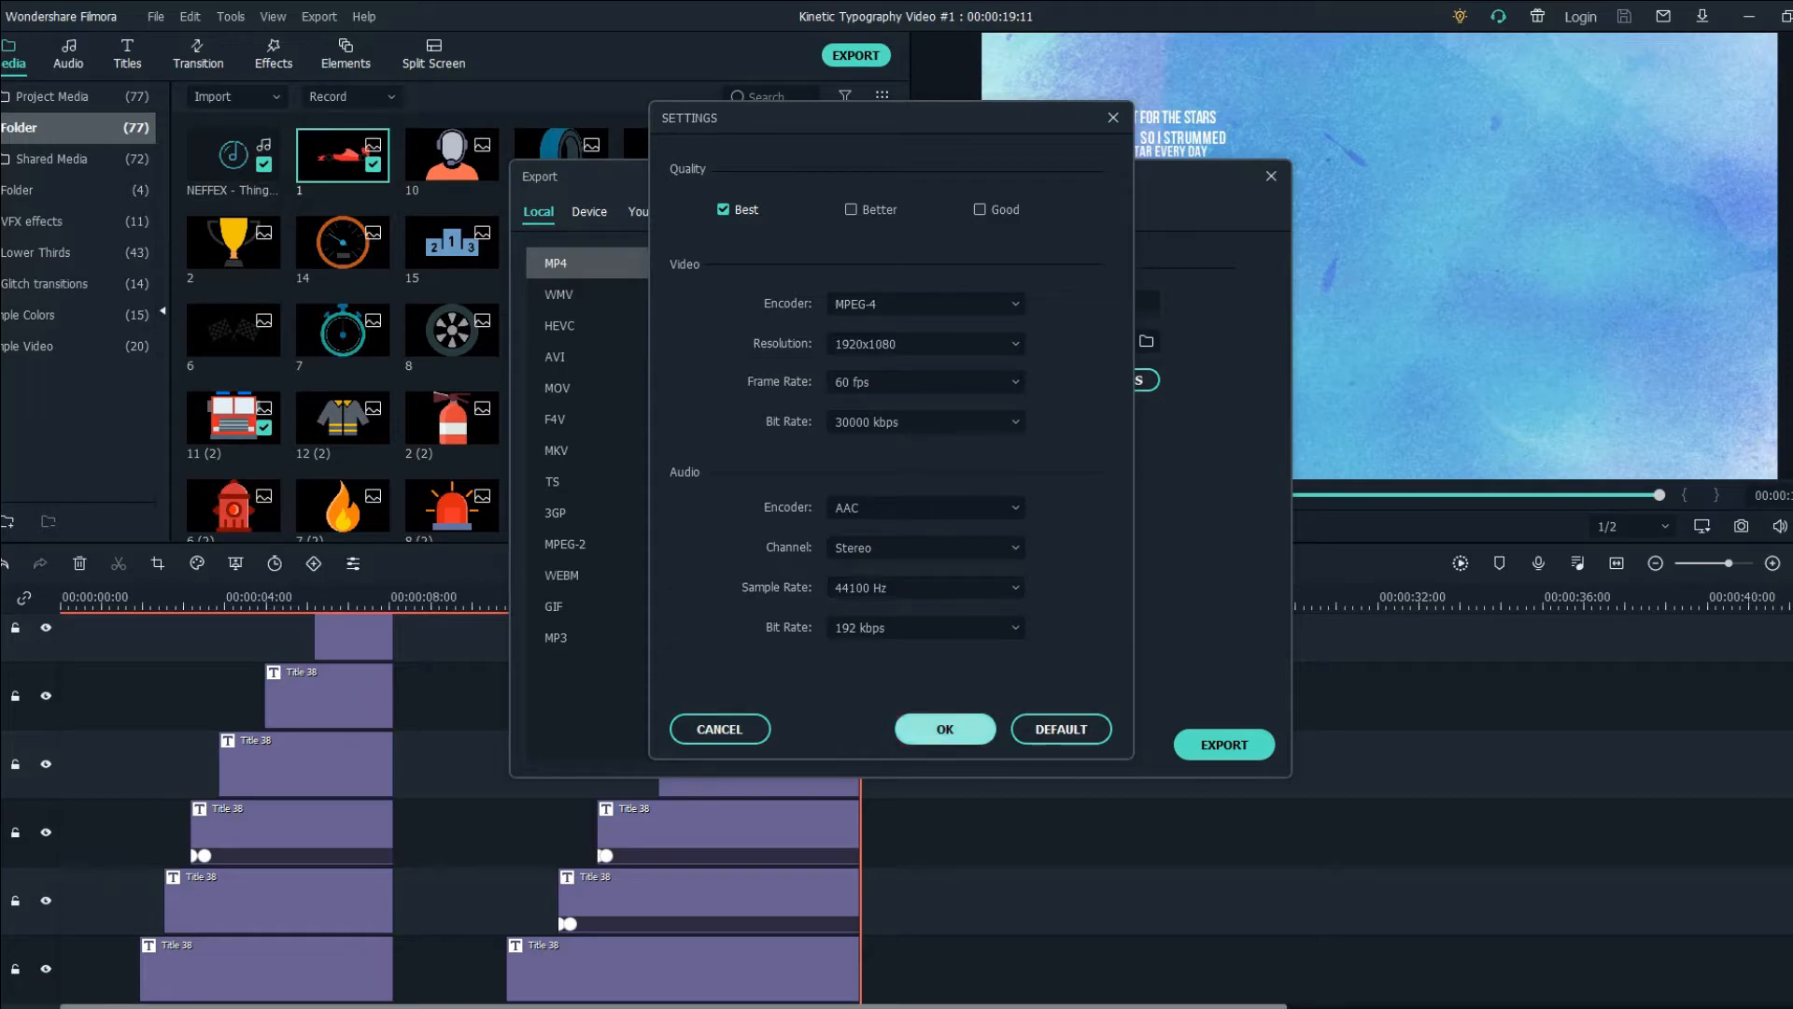
left_click(944, 728)
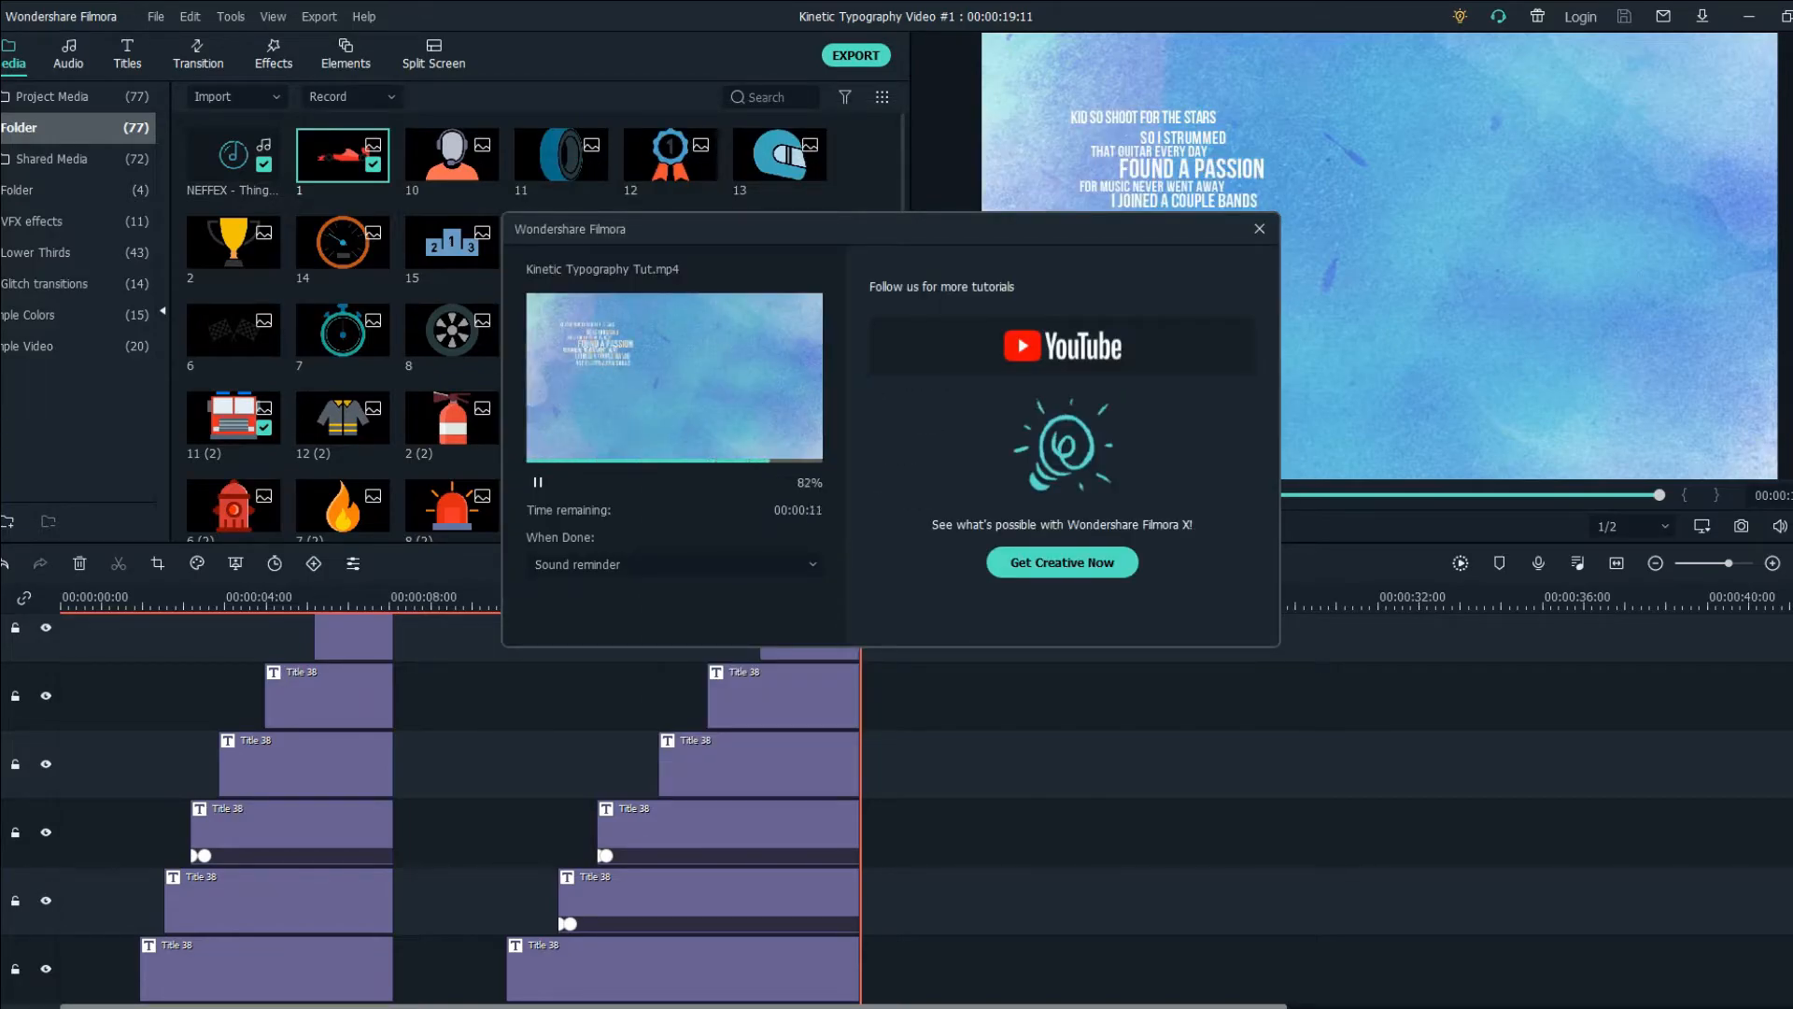
Close the export window, start a new 16:9 project and save it as 'final part'.
left_click(1259, 228)
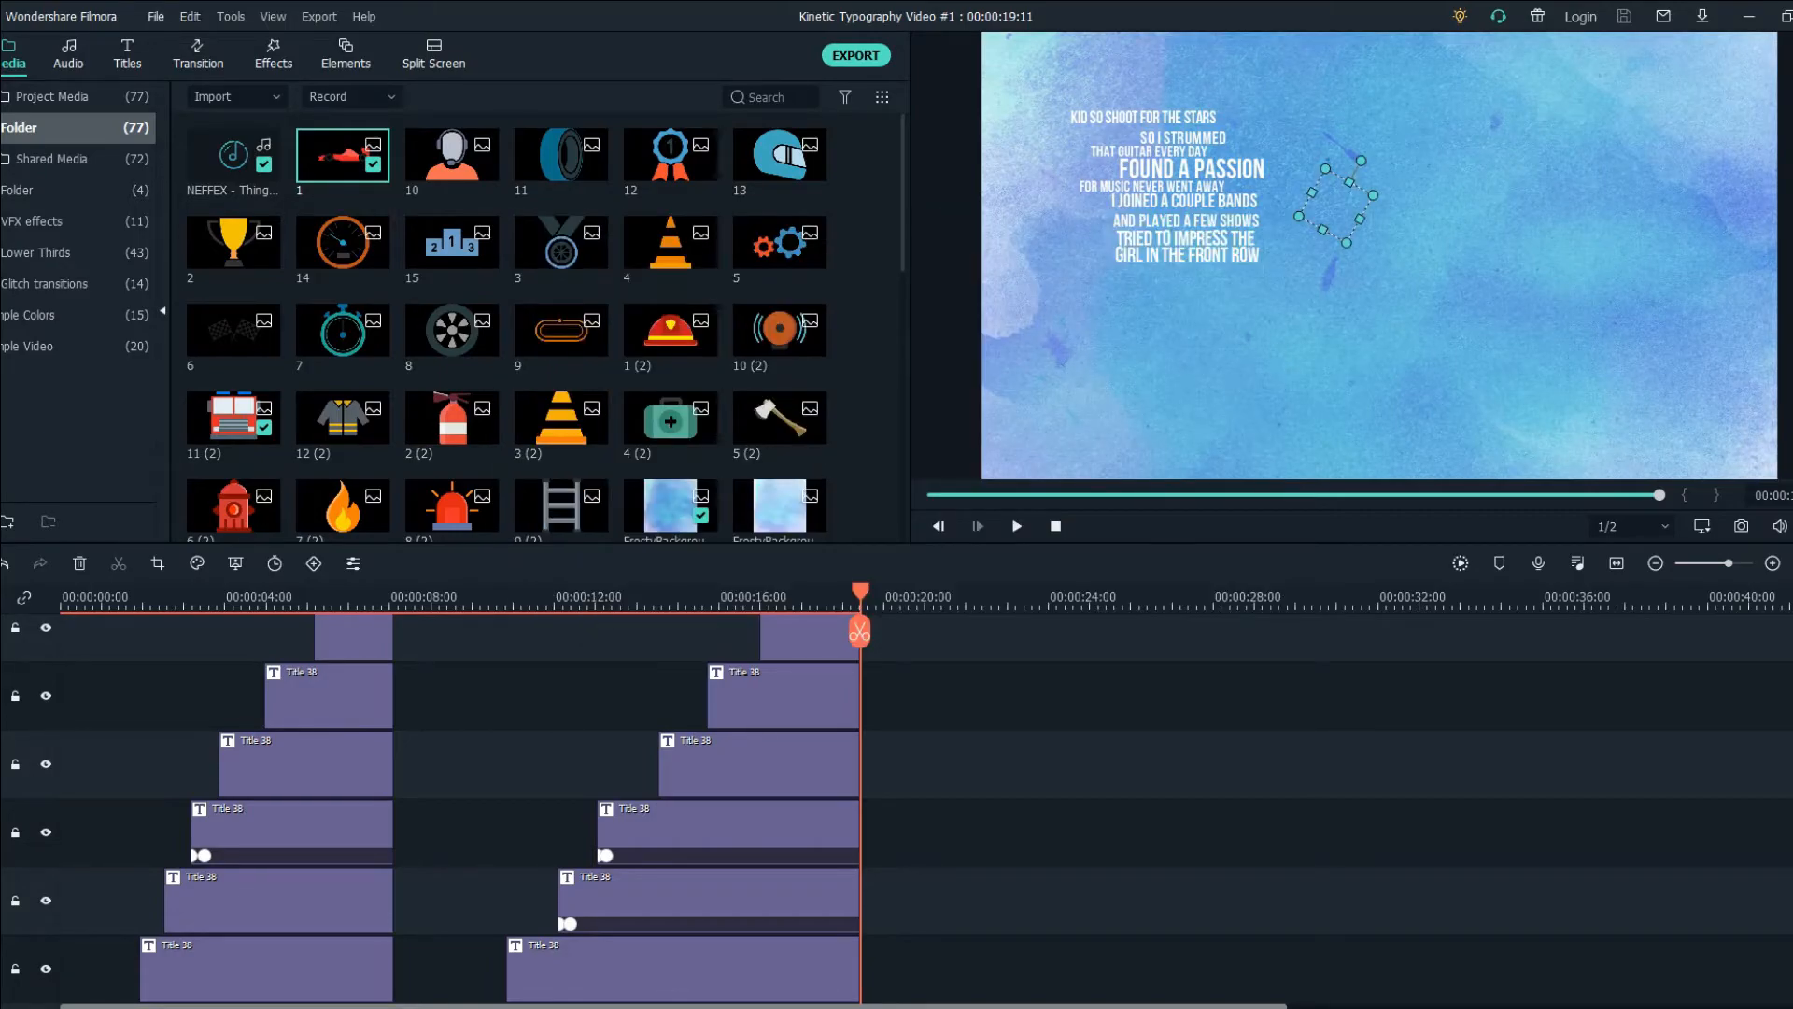
left_click(158, 17)
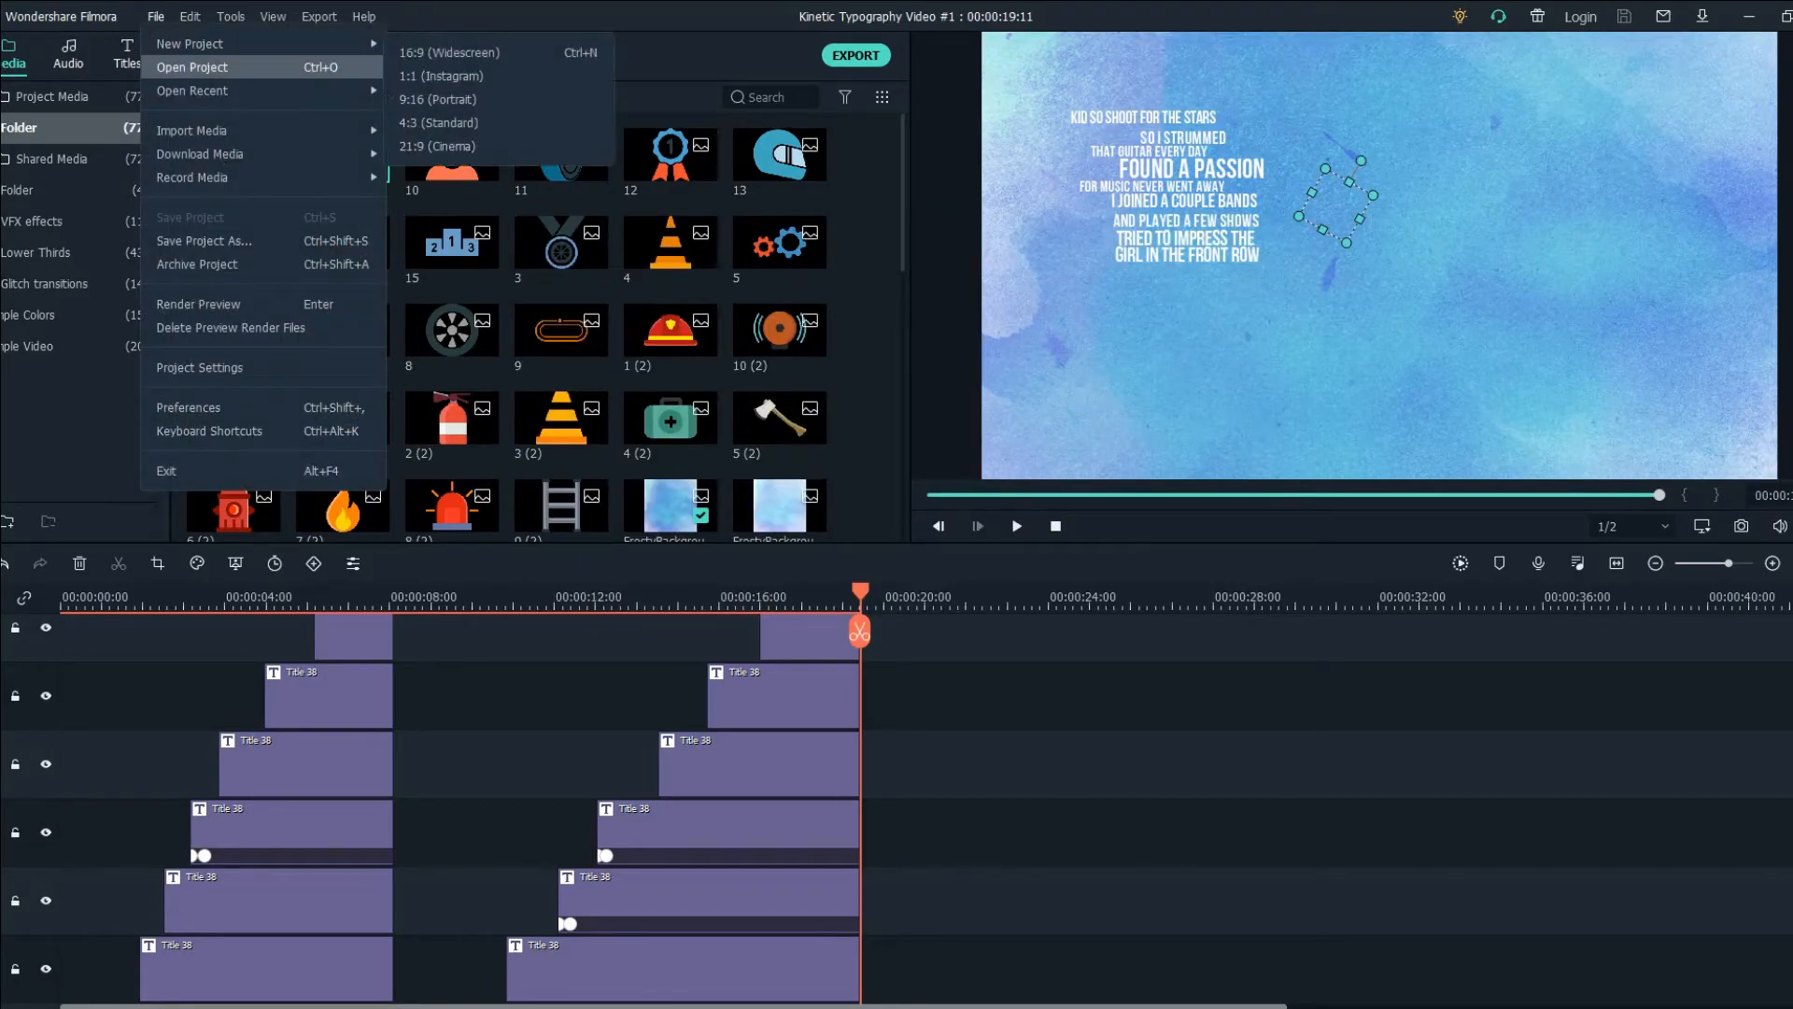
left_click(191, 67)
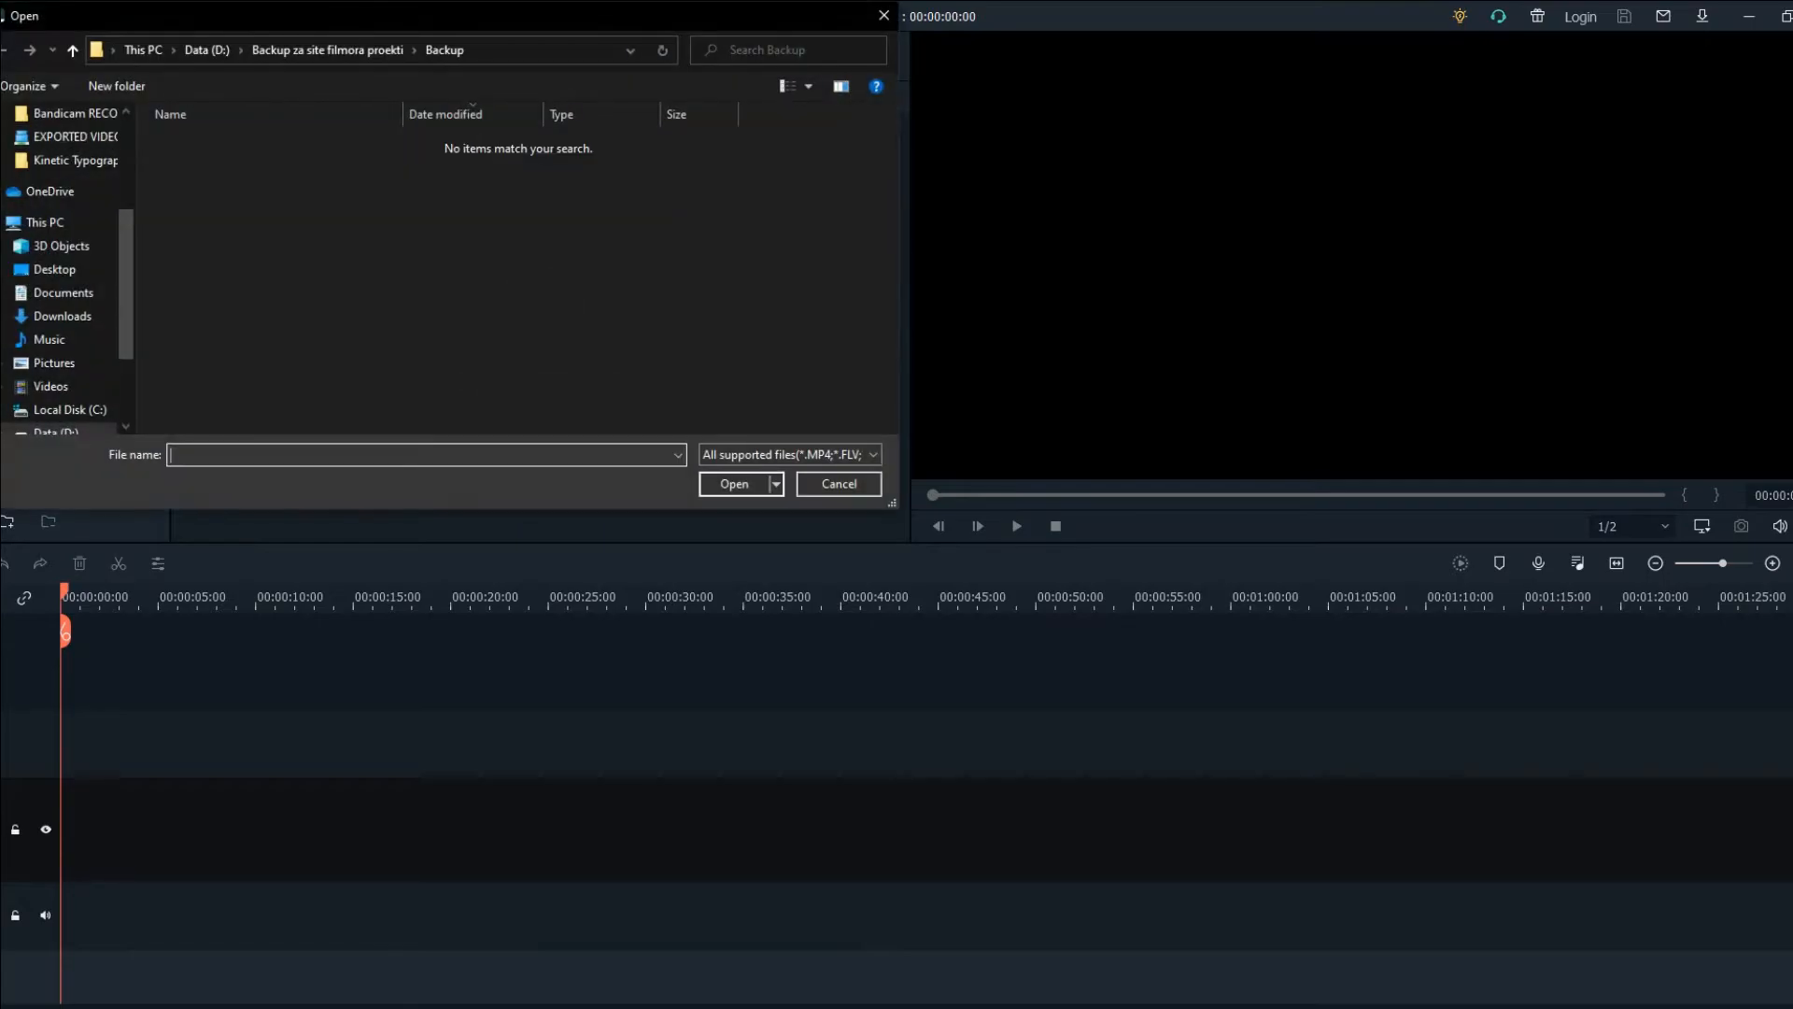
left_click(838, 483)
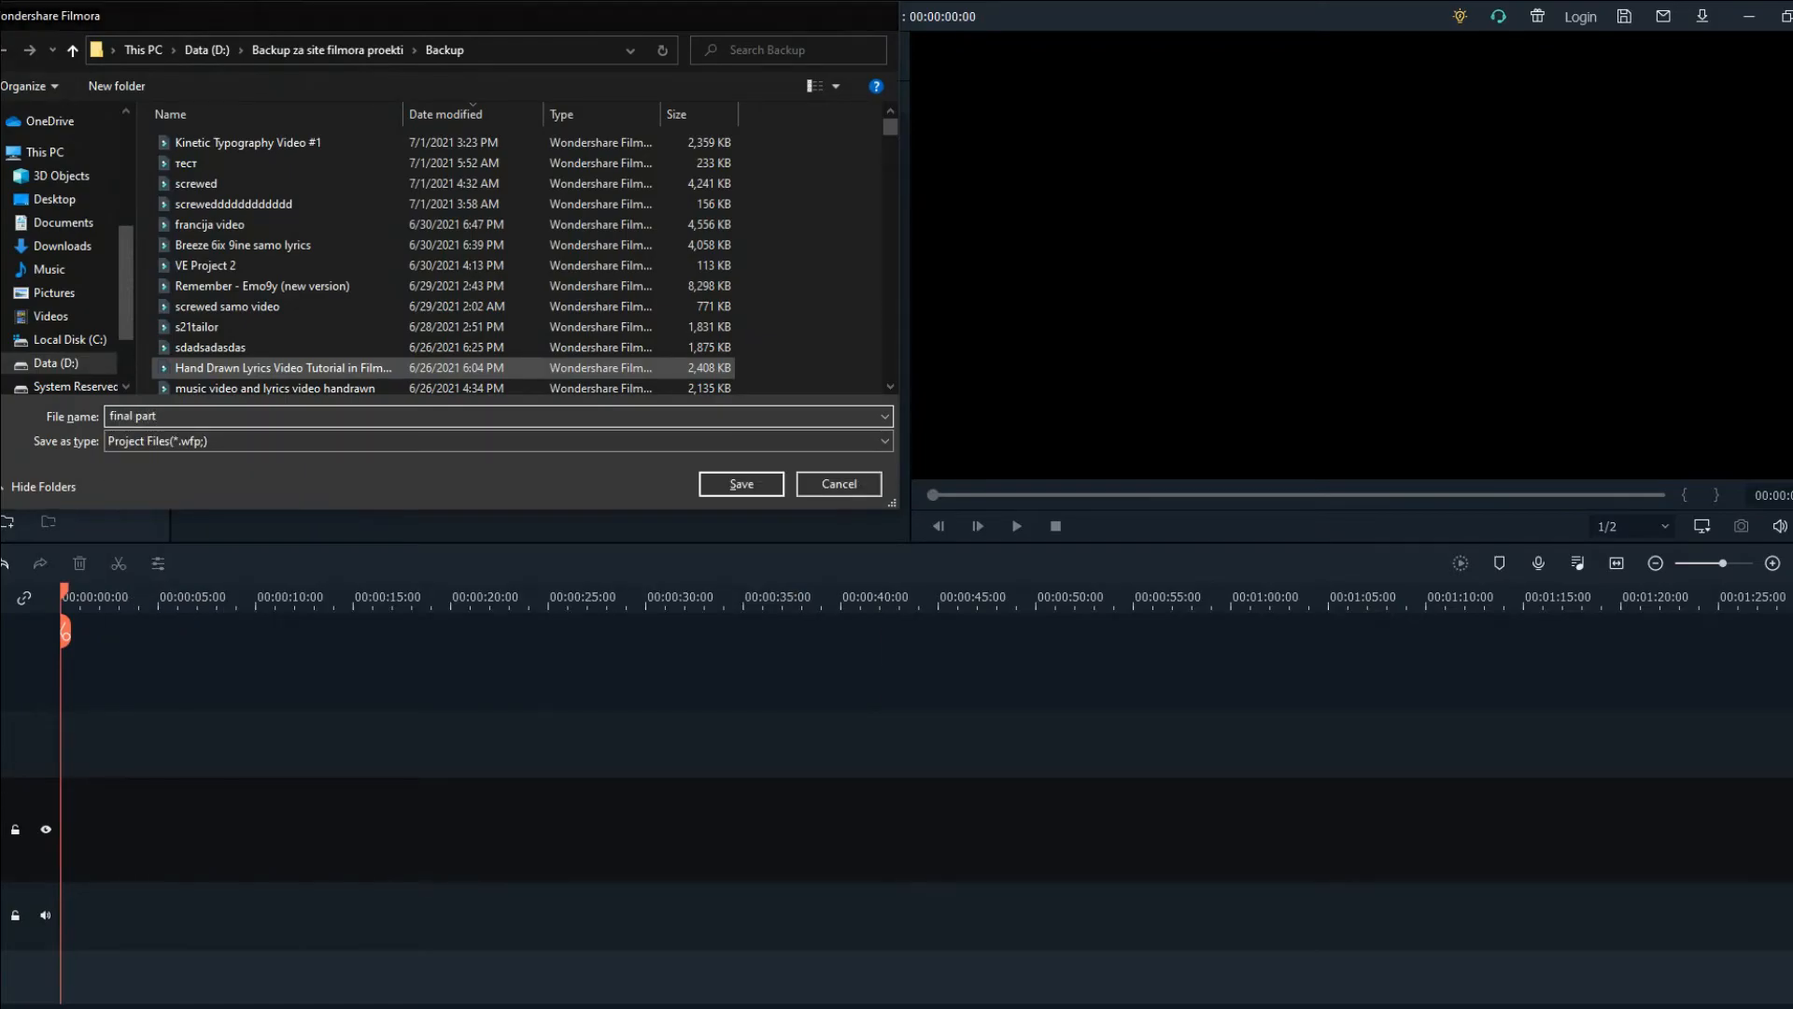
left_click(740, 484)
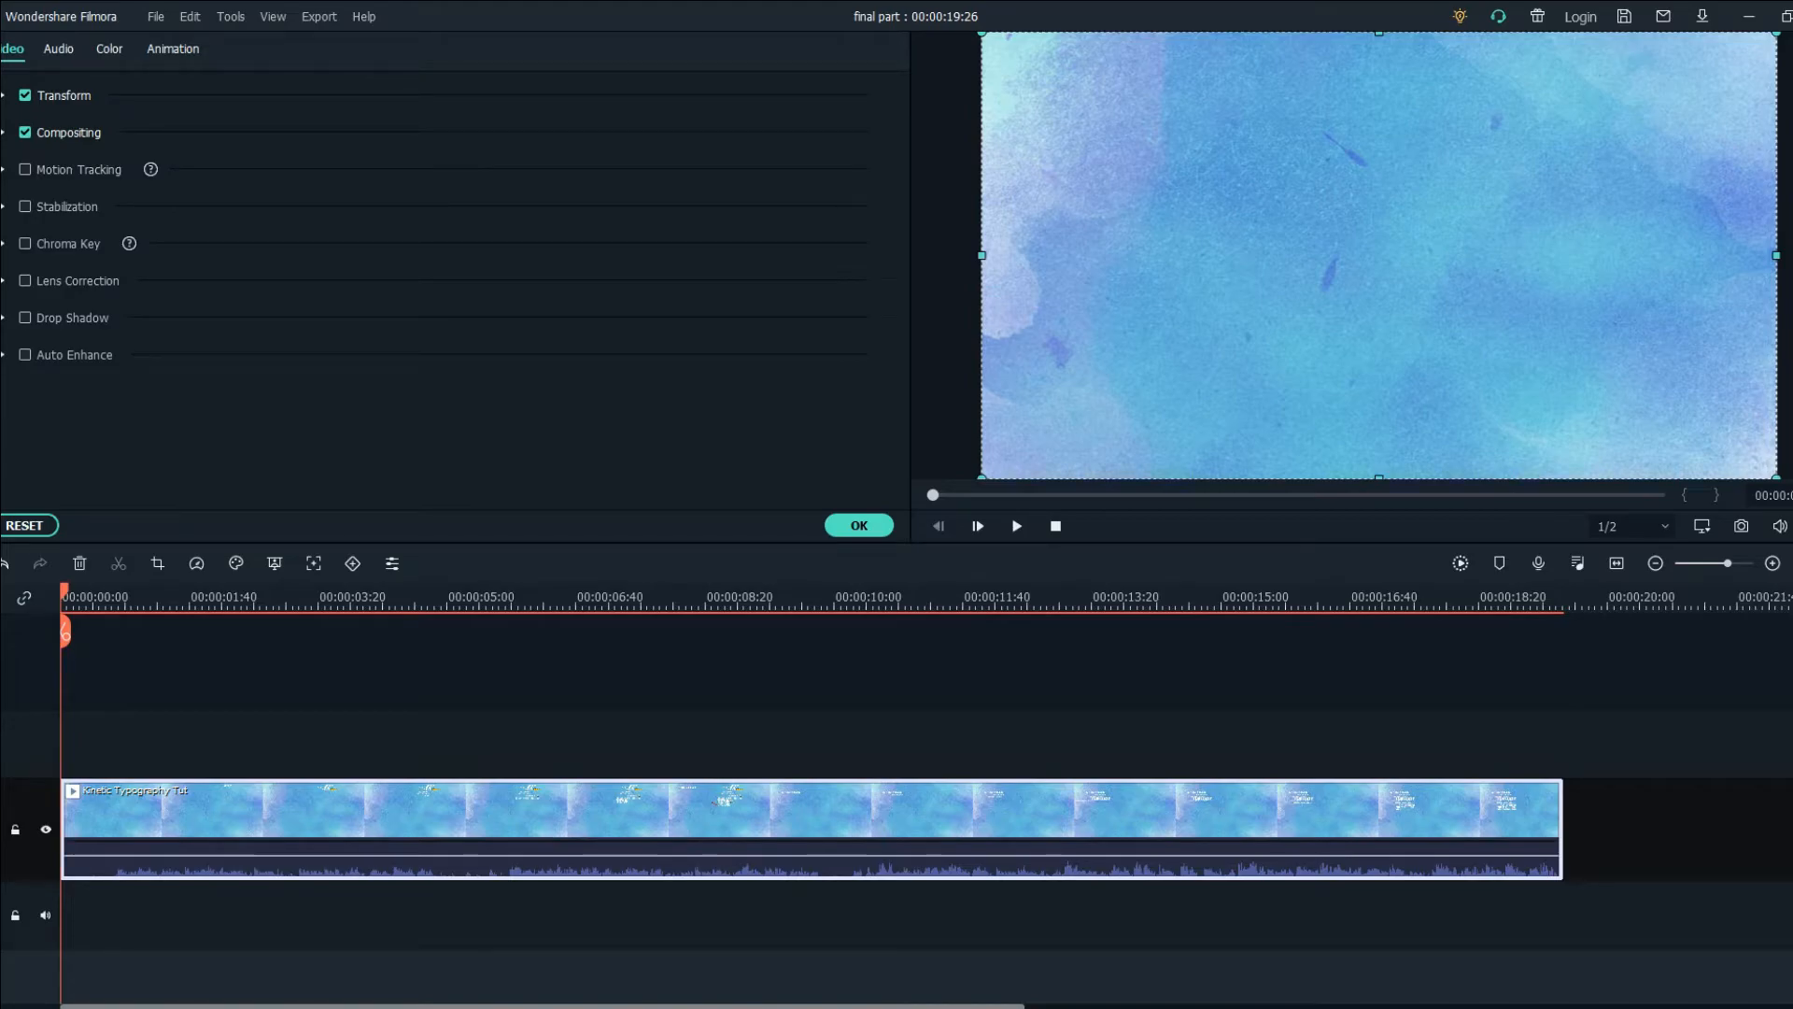
Add a custom animation keyframe at the start of the rendered lyric clip.
left_click(172, 49)
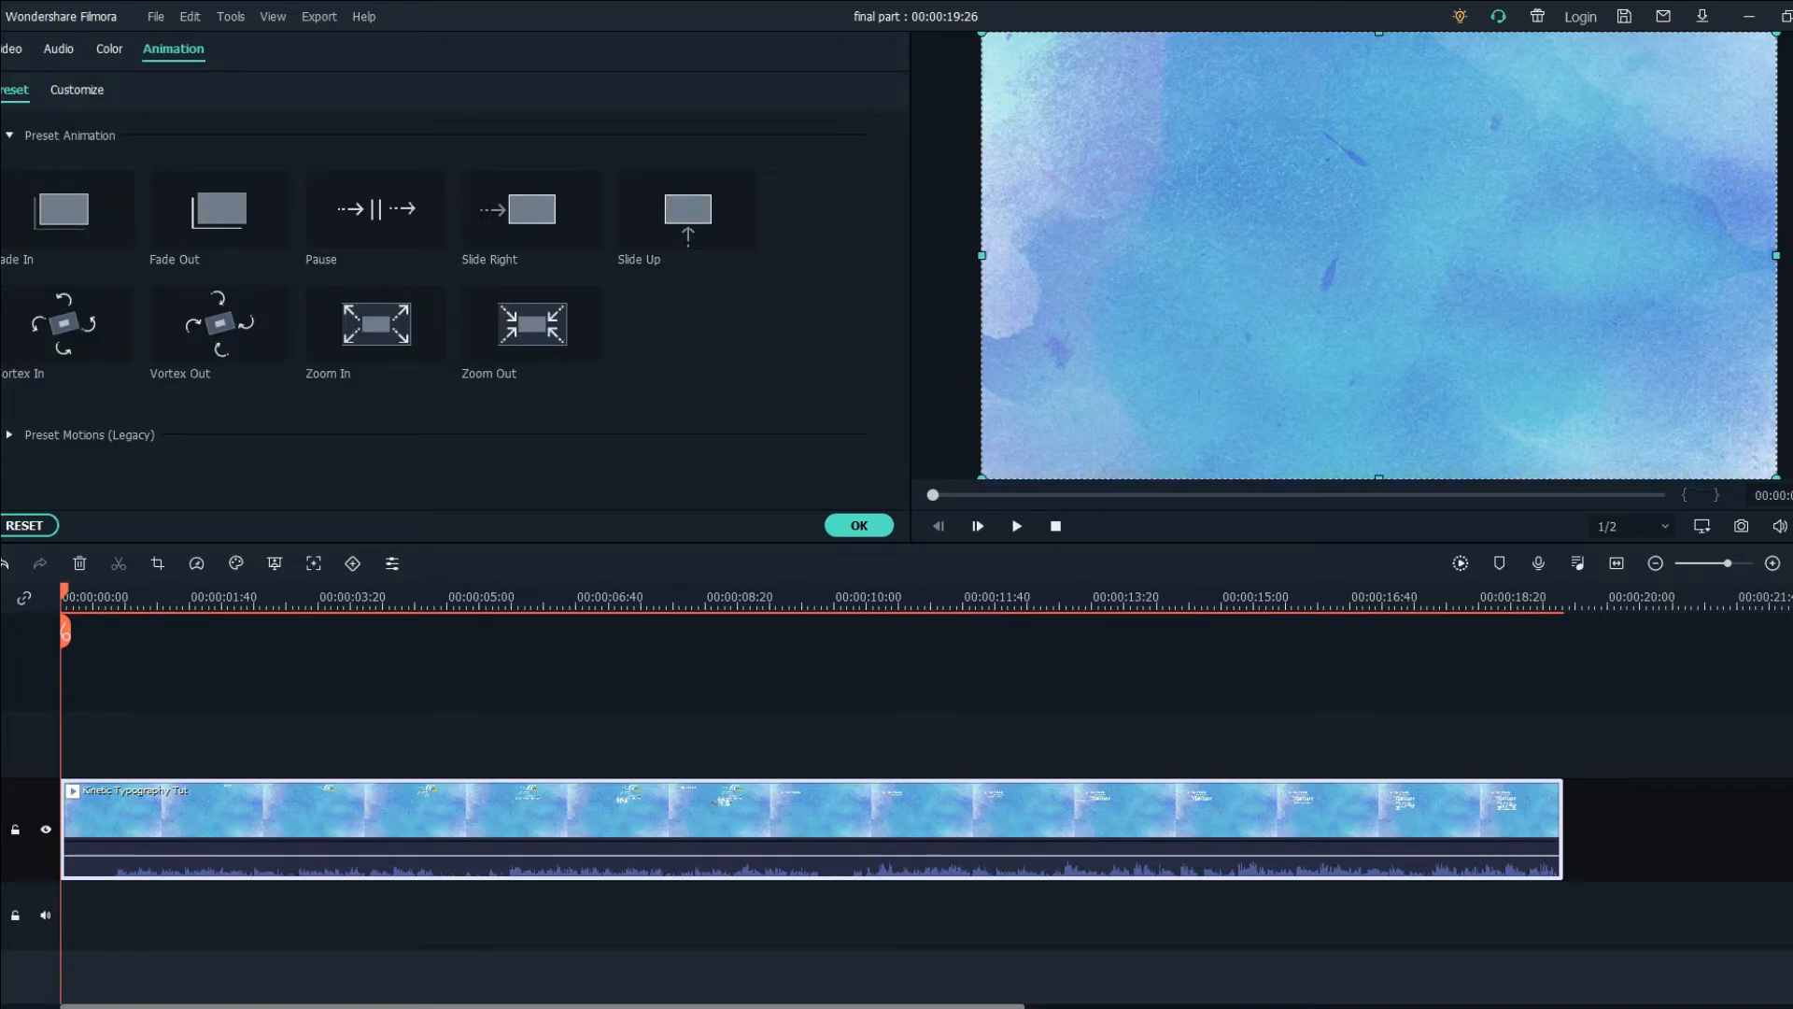
left_click(79, 90)
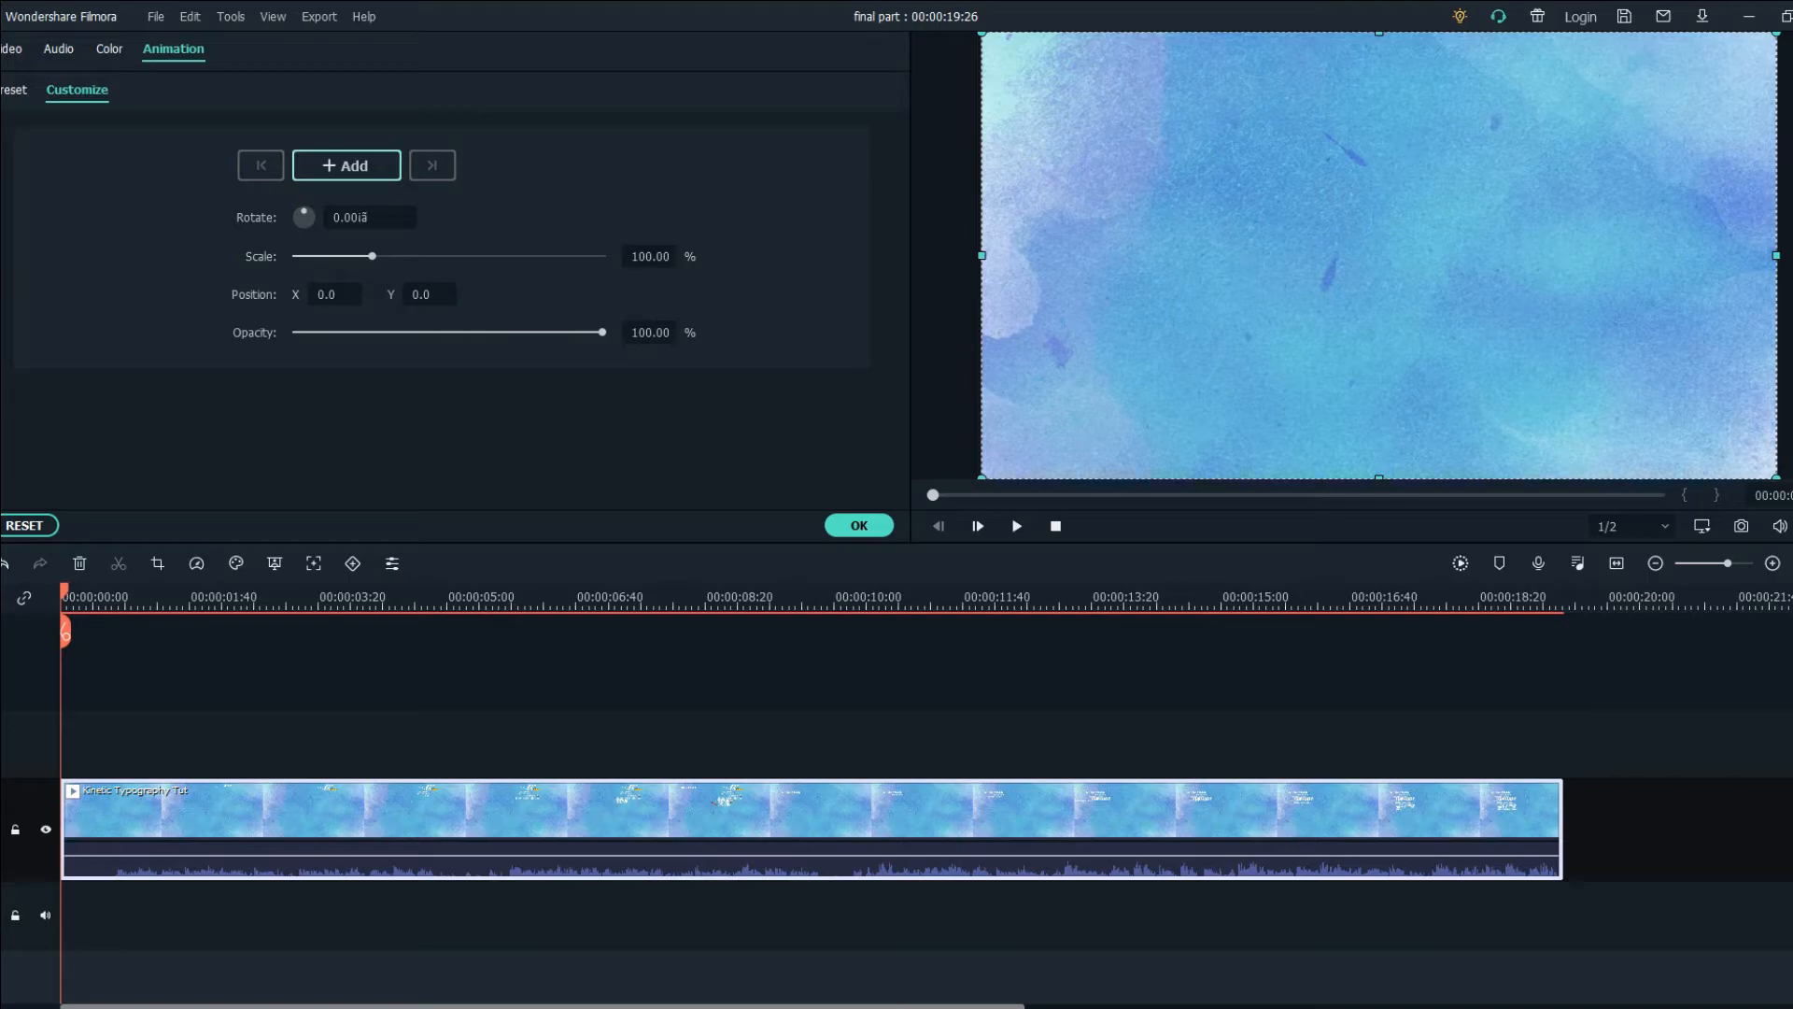
left_click(346, 164)
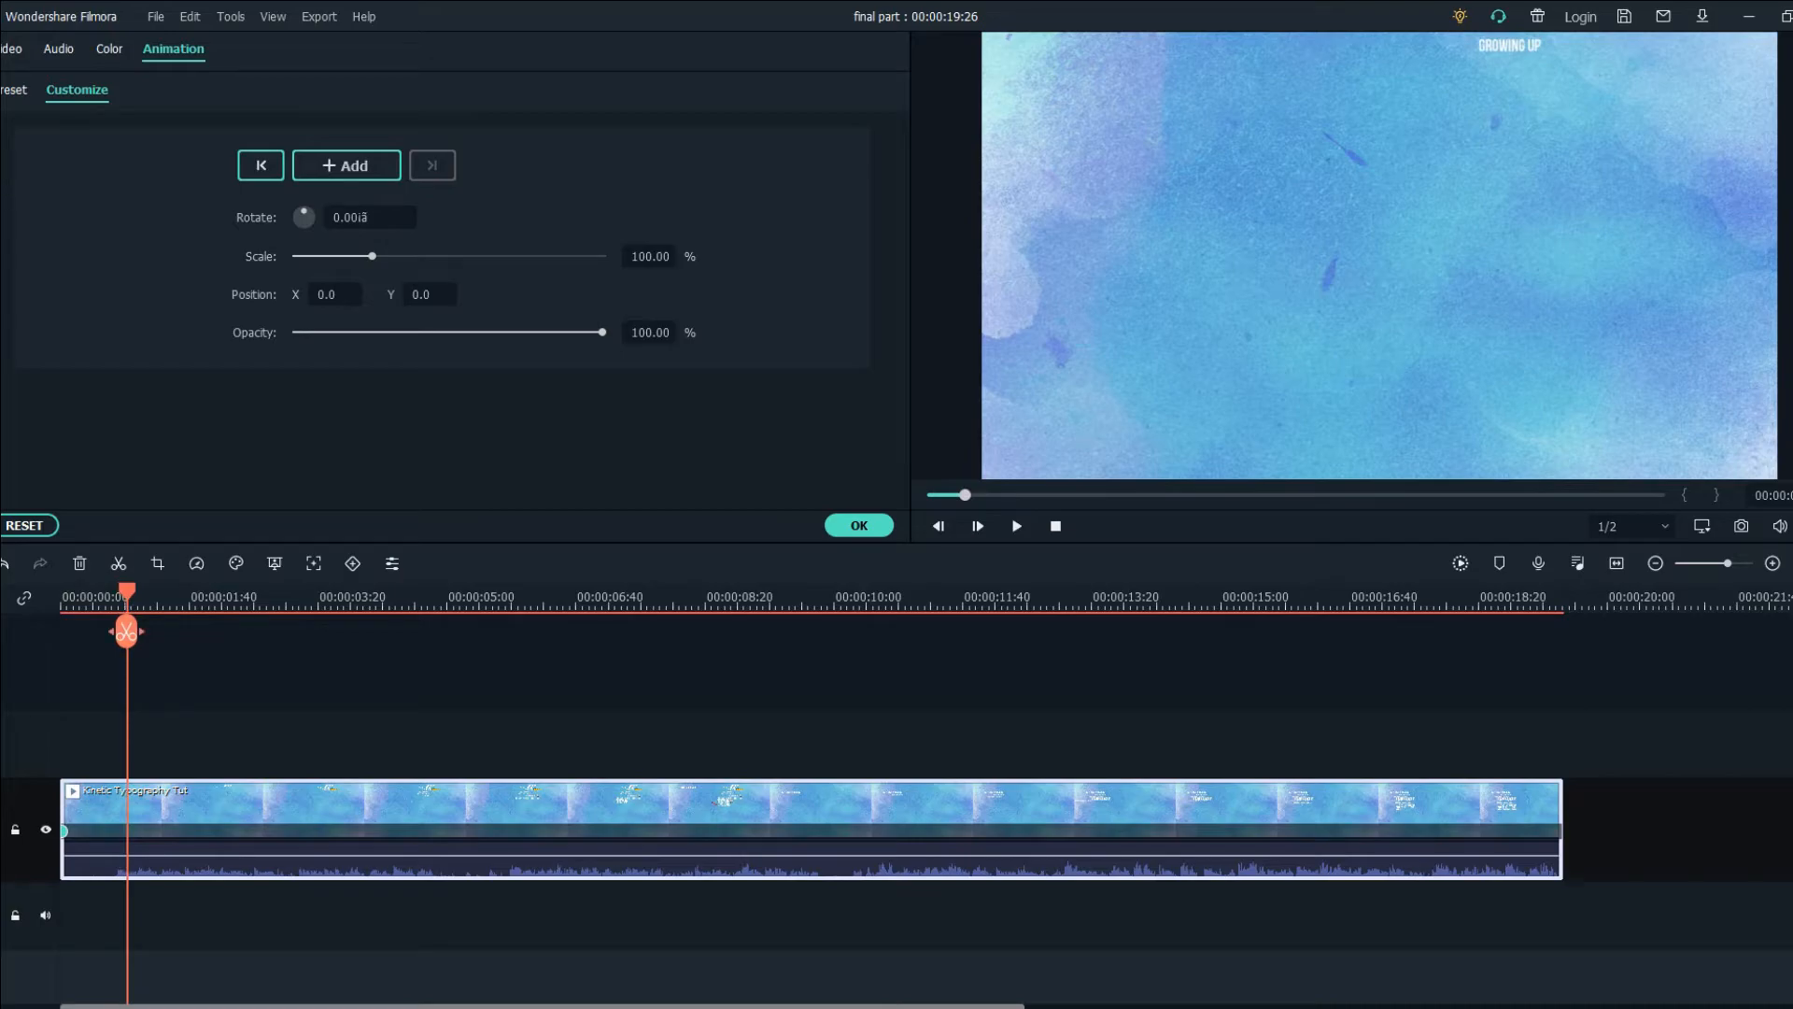
Keyframe a 295.54% zoom framing the first verse, GROWING UP through YOU CAN GO FAR.
left_click_drag(369, 255, 424, 256)
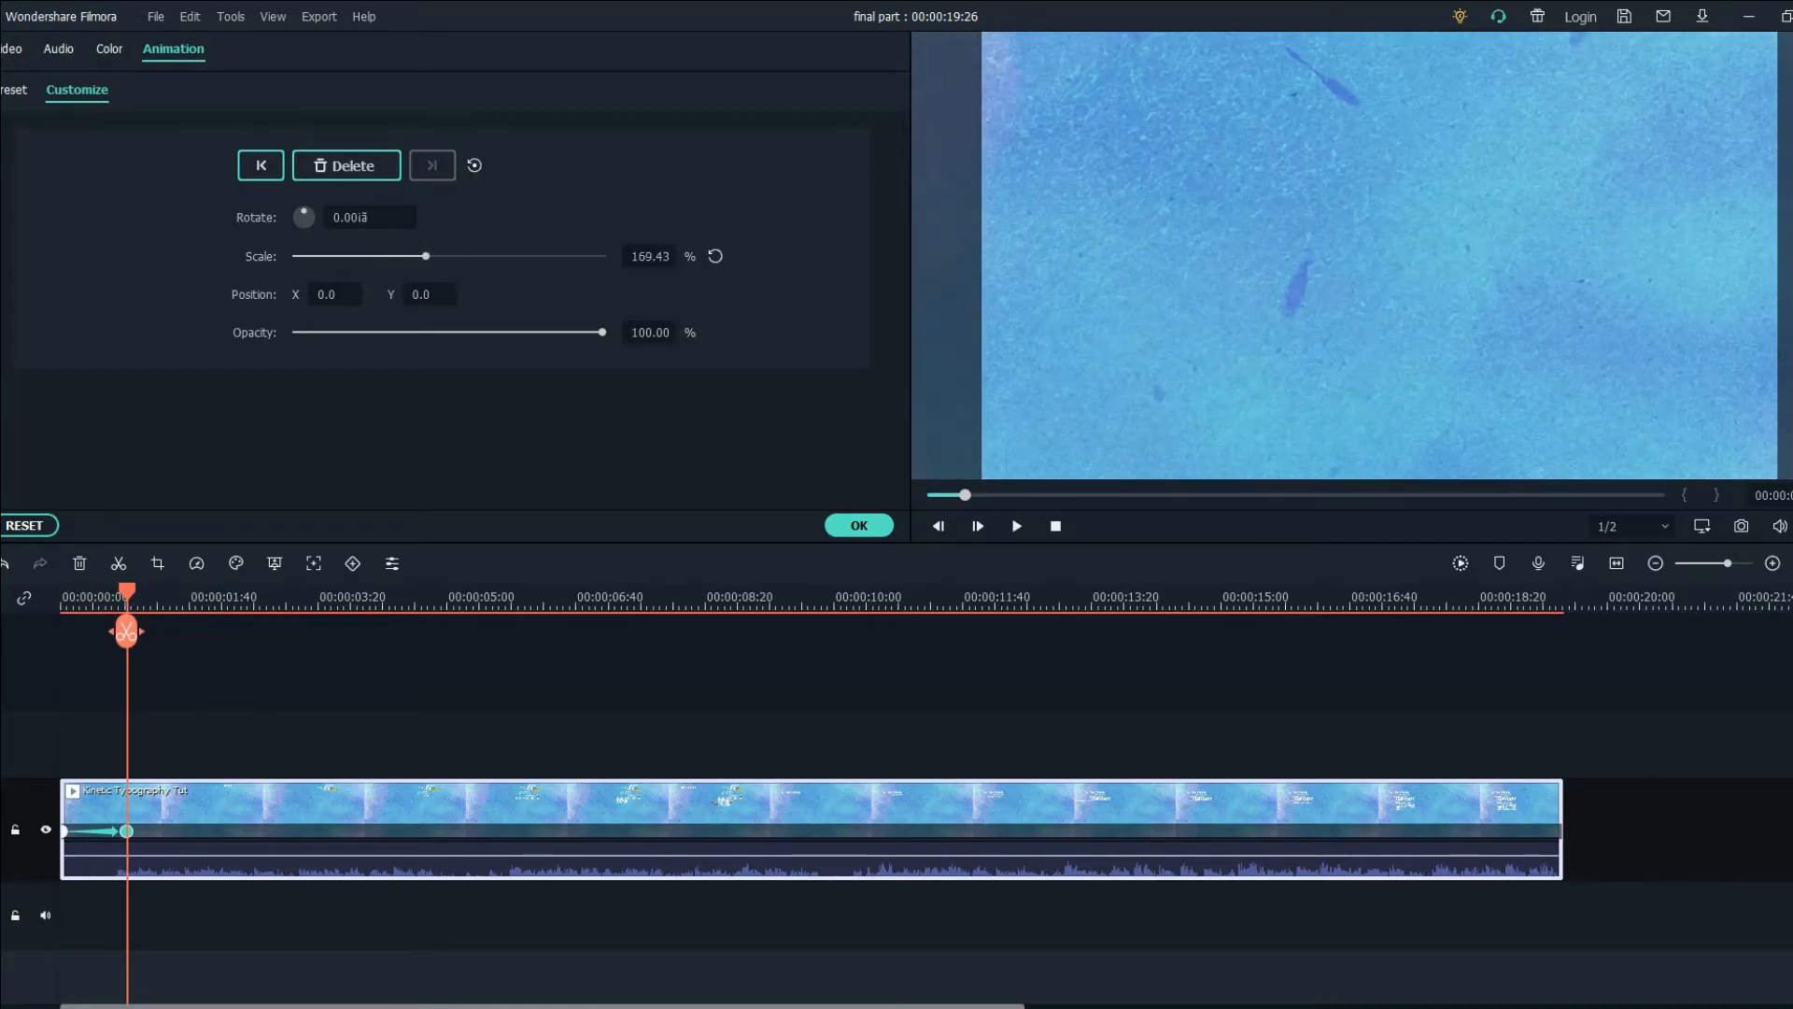
left_click_drag(424, 256, 521, 256)
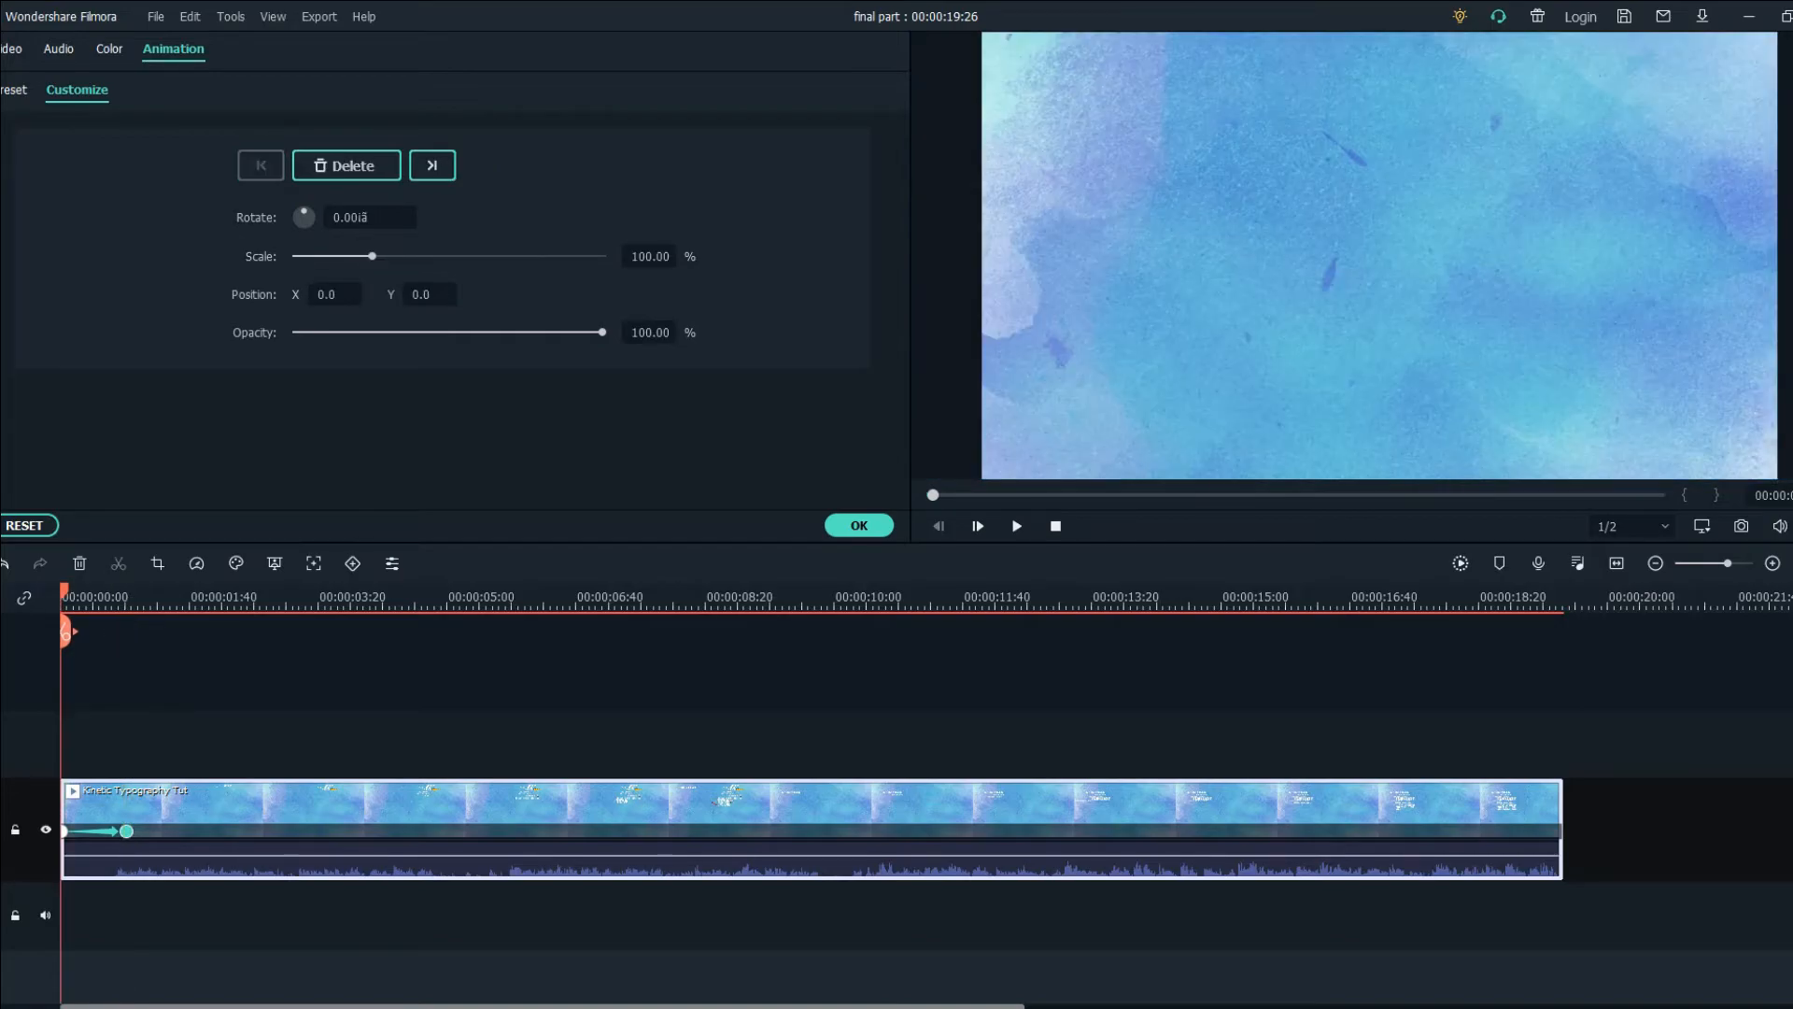
left_click(1016, 527)
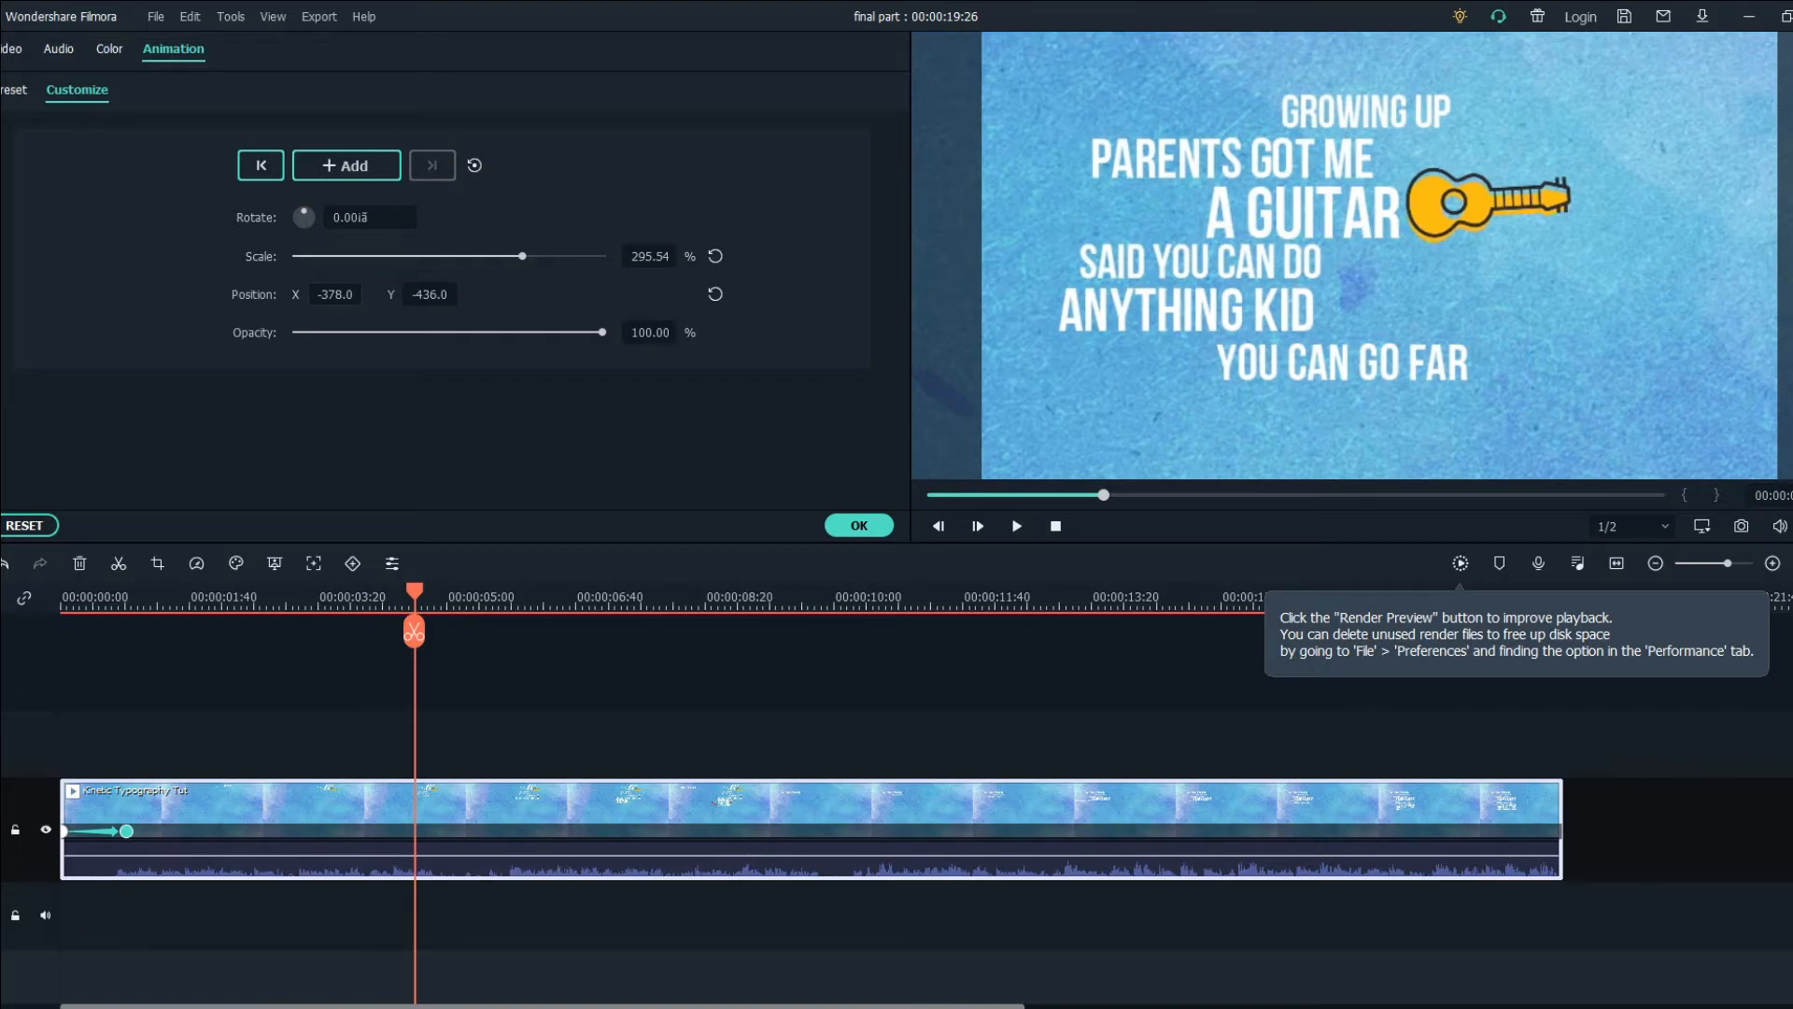
left_click(346, 164)
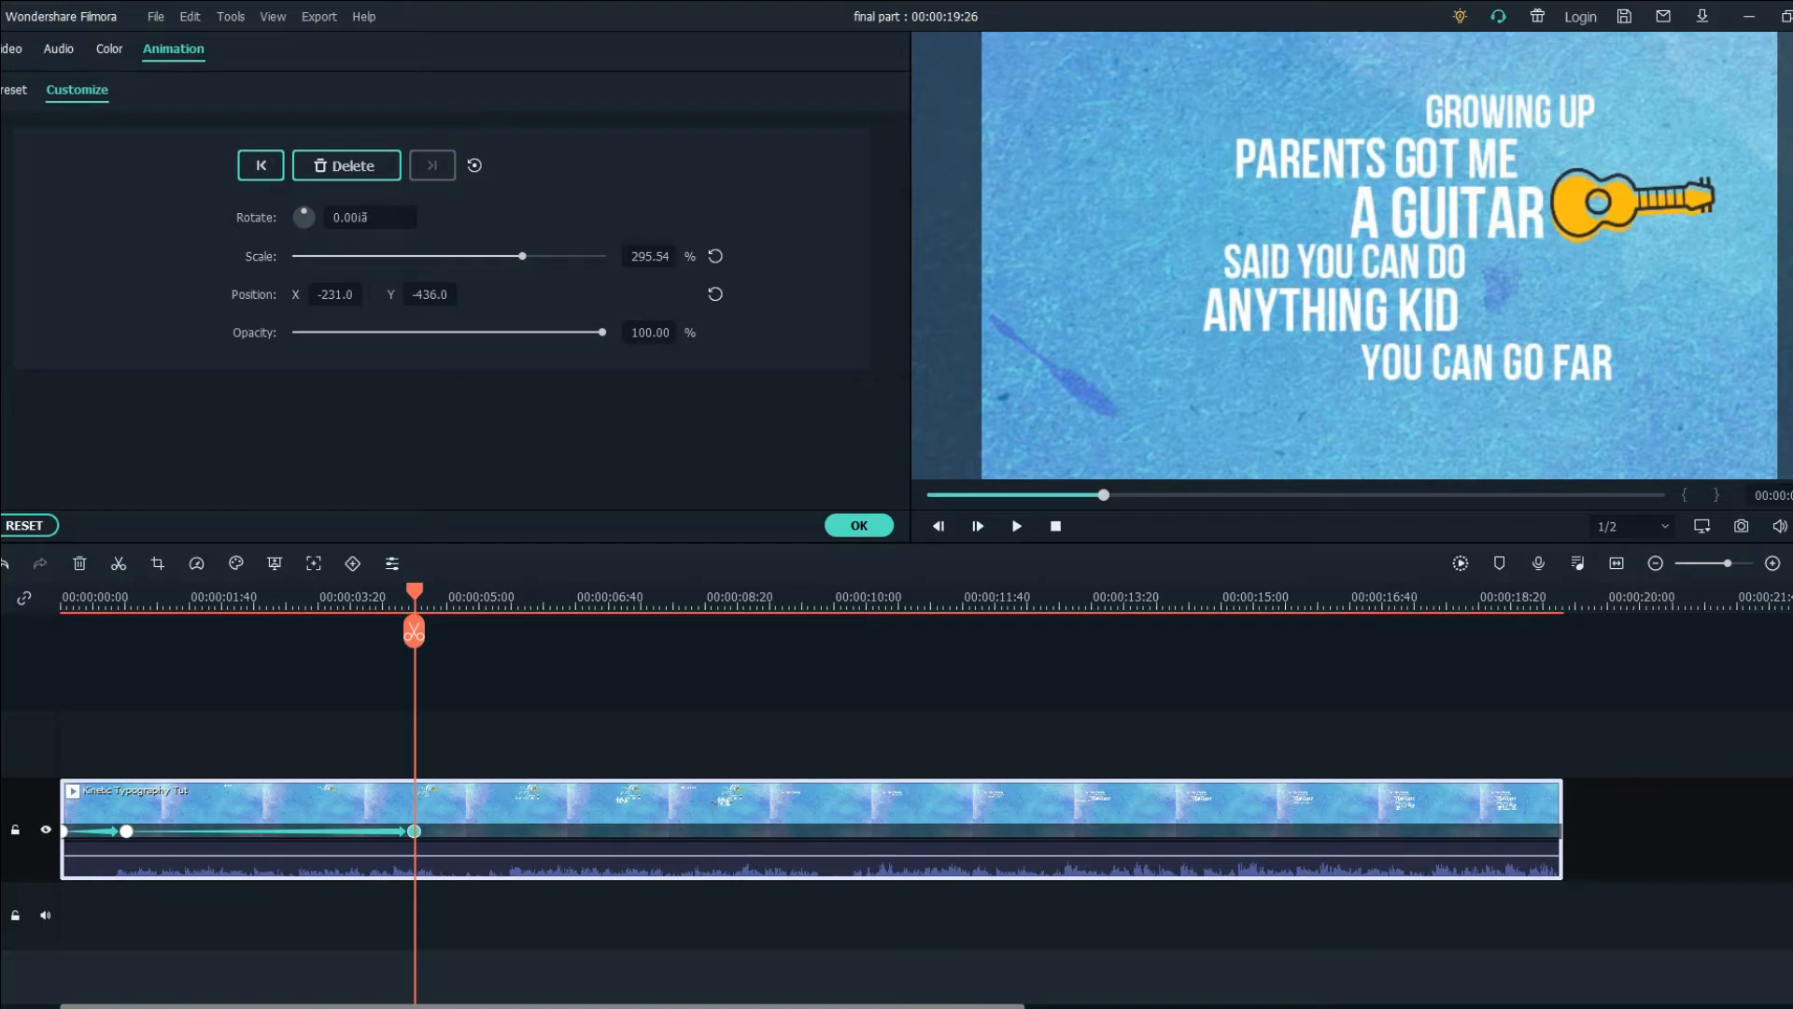
Keyframe the pan down to the FIREMAN and RACE CARS lines and preview the move.
left_click(209, 613)
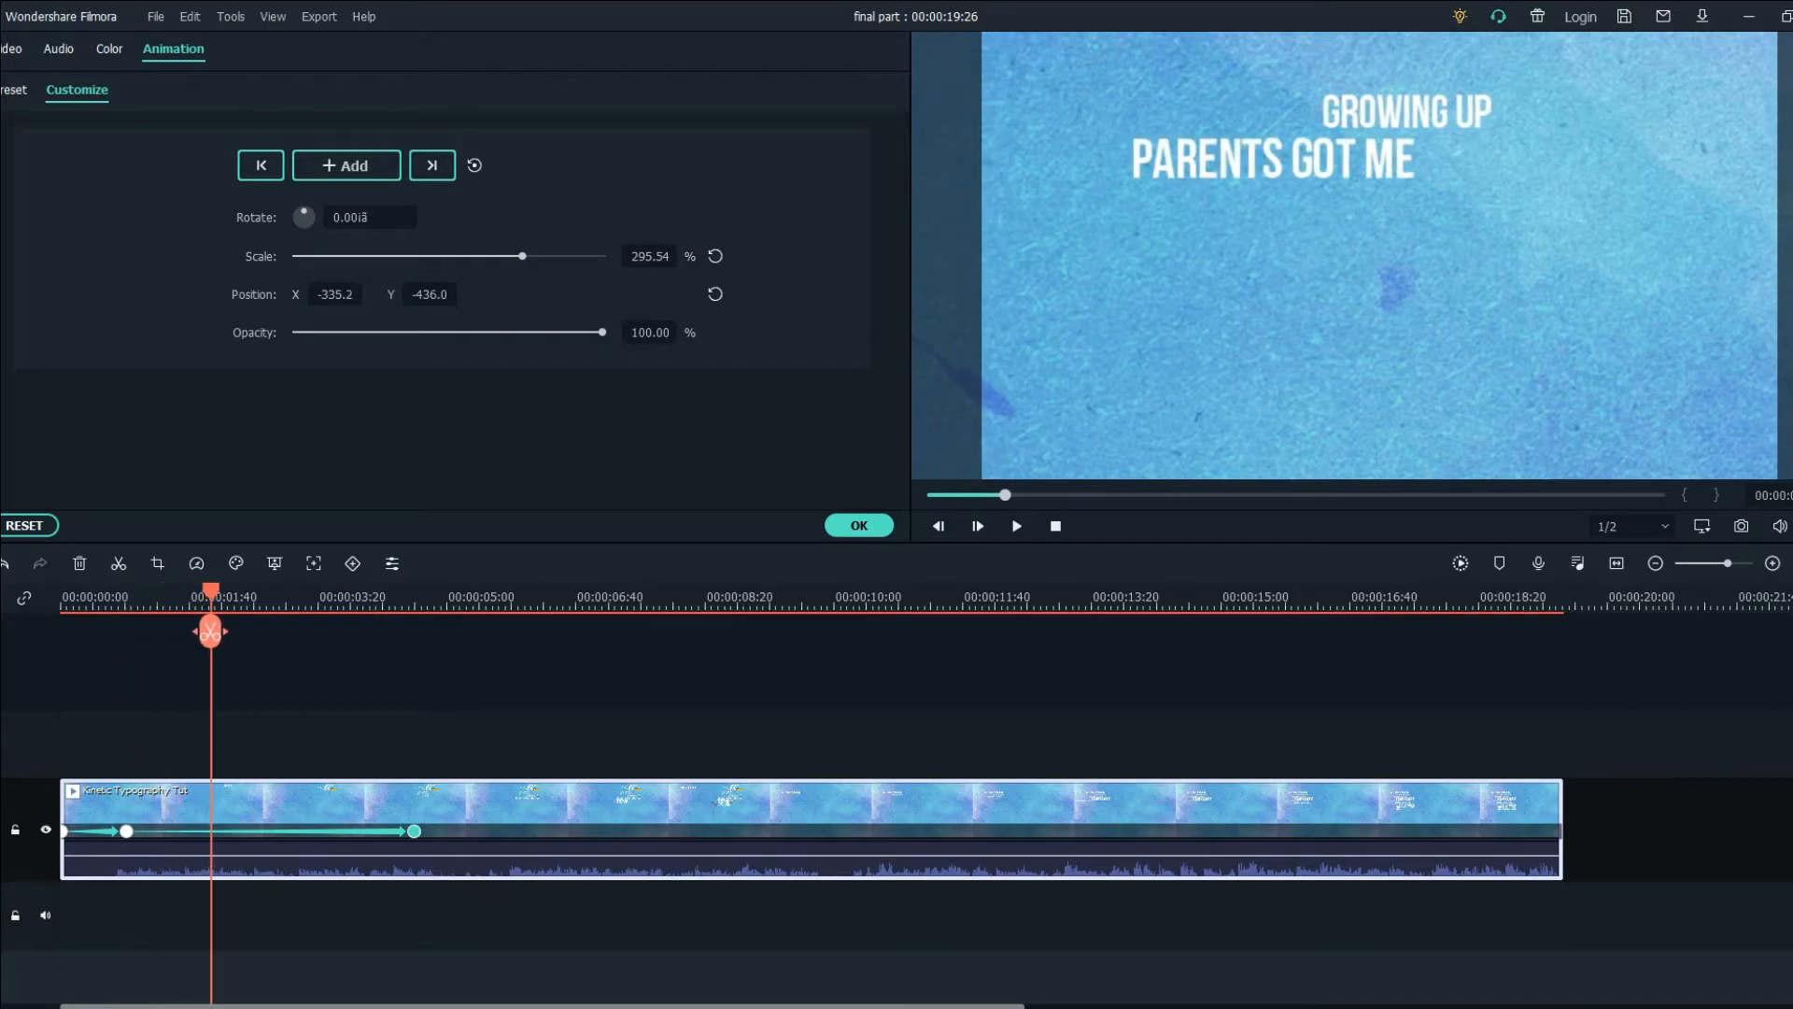
left_click(1016, 527)
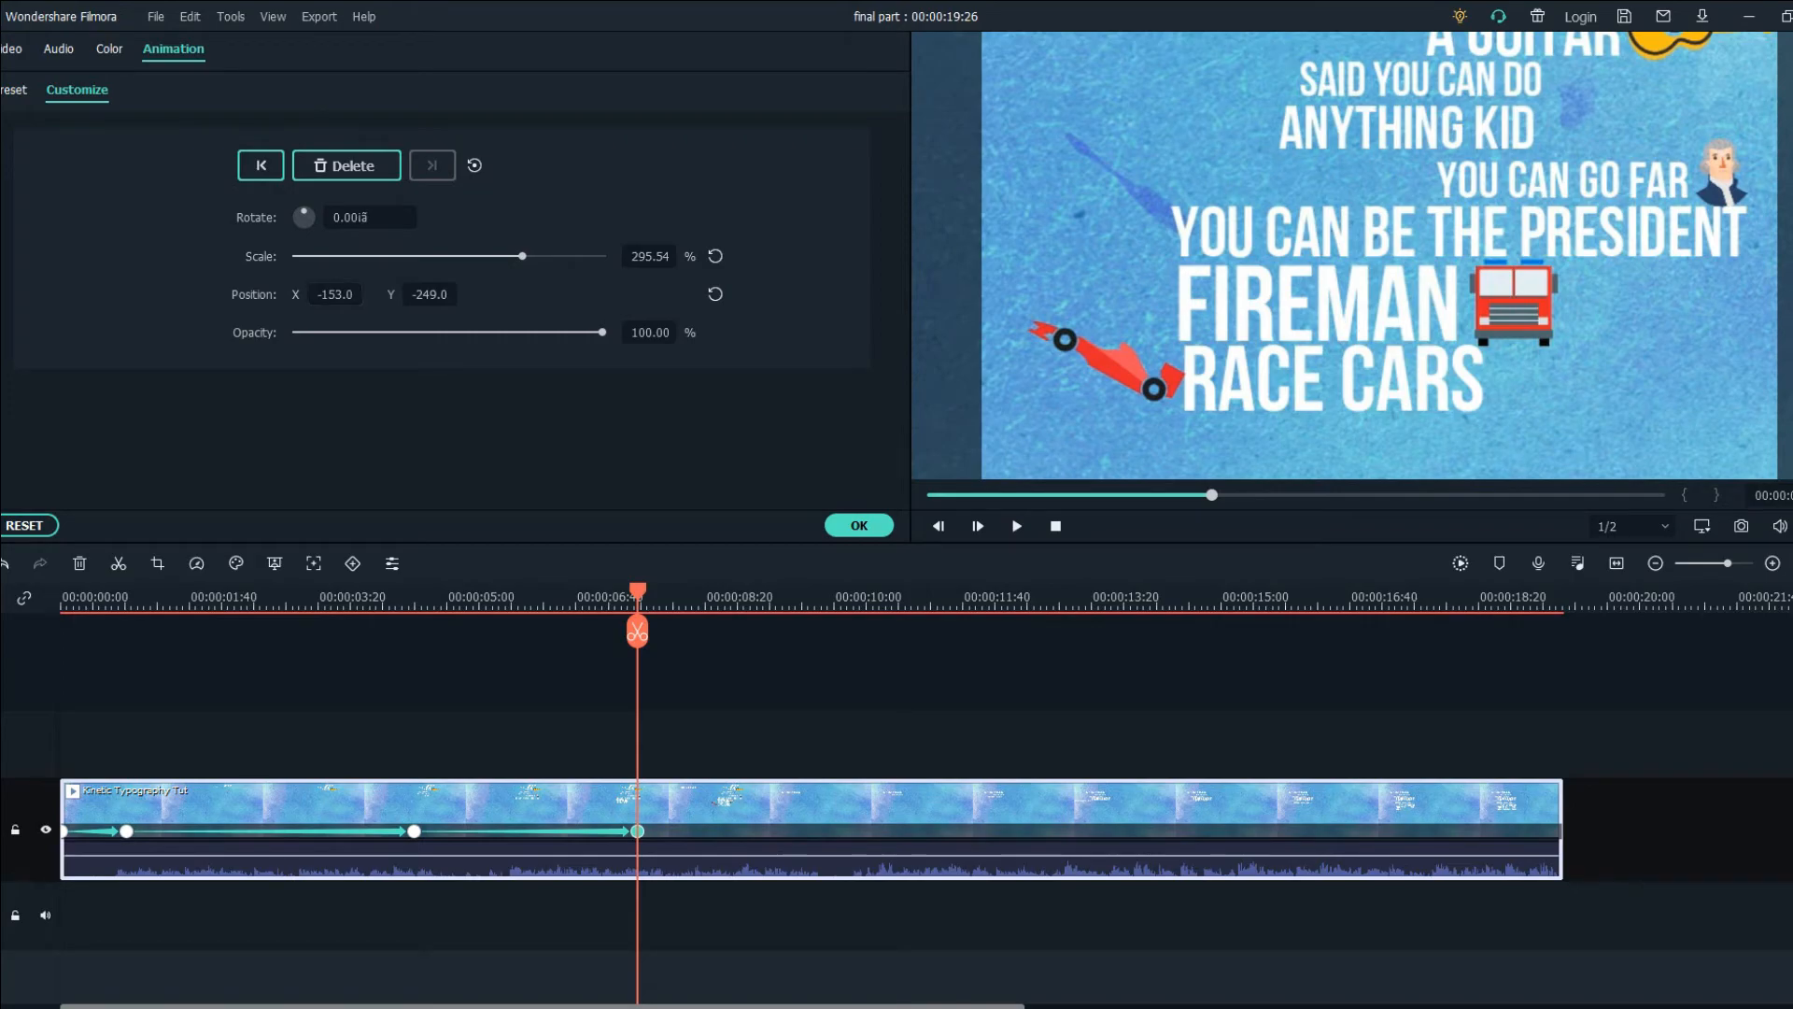
left_click(1016, 526)
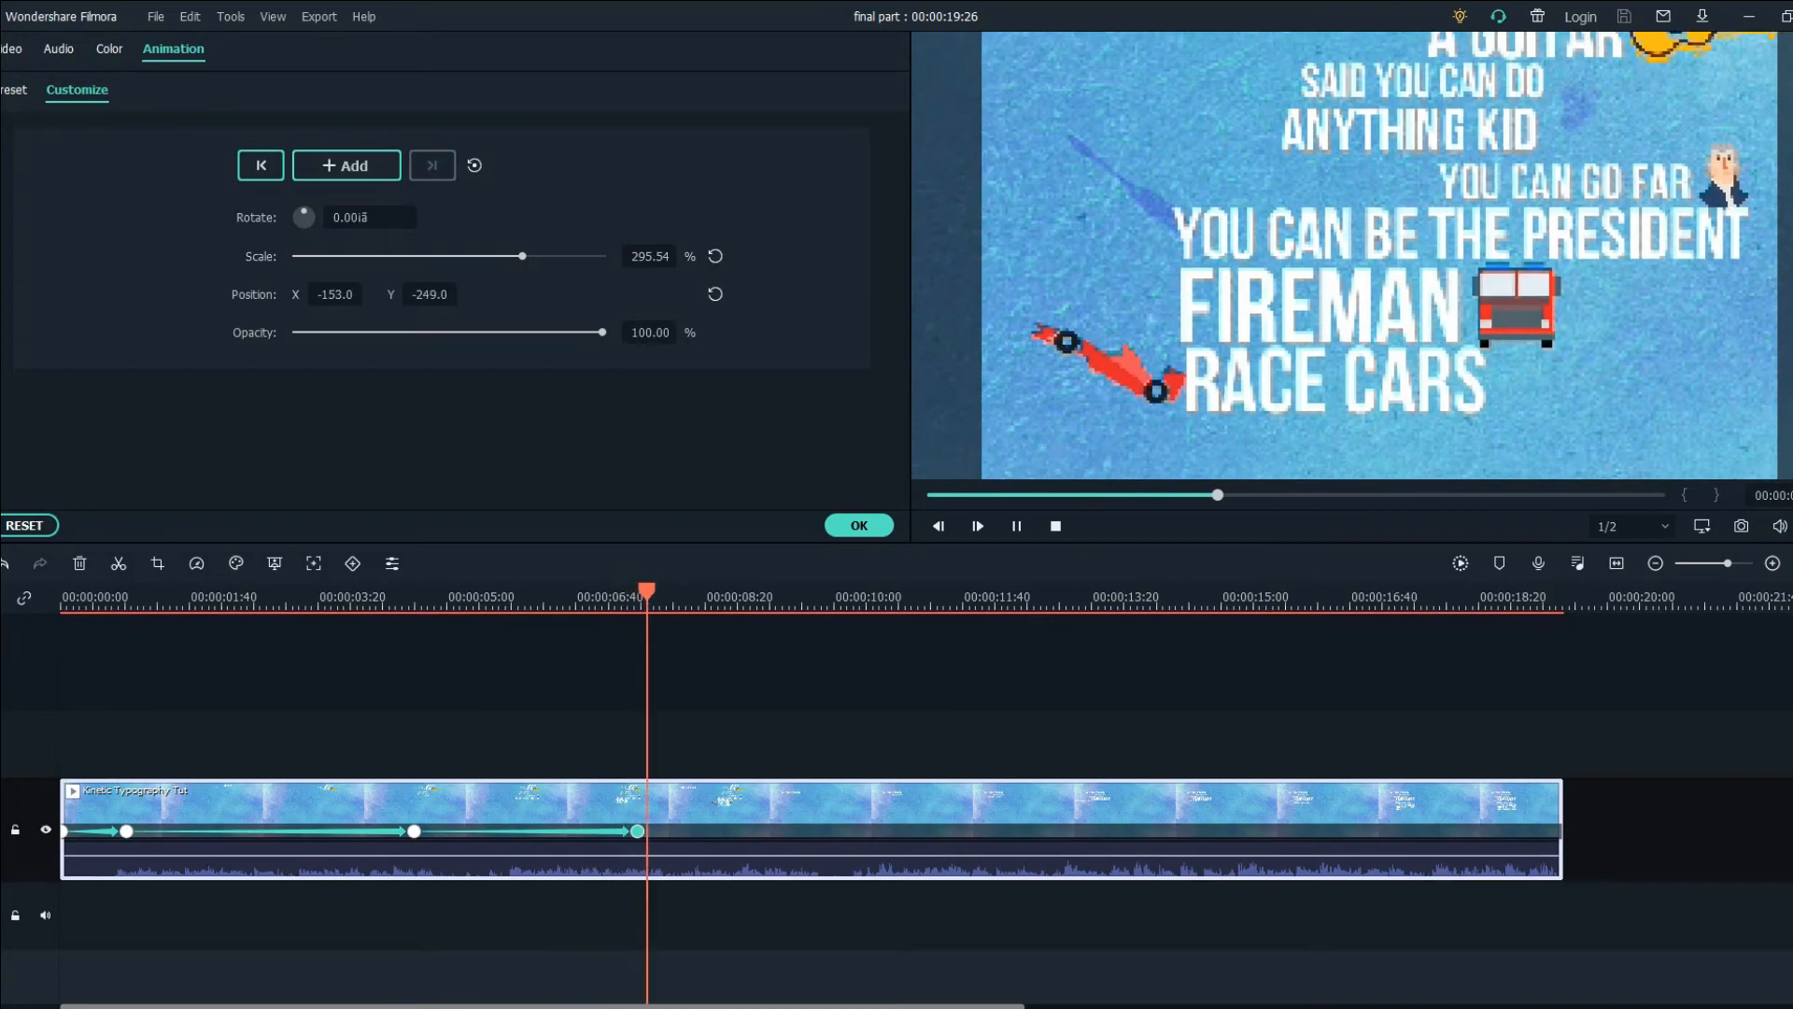
left_click(714, 596)
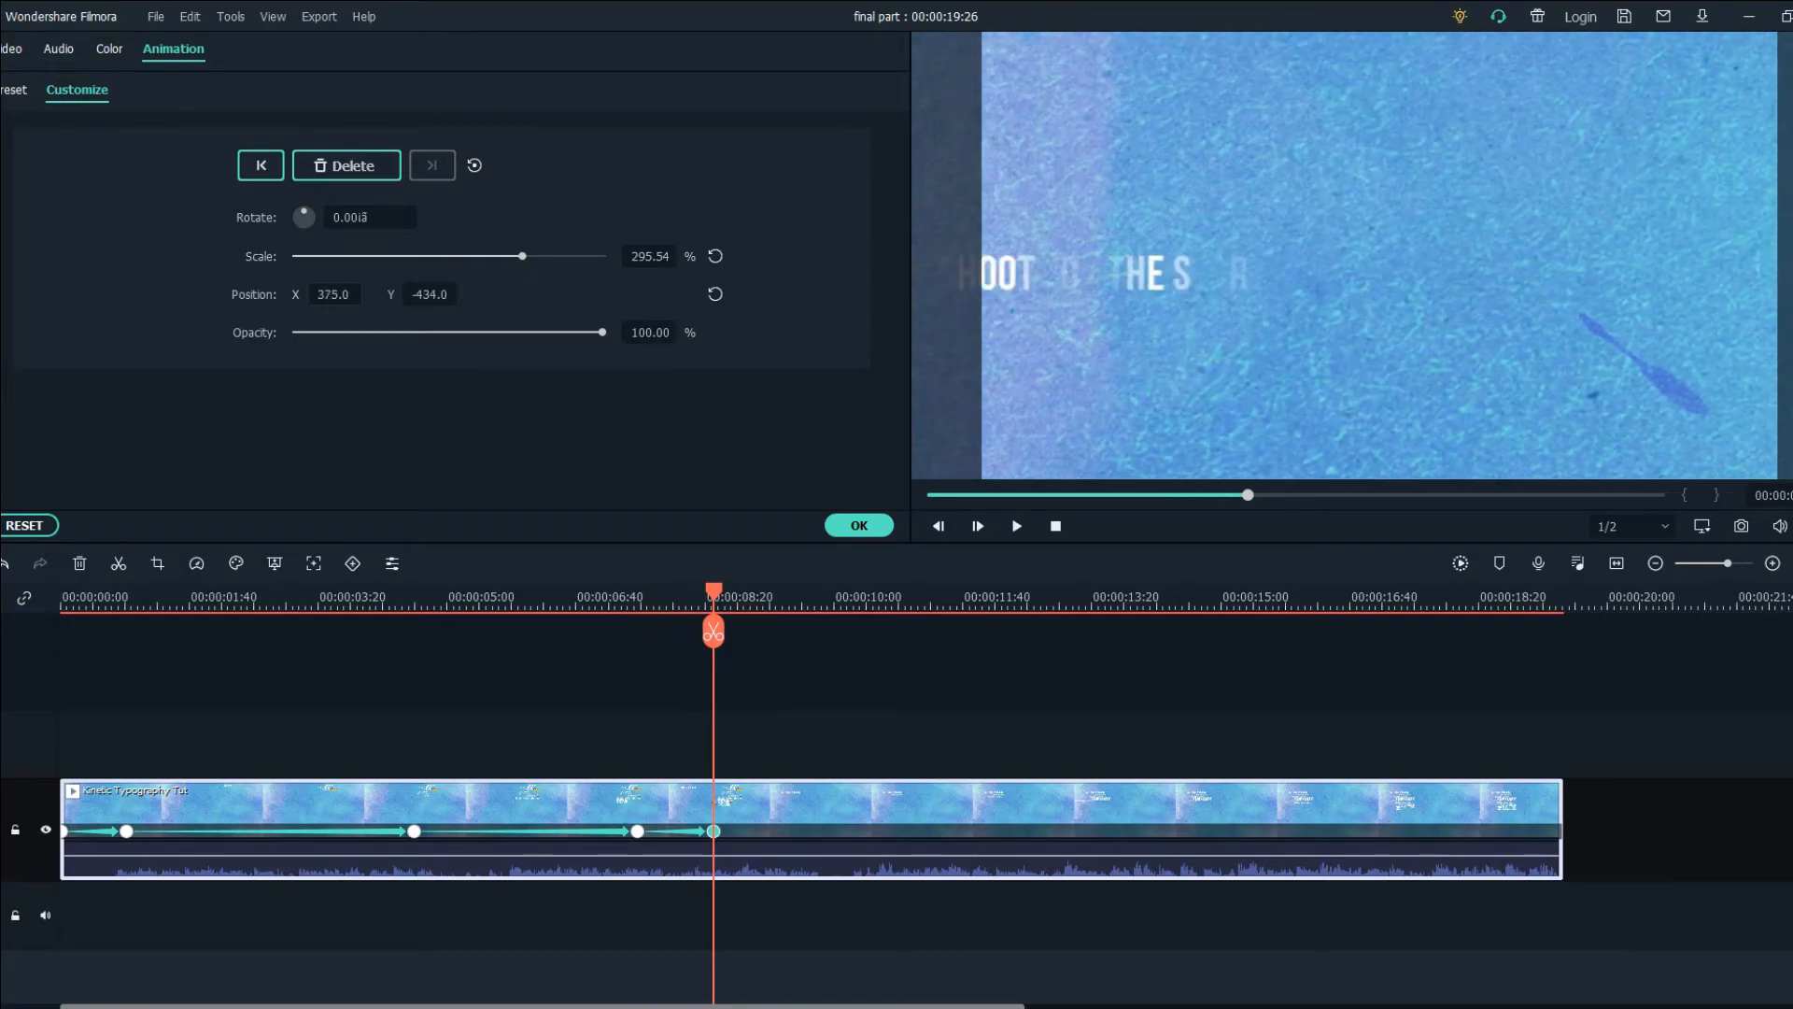
Keyframe Position X 700 panning across to KID SO SHOOT FOR THE STARS and preview it.
type("700.0")
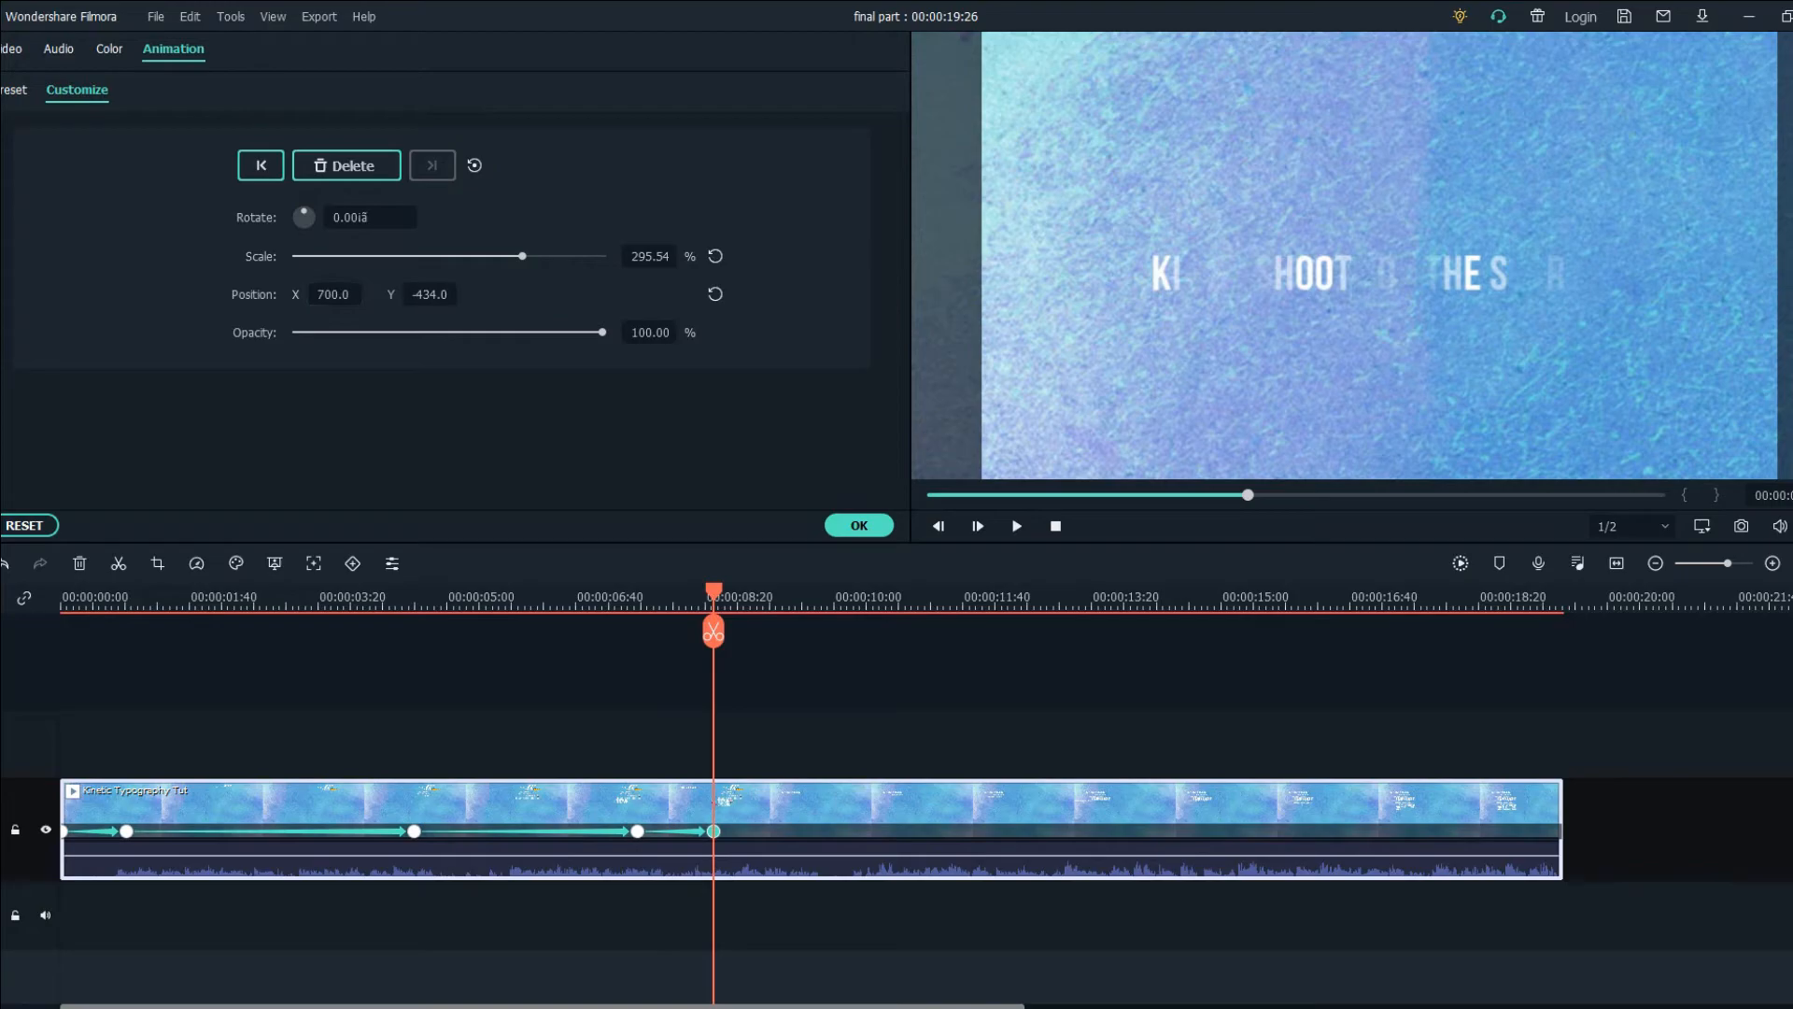
left_click(1016, 527)
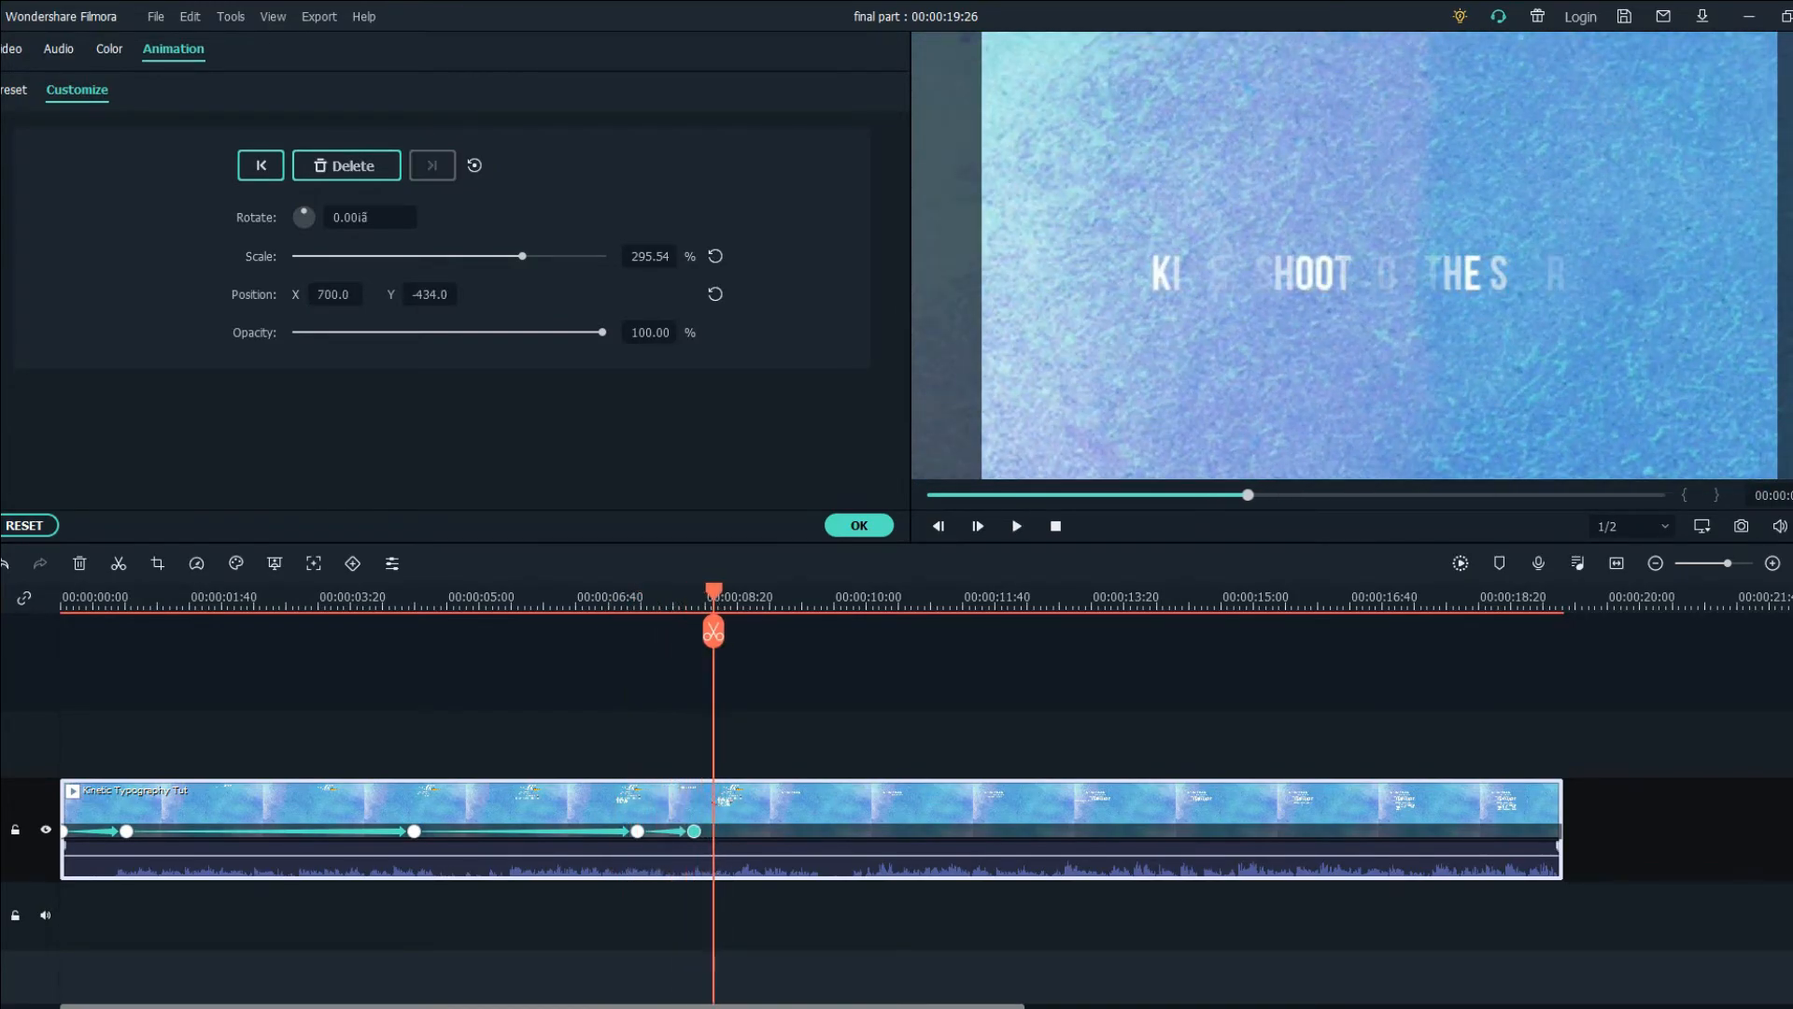
left_click(1016, 527)
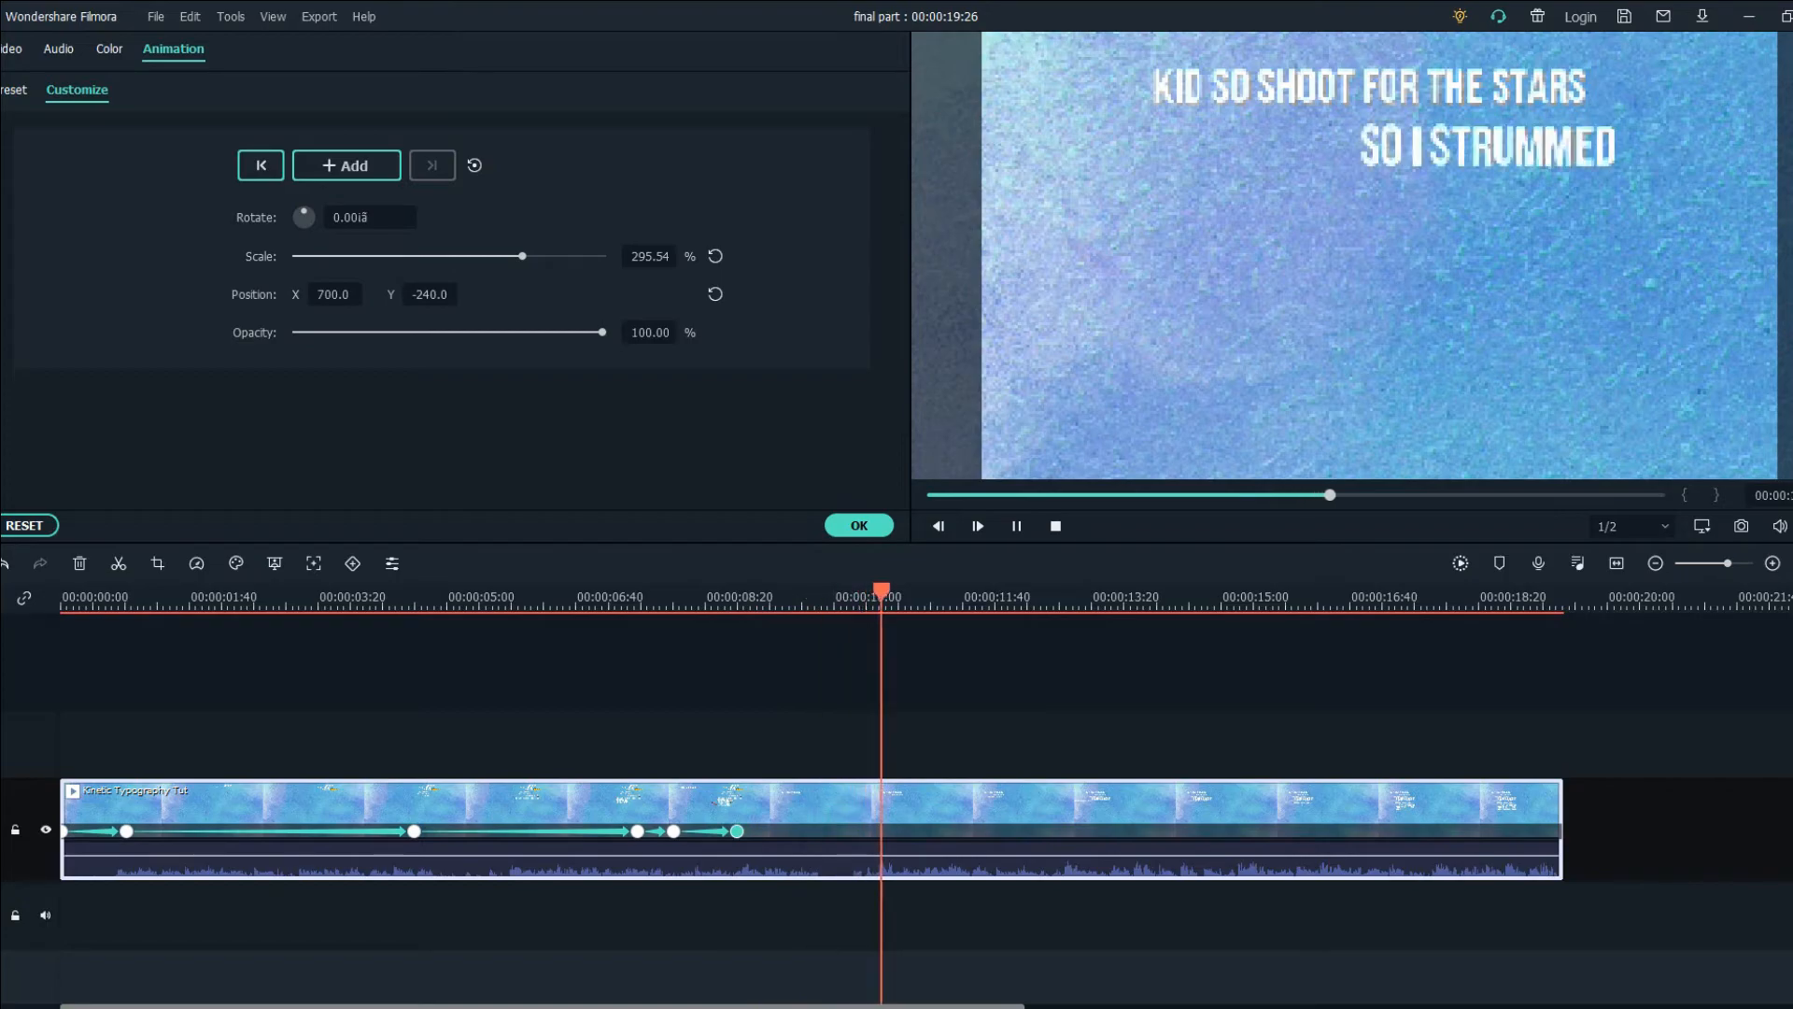
Keyframe the ending at Position X 593, Y about -15 on FOR MUSIC NEVER WENT AWAY through GIRL IN THE FRONT ROW.
left_click(977, 527)
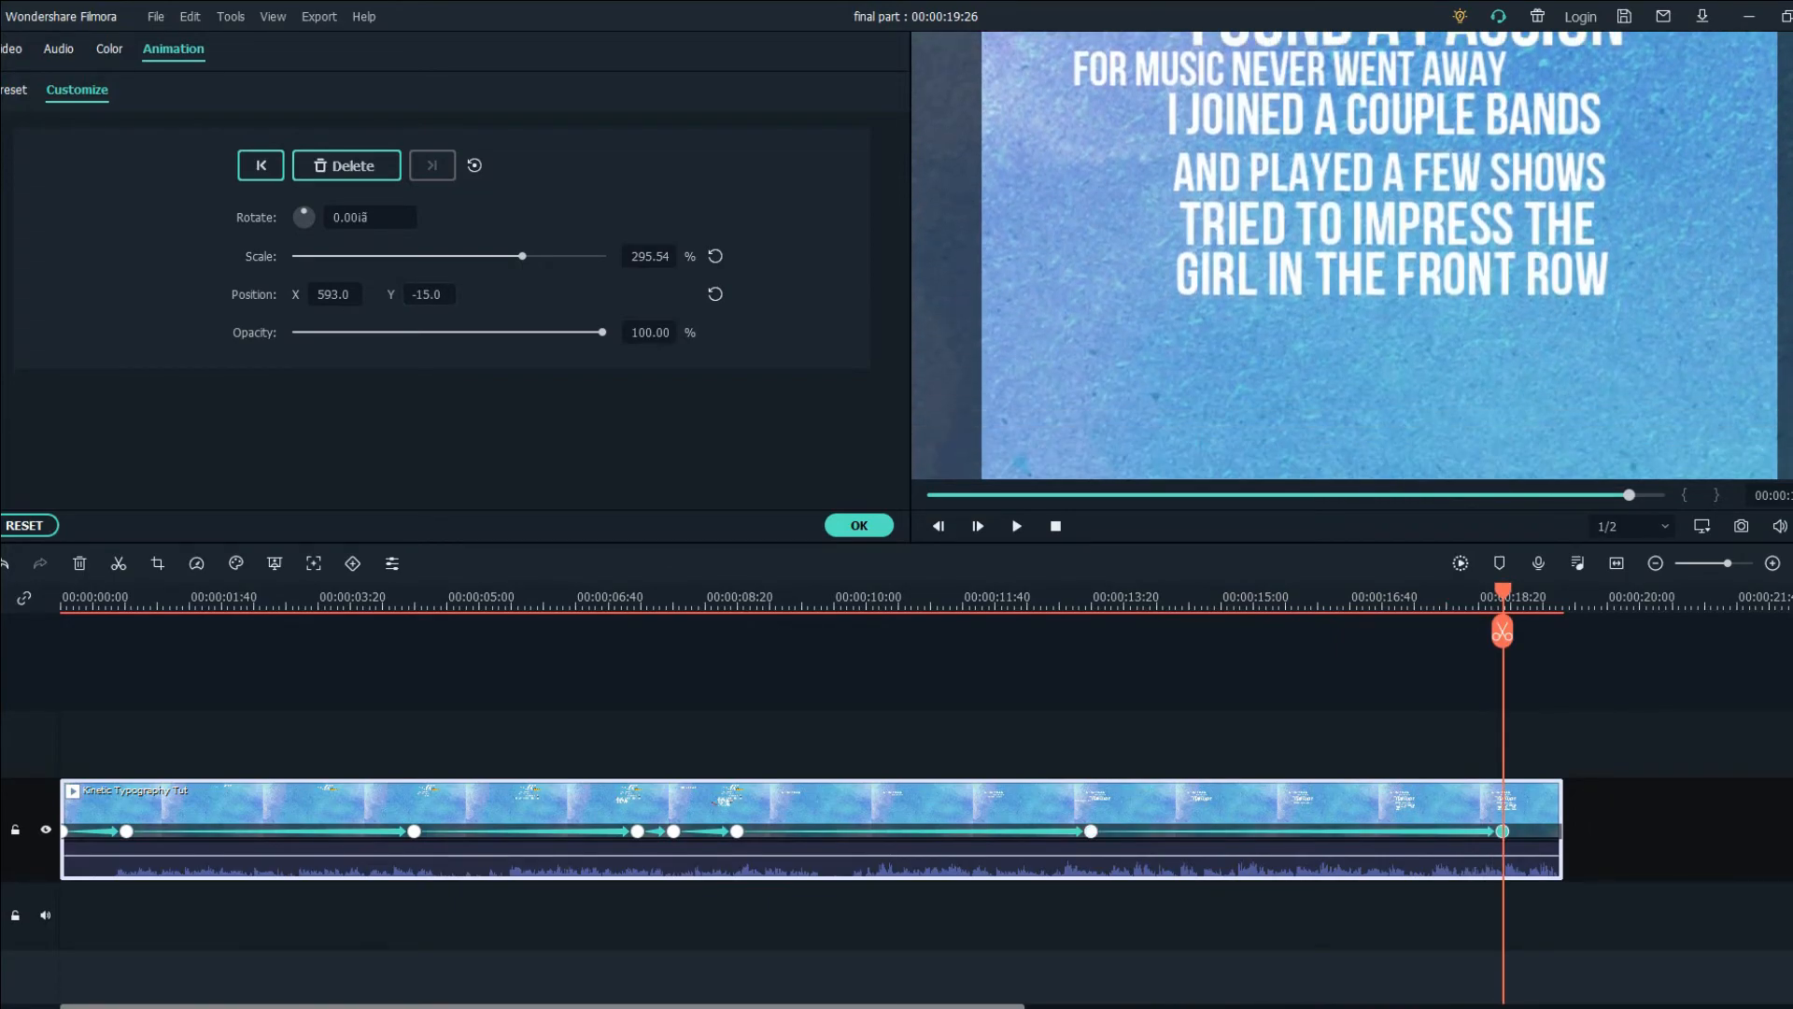
left_click(345, 164)
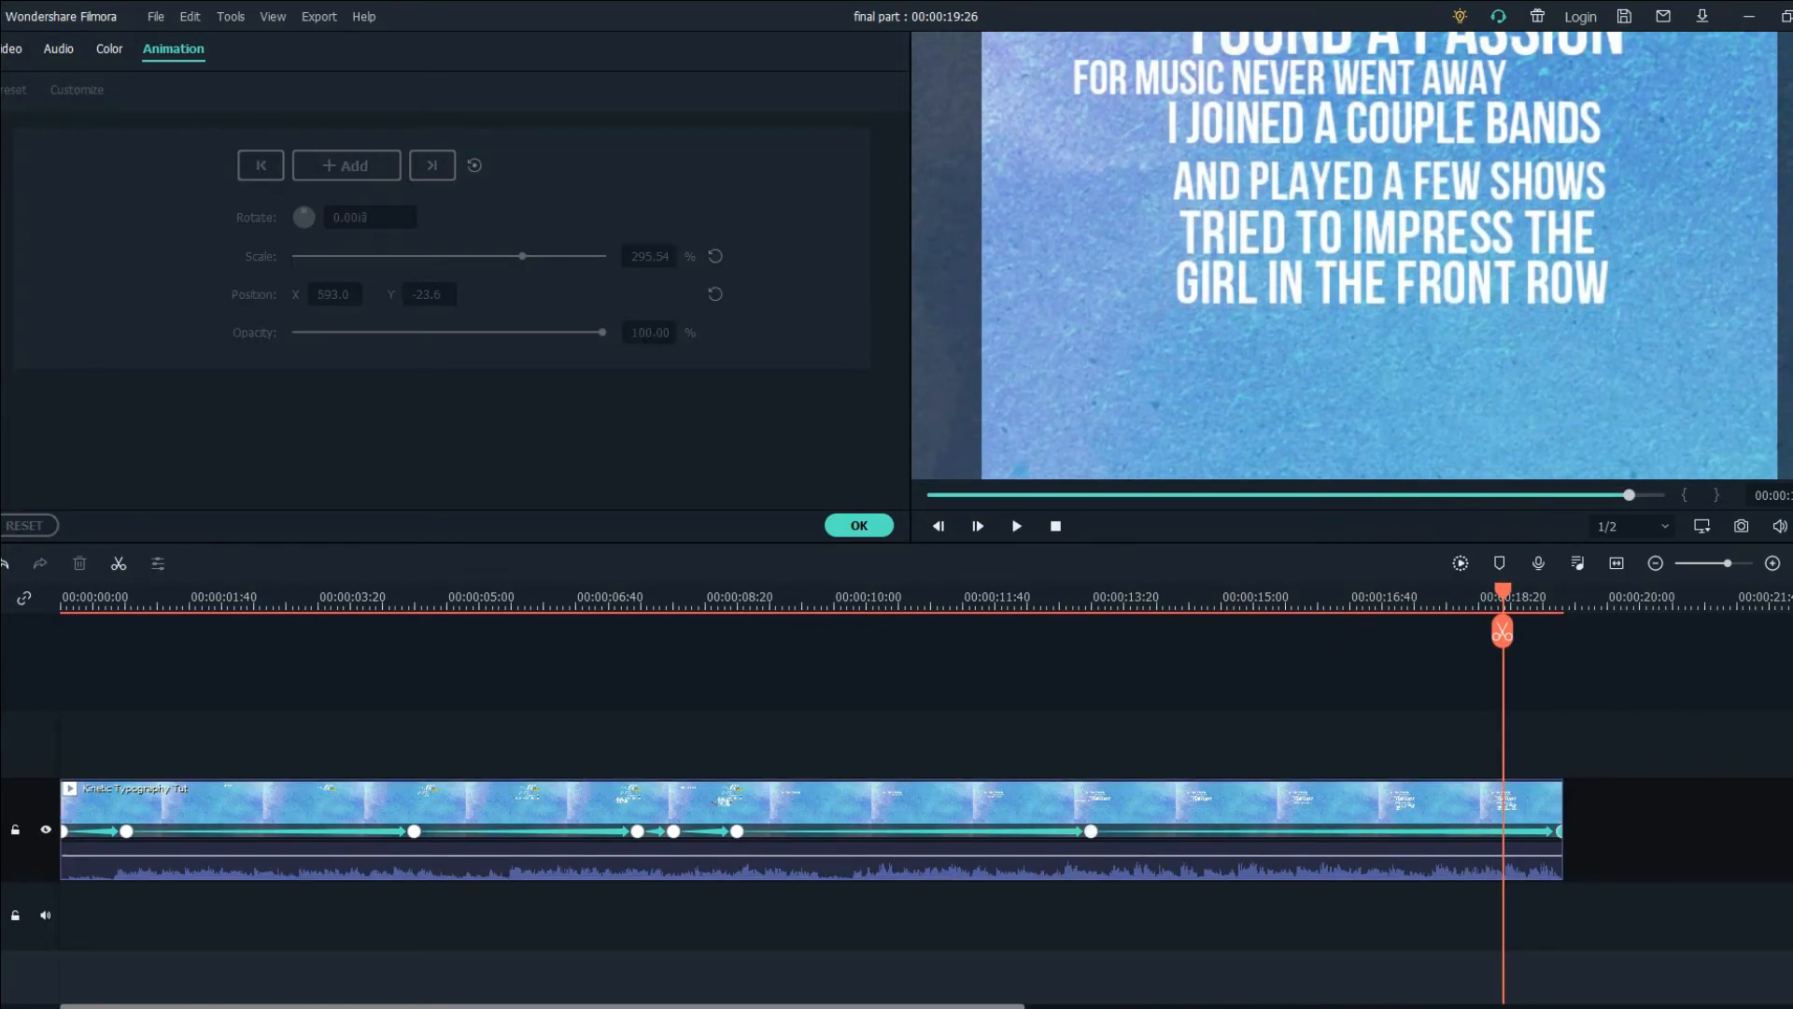
Preview the finished camera animation and return to the Media library.
left_click(1016, 525)
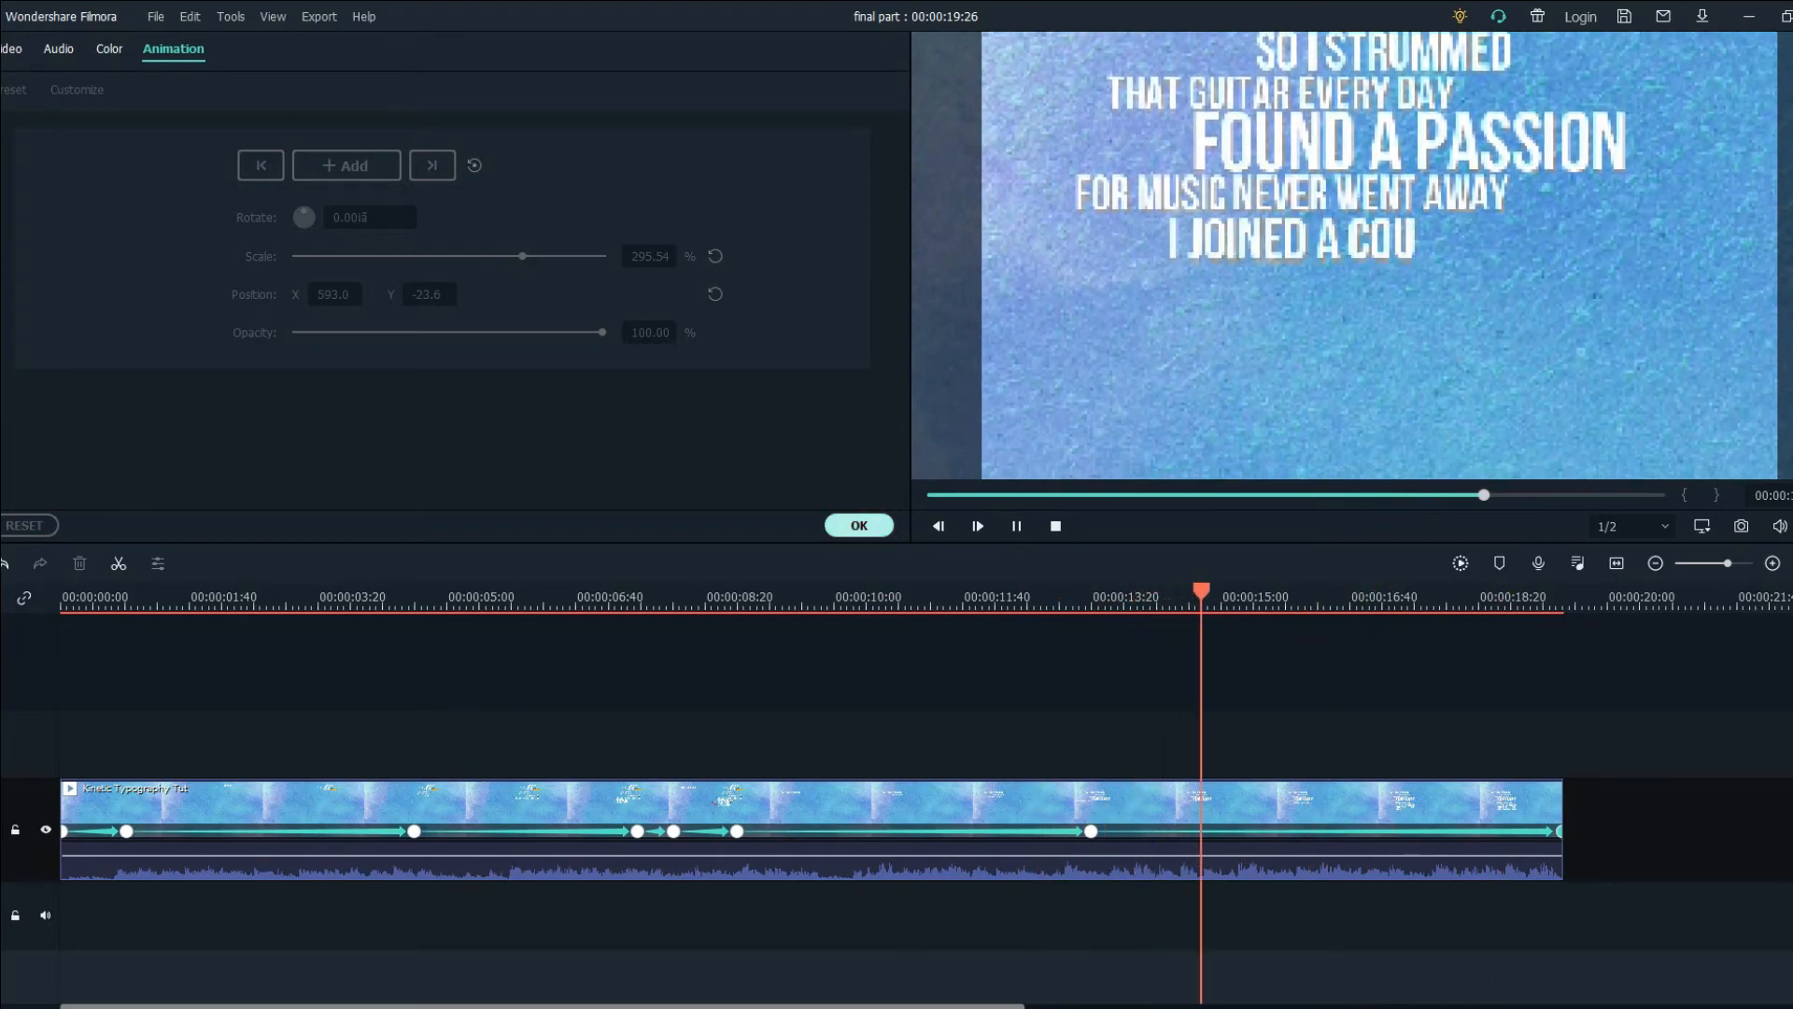
left_click(859, 525)
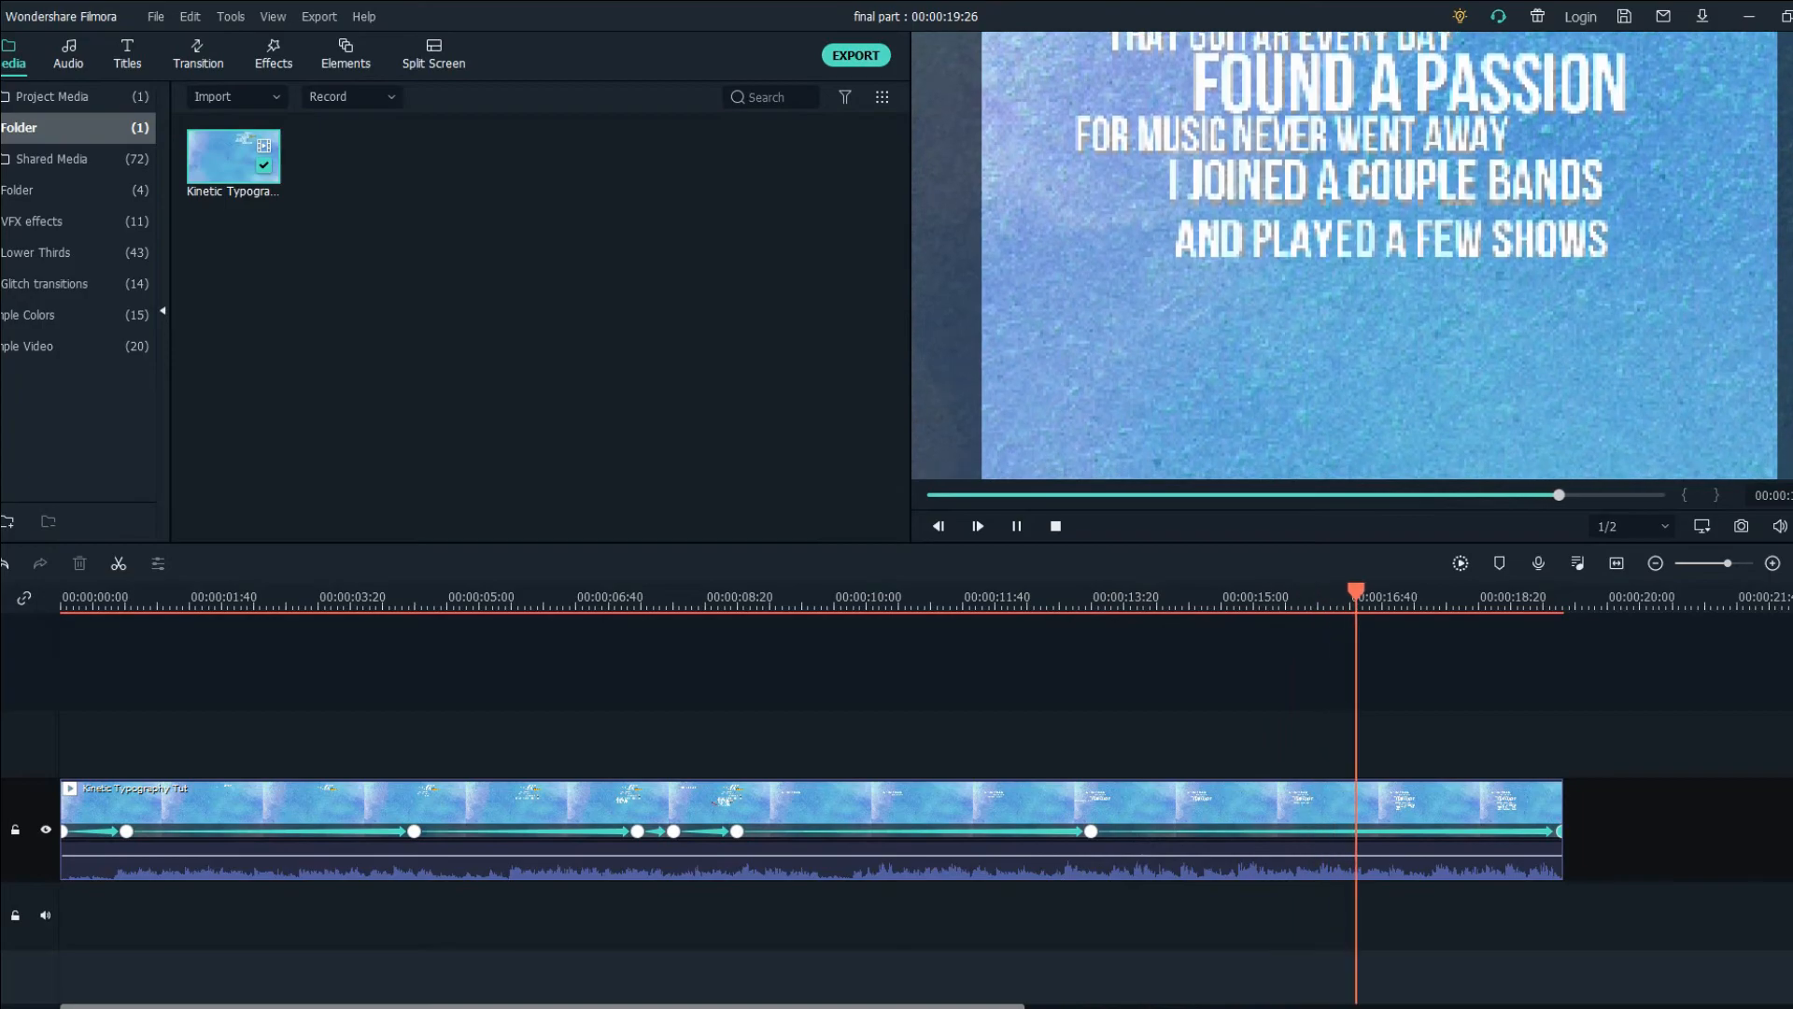